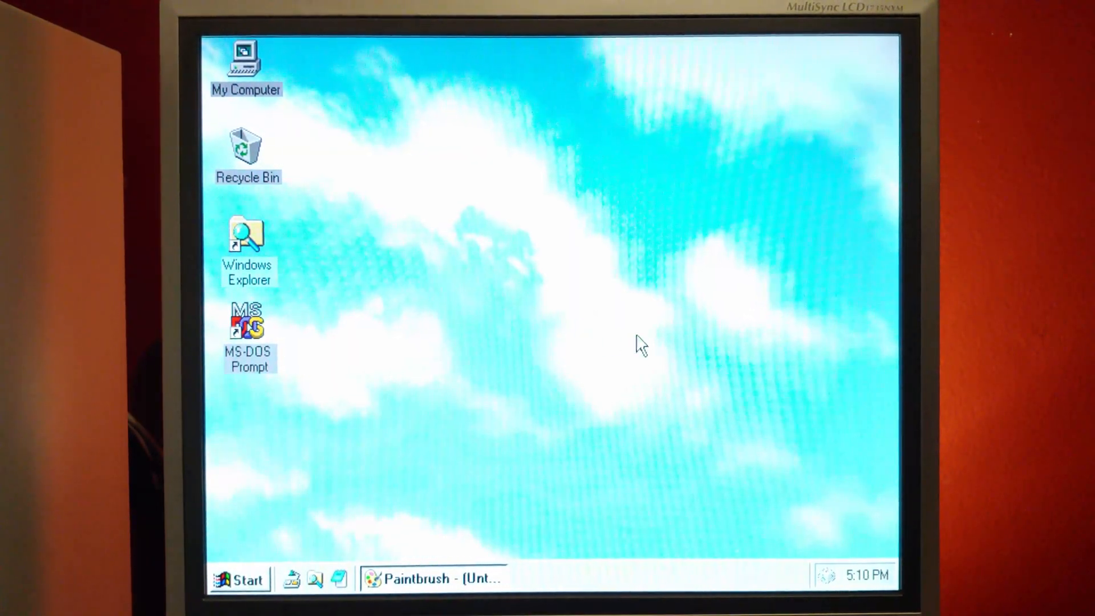
# Step: Run c33setup.exe and install Calmira II into a Calmira II group, accepting the license
pyautogui.click(433, 579)
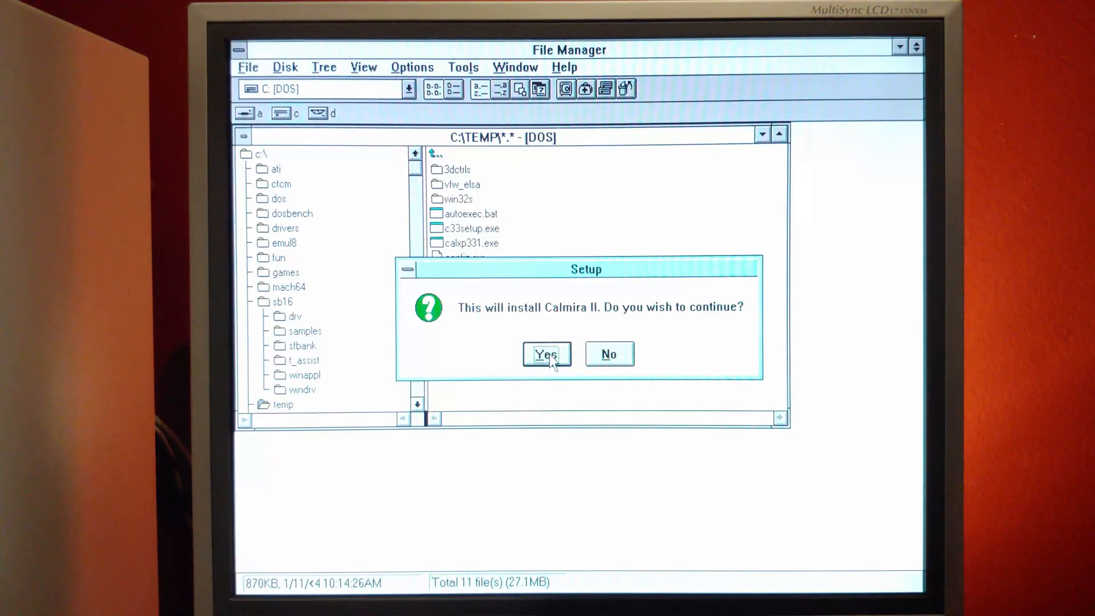
pyautogui.click(547, 354)
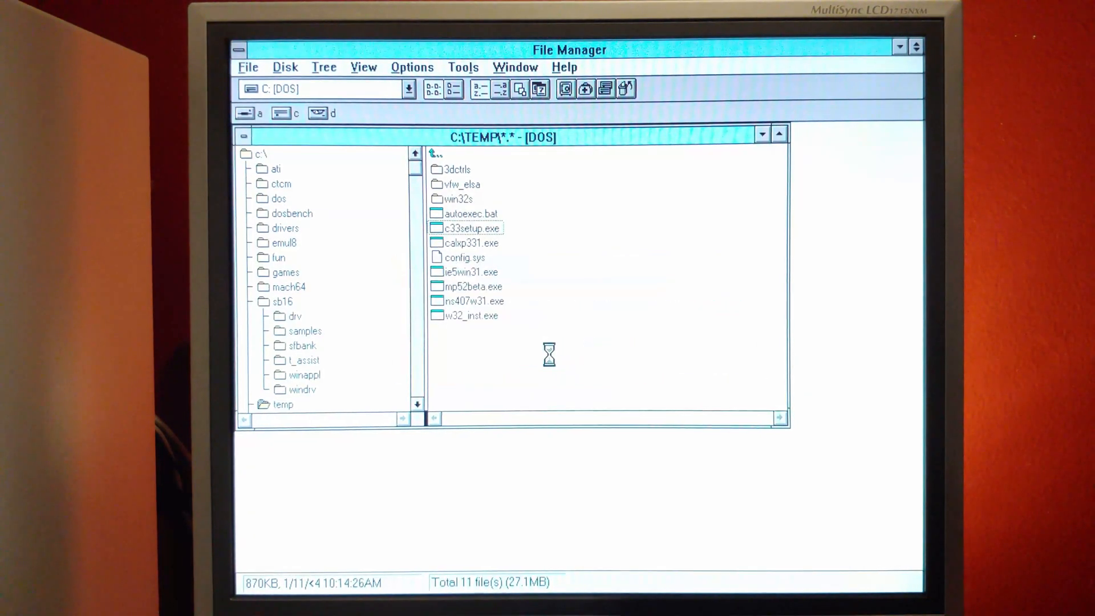
pyautogui.doubleClick(470, 228)
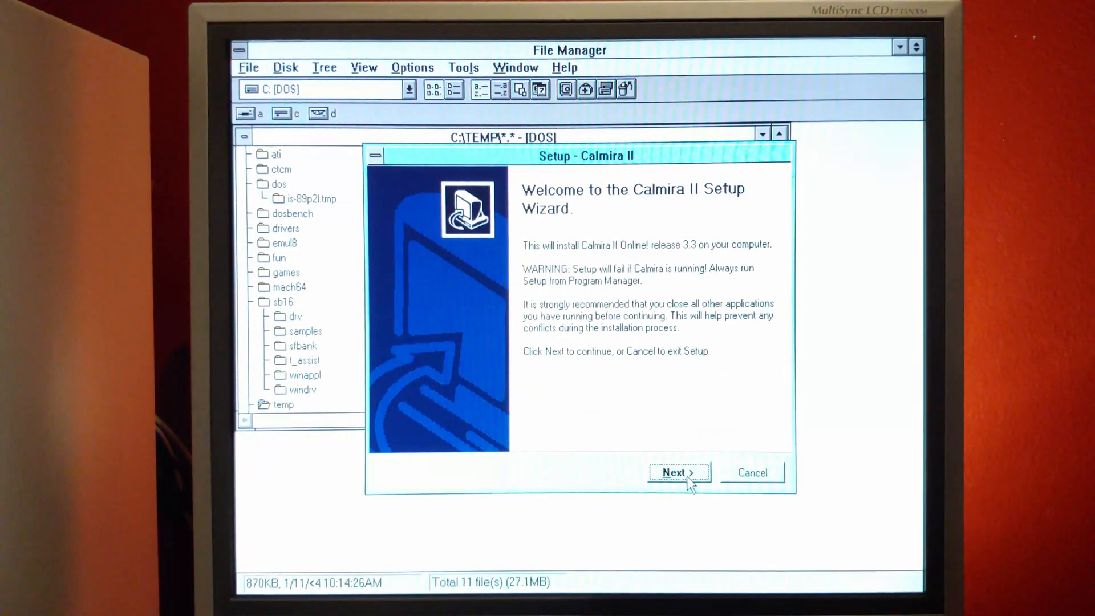
pyautogui.moveTo(578, 319)
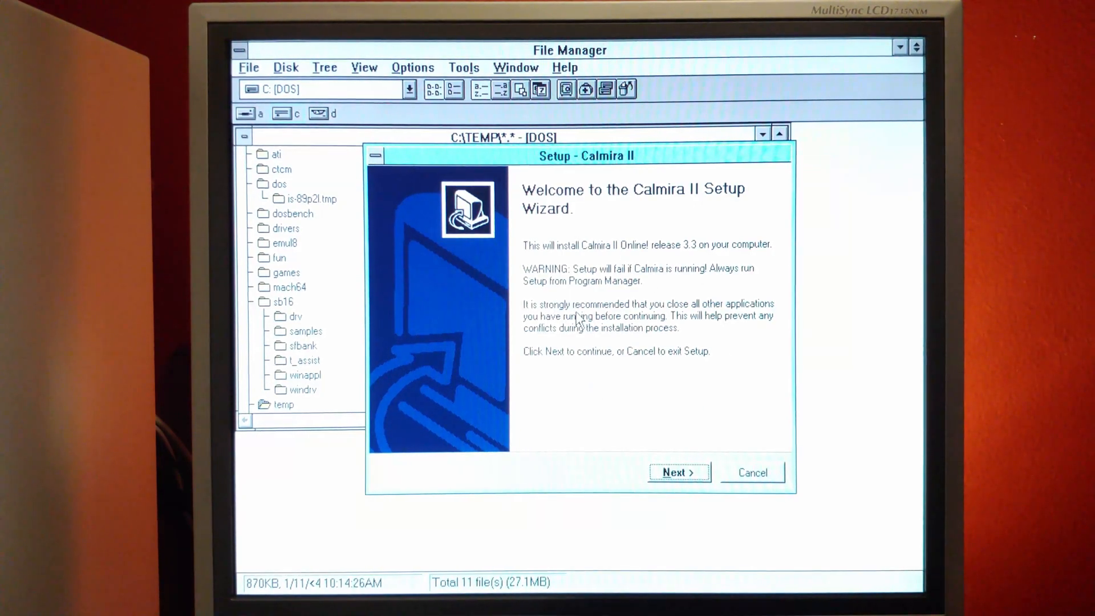
pyautogui.click(677, 472)
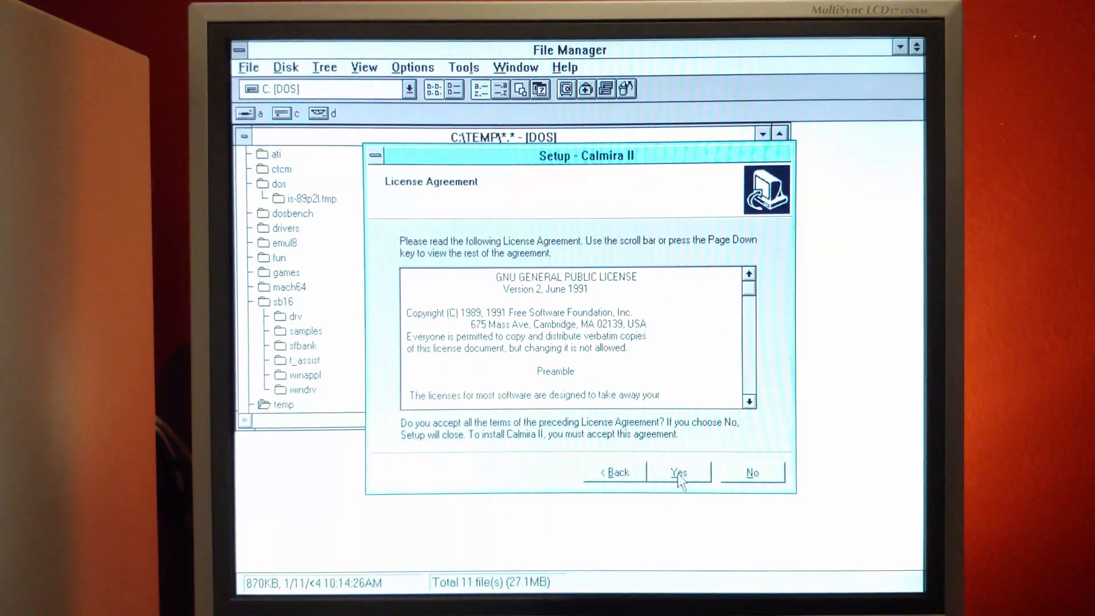
pyautogui.click(678, 472)
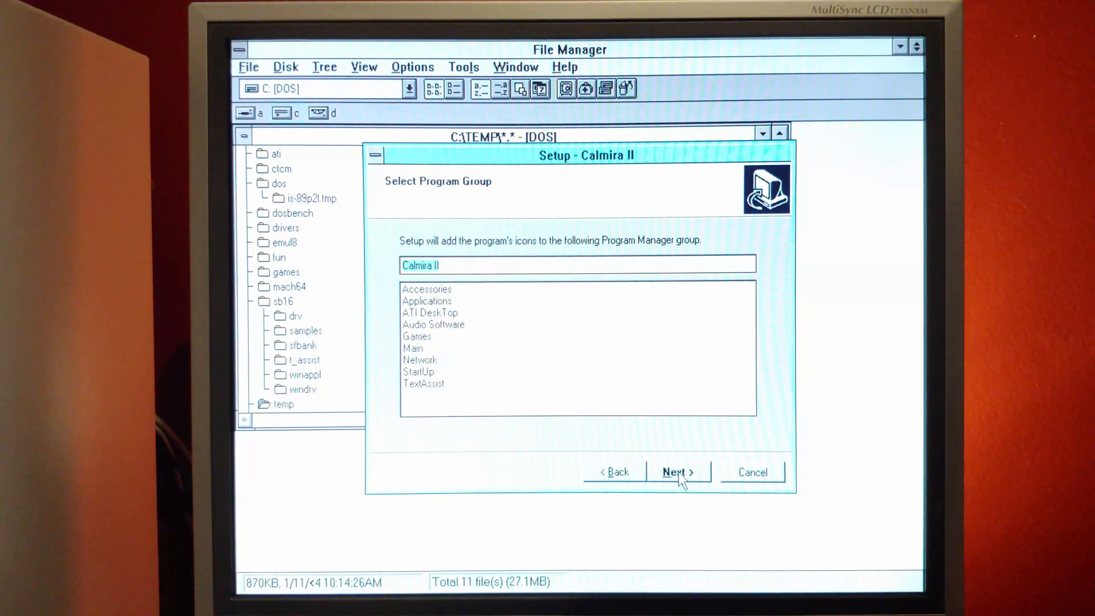
pyautogui.click(675, 472)
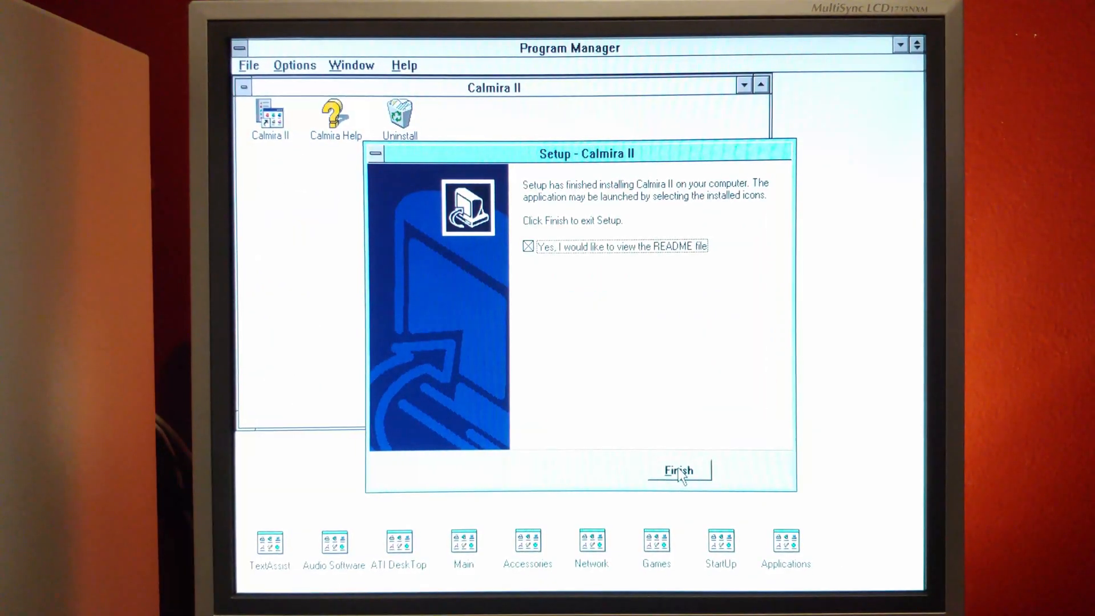
# Step: Finish setup, skim the README, then launch Calmira II and dismiss Welcome and Tip of the Day
pyautogui.click(678, 469)
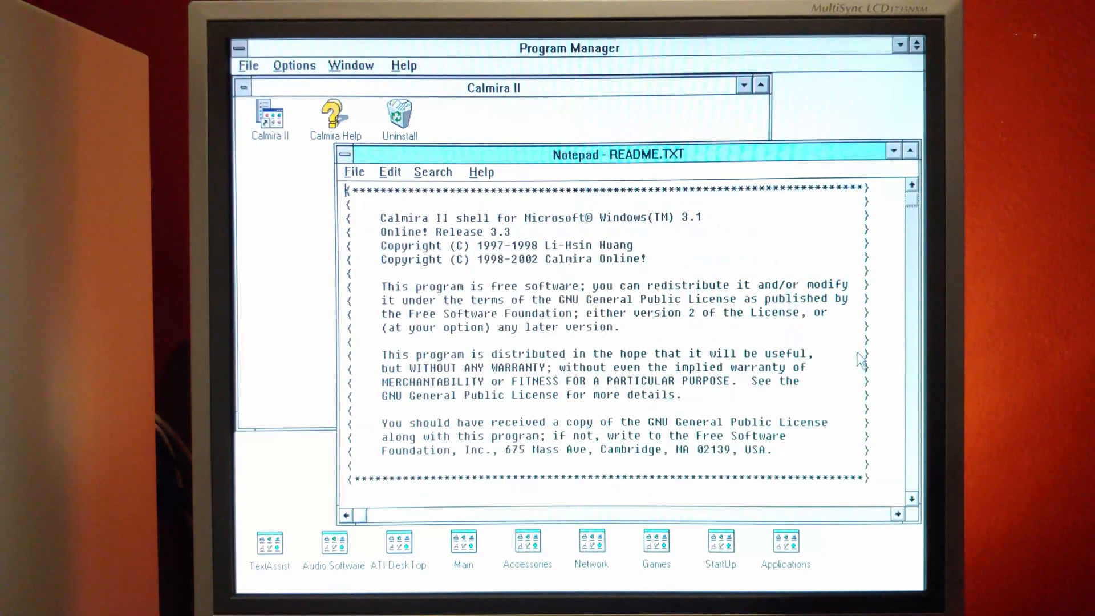
pyautogui.scroll(-3)
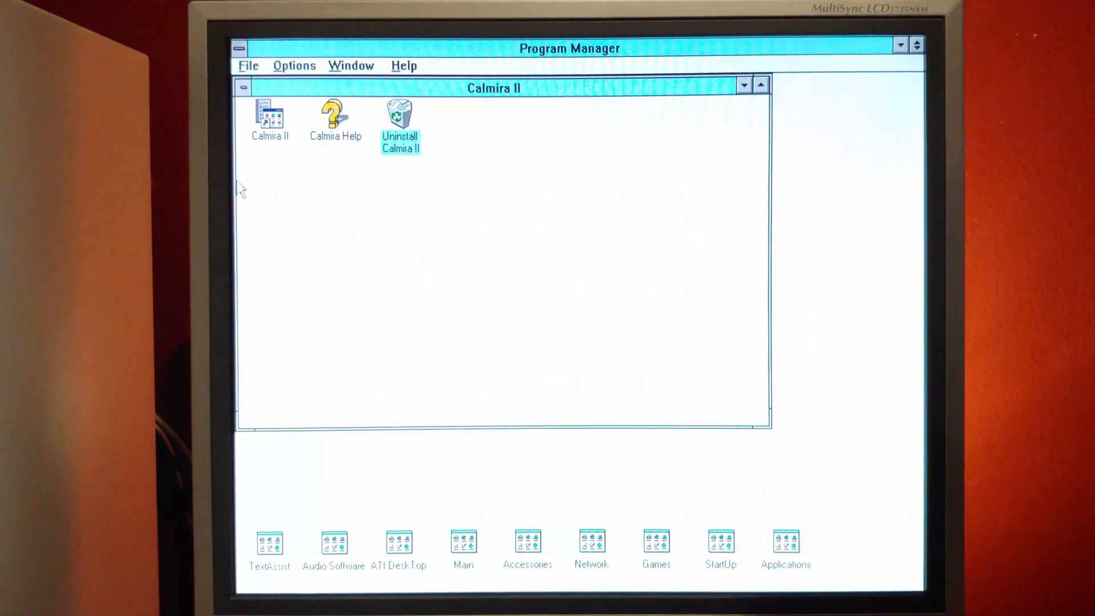
pyautogui.doubleClick(269, 118)
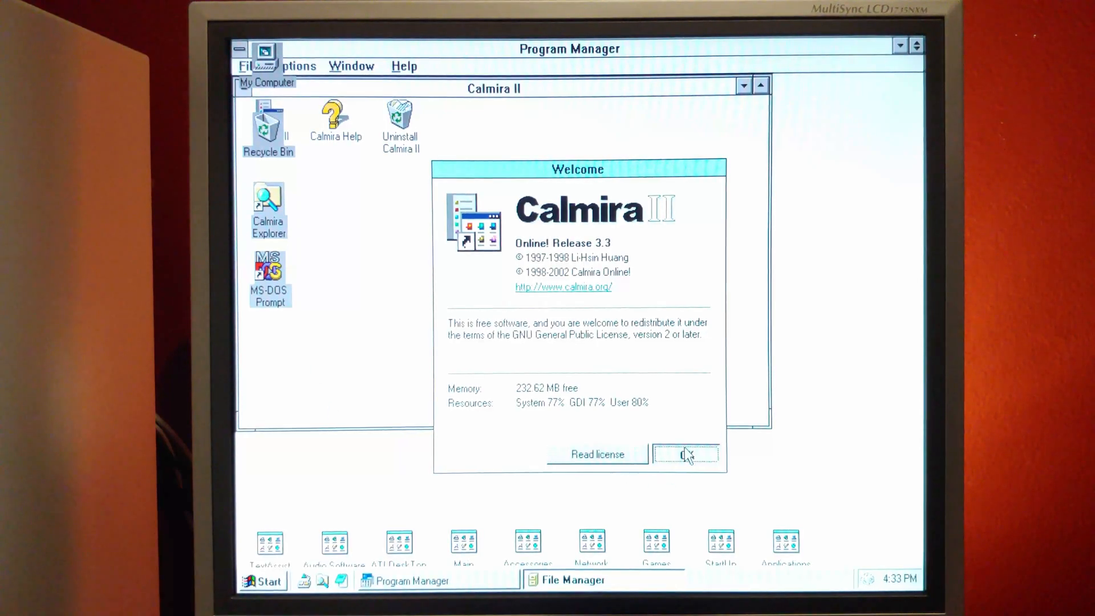
pyautogui.click(687, 454)
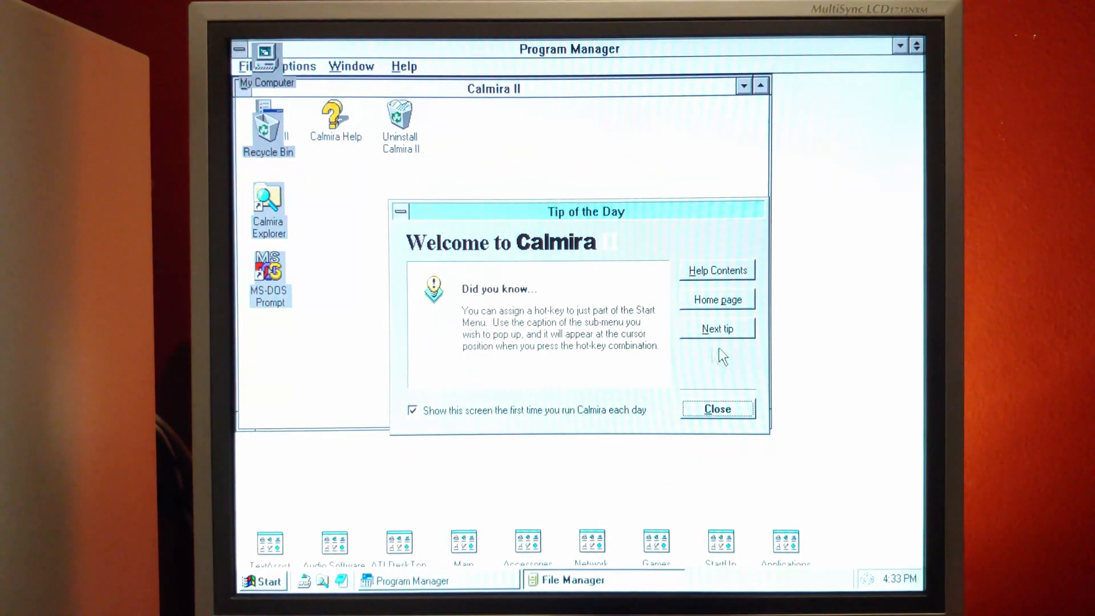
pyautogui.click(716, 409)
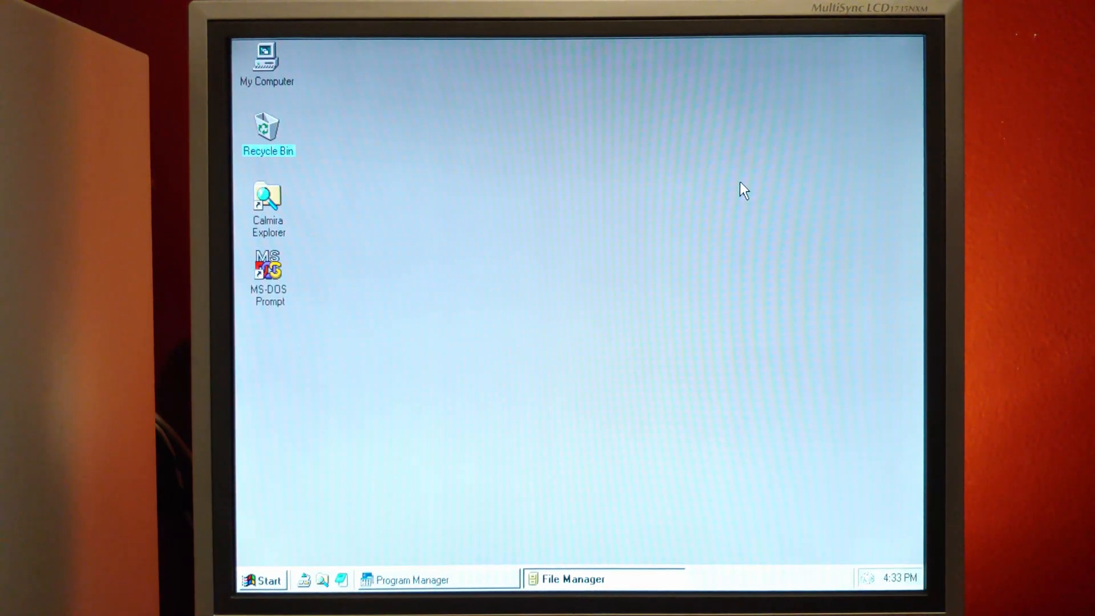
# Step: Open Desktop Properties from the desktop menu and review its font and general preferences
pyautogui.rightClick(743, 190)
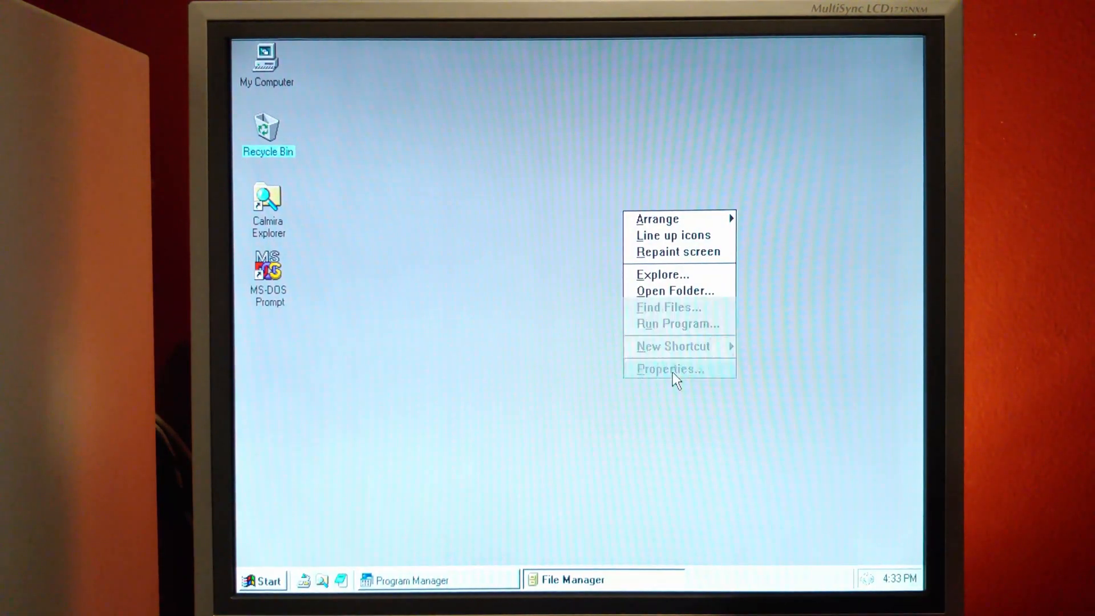
pyautogui.click(668, 369)
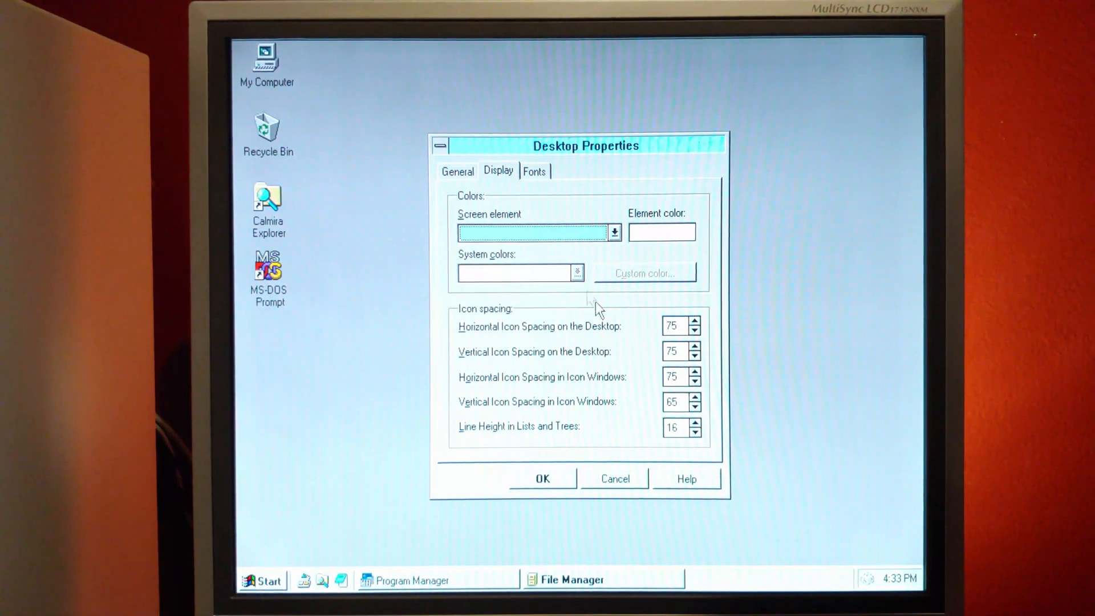
pyautogui.click(535, 171)
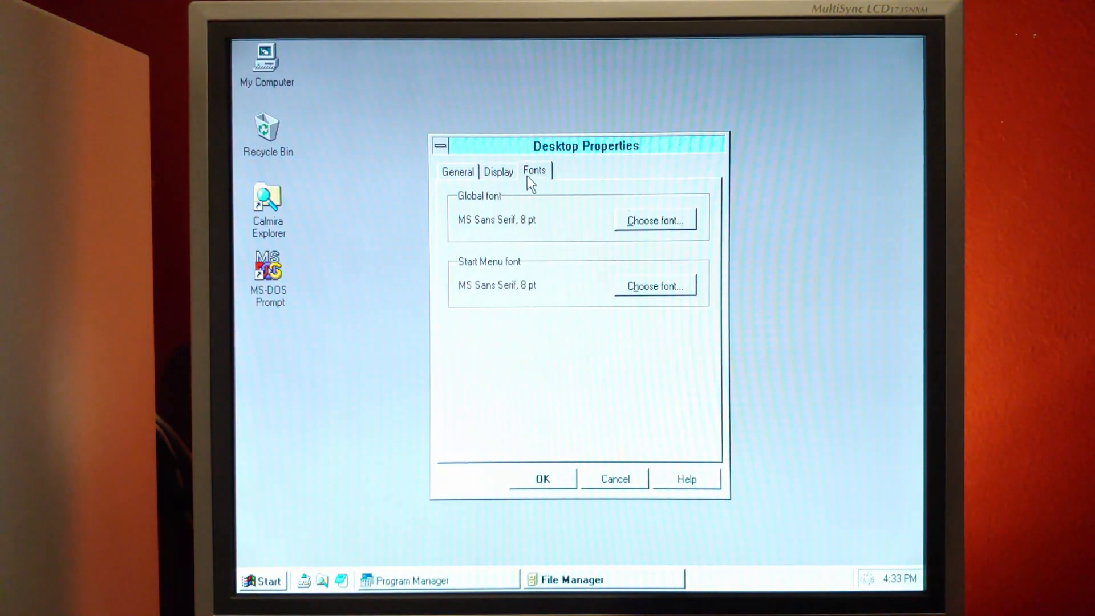
pyautogui.click(457, 171)
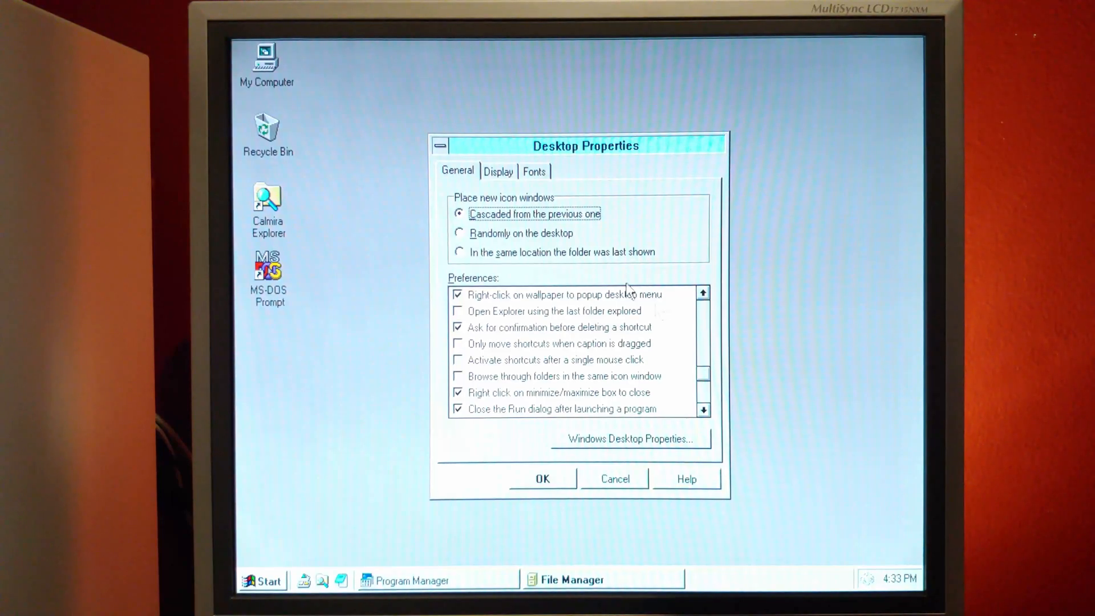
pyautogui.click(703, 408)
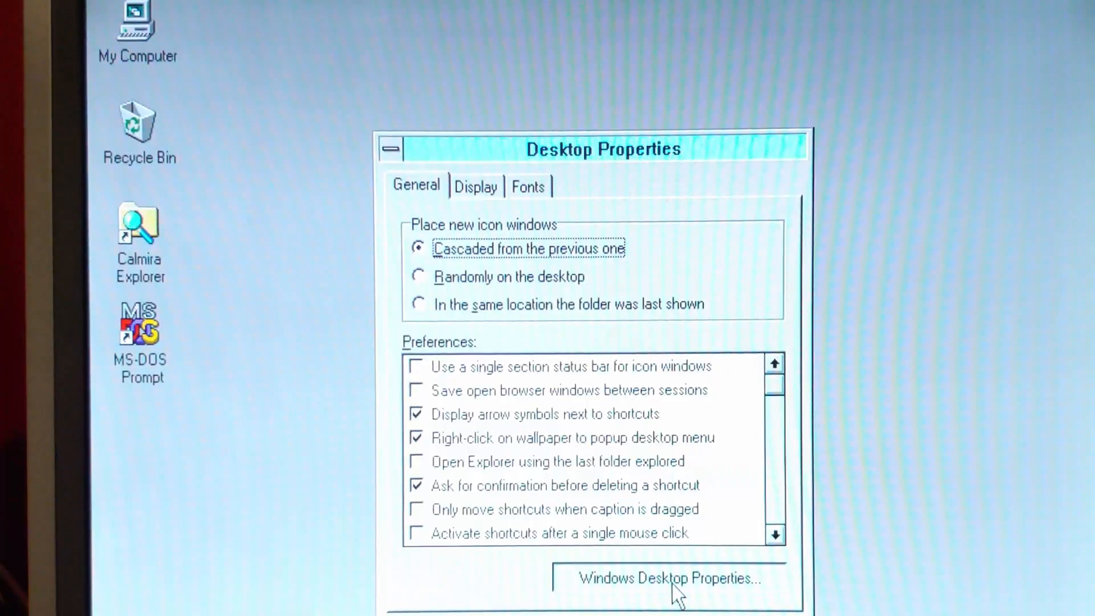
# Step: Choose winlogo.bmp as the Windows desktop wallpaper and recentre the Desktop Properties dialog
pyautogui.click(666, 578)
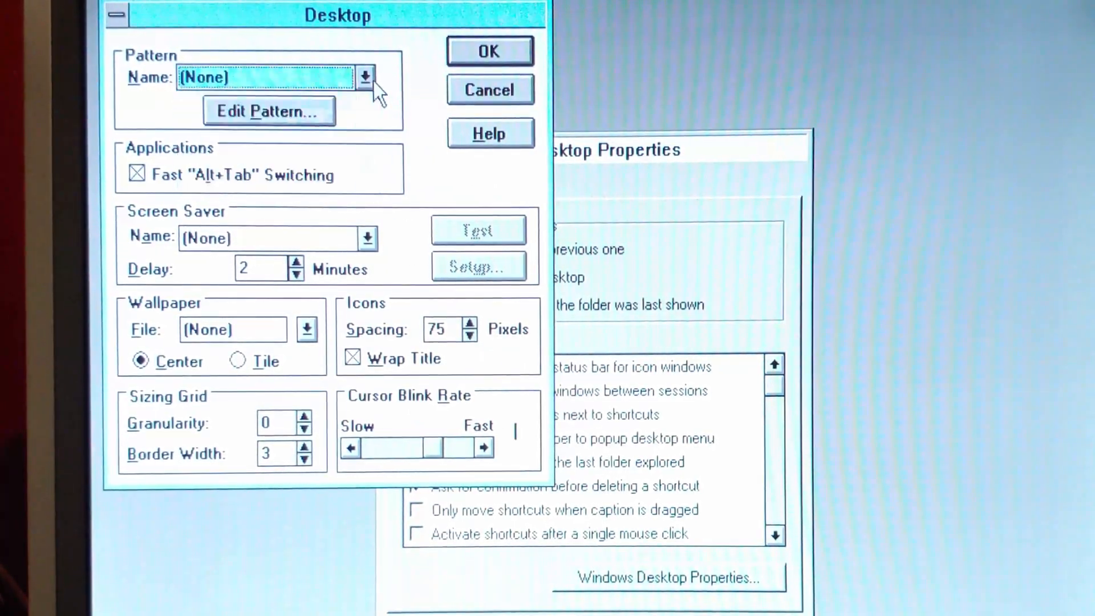
pyautogui.click(307, 329)
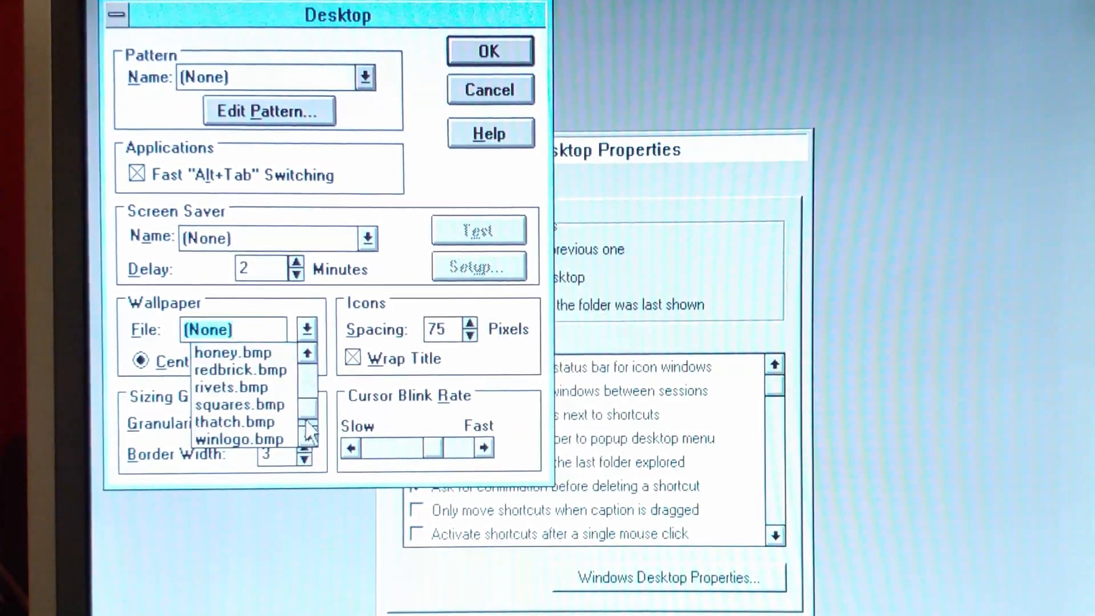
pyautogui.click(239, 438)
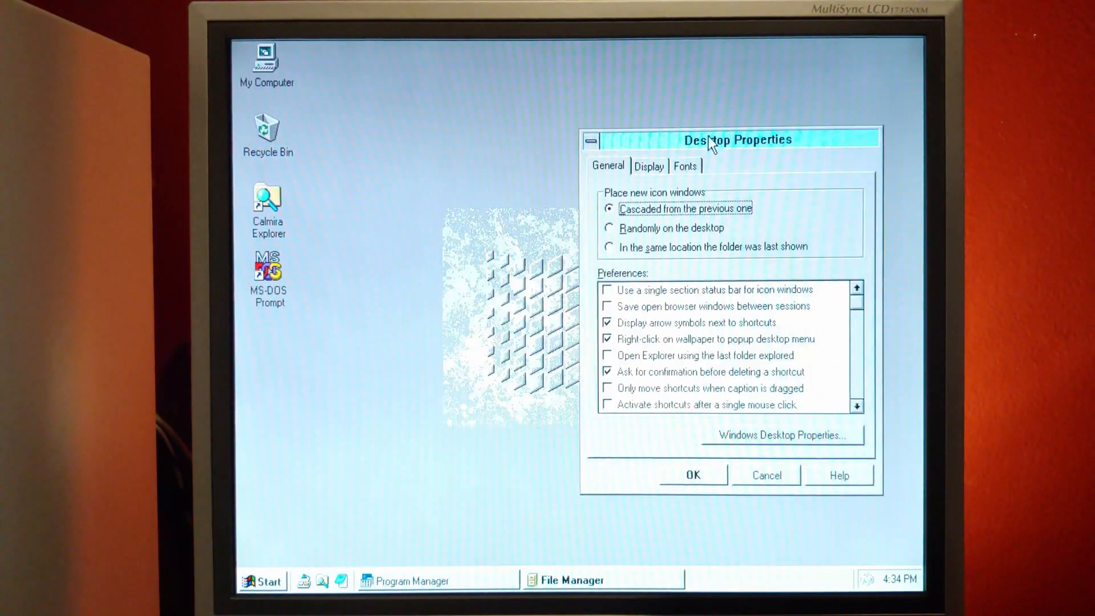
pyautogui.moveTo(733, 139); pyautogui.dragTo(576, 136)
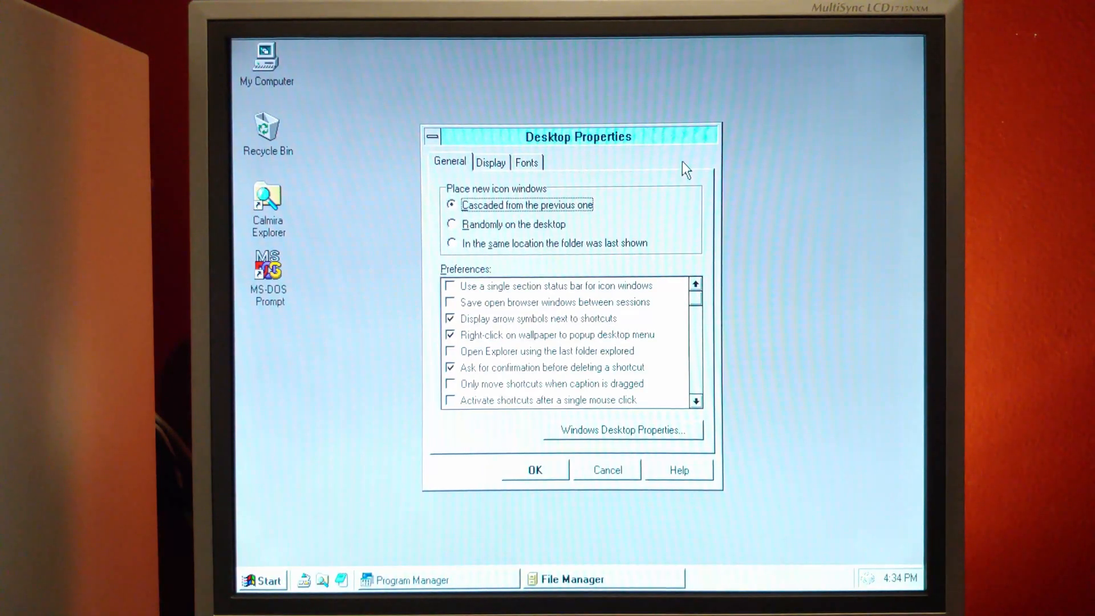
pyautogui.moveTo(590, 522)
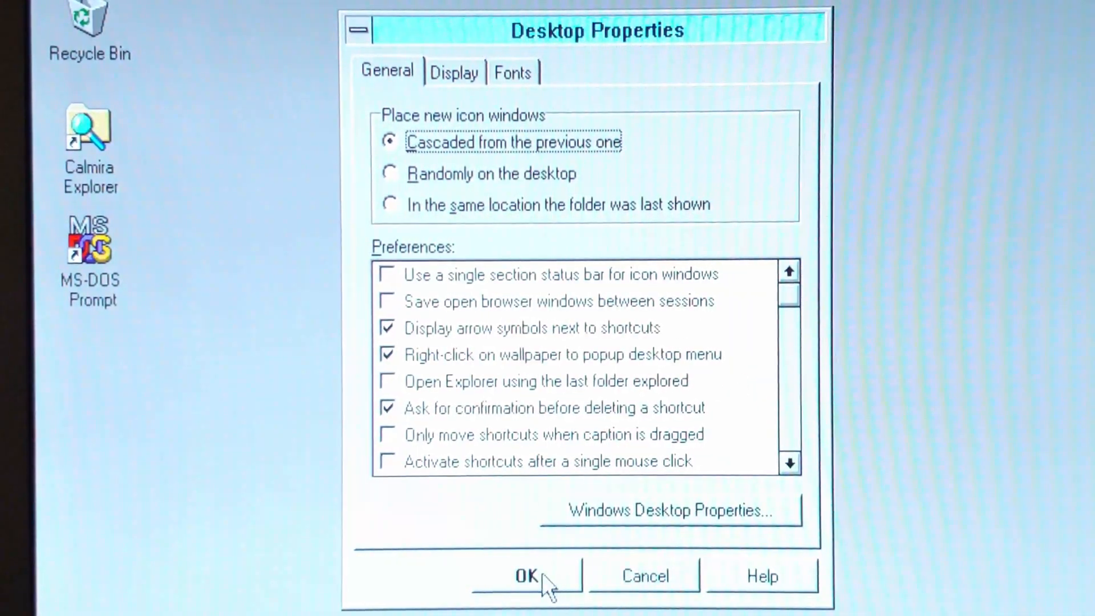
# Step: Accept the desktop properties and open the Start menu's installed program groups
pyautogui.click(526, 575)
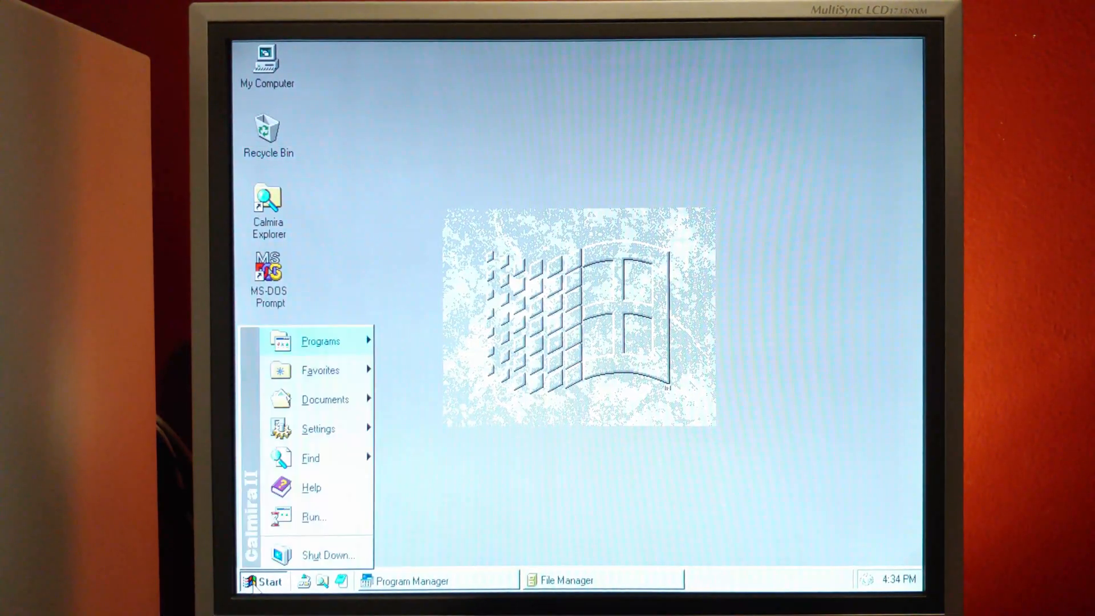
pyautogui.click(321, 341)
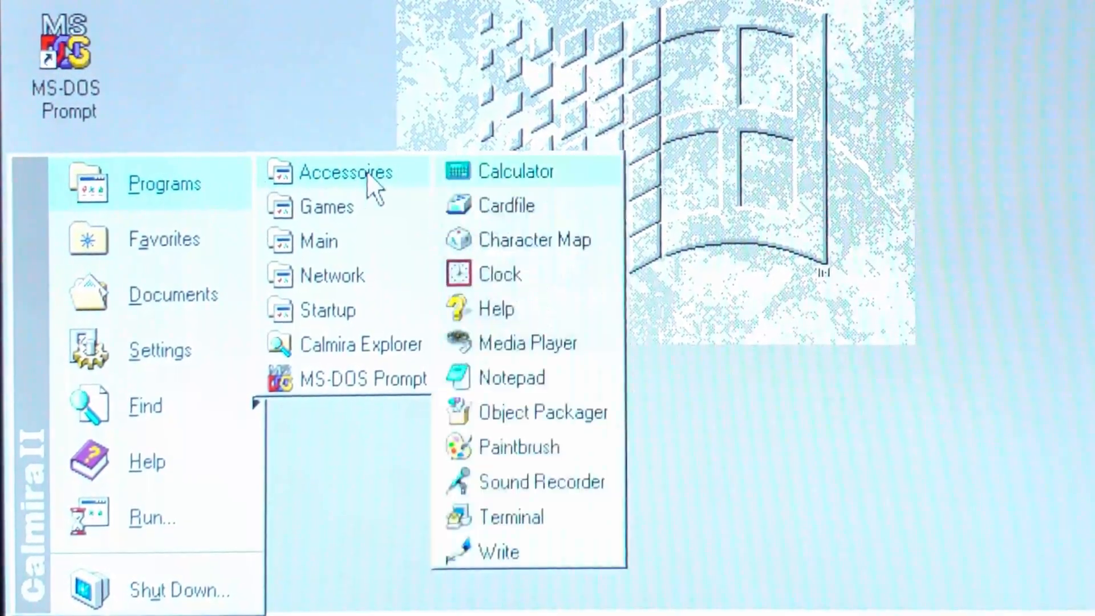
pyautogui.moveTo(360, 217)
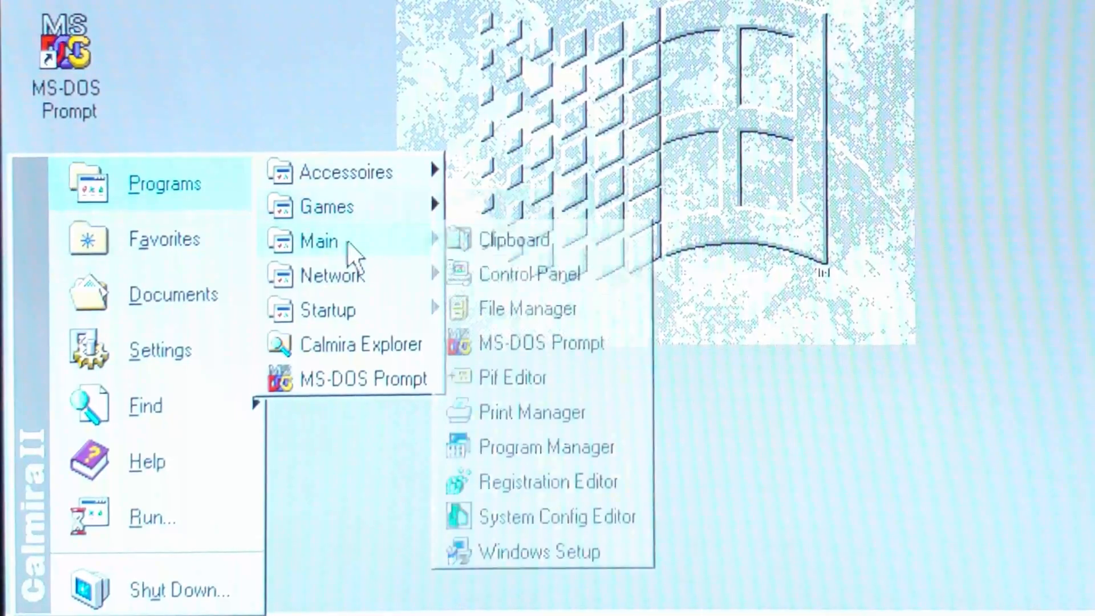
pyautogui.moveTo(332, 274)
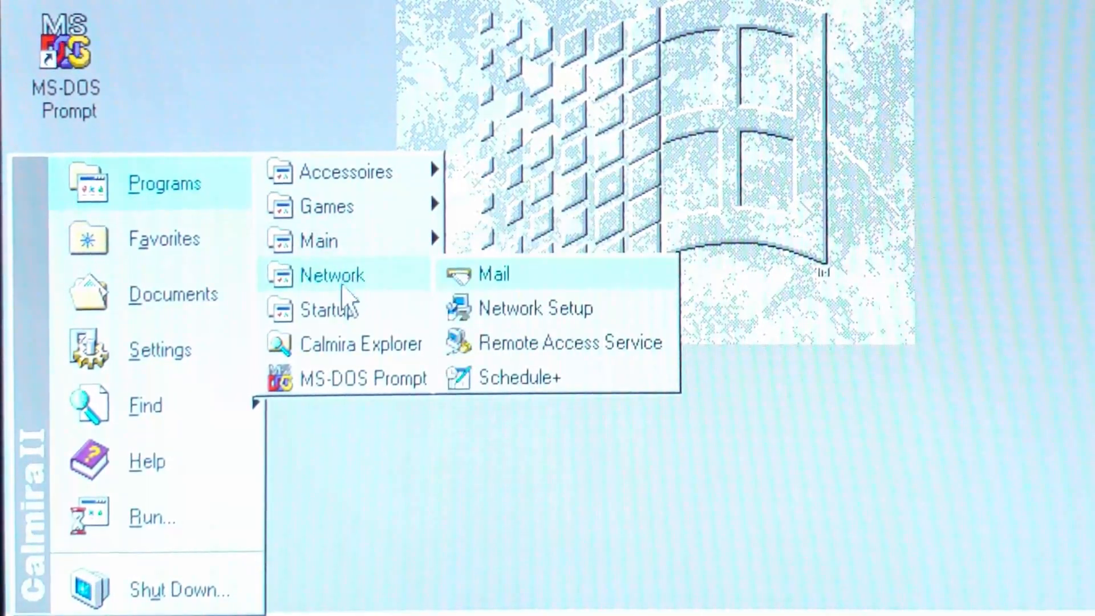
pyautogui.moveTo(329, 309)
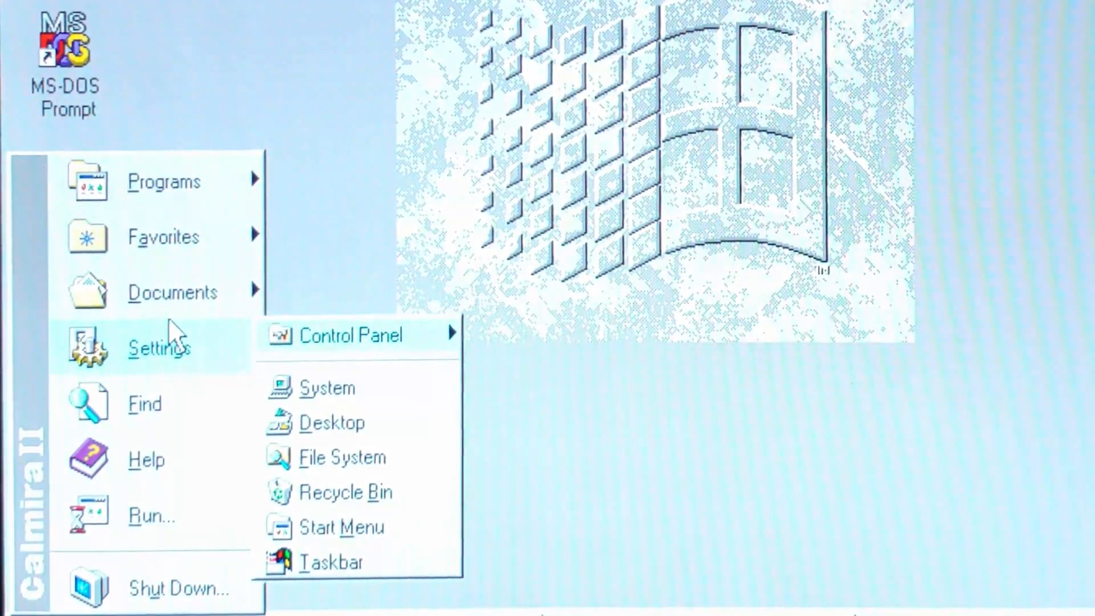
pyautogui.moveTo(290, 402)
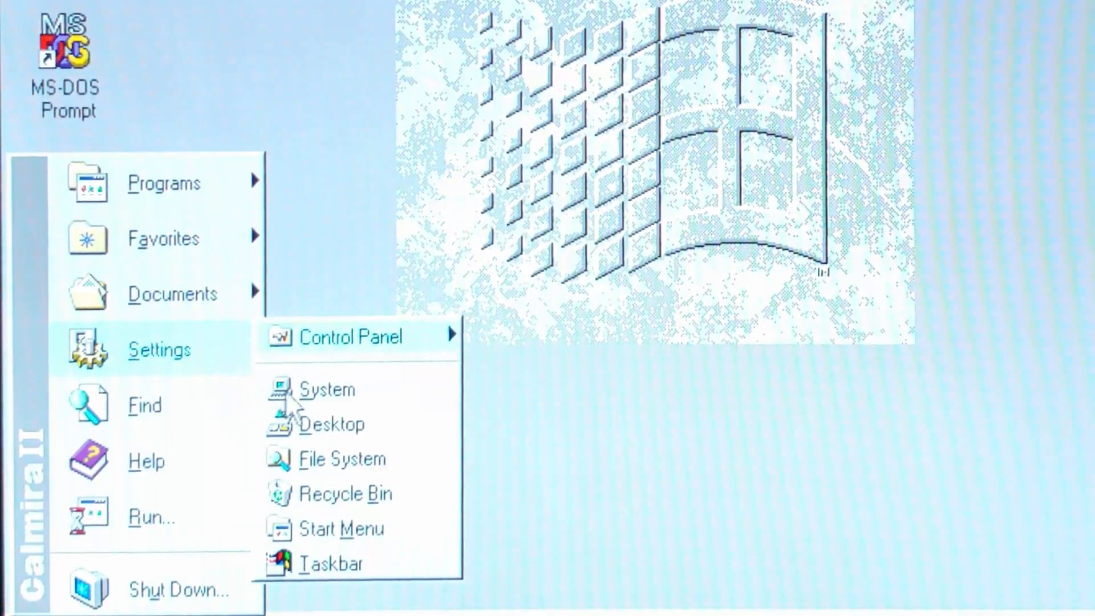
# Step: Open System Properties, browse the Advanced settings folders, and return to General preferences
pyautogui.click(324, 388)
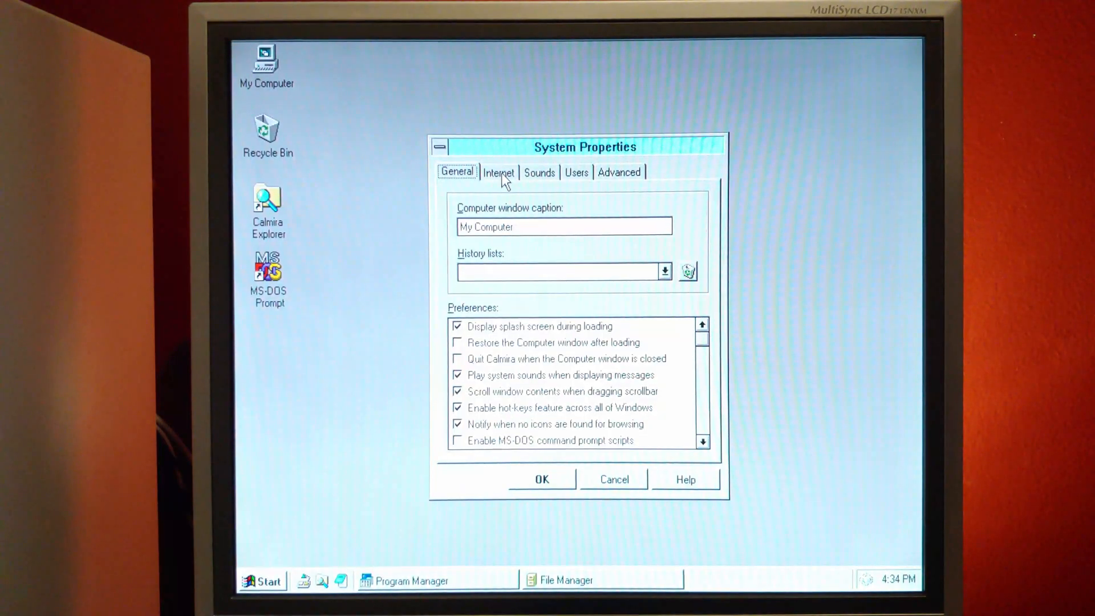
pyautogui.click(619, 171)
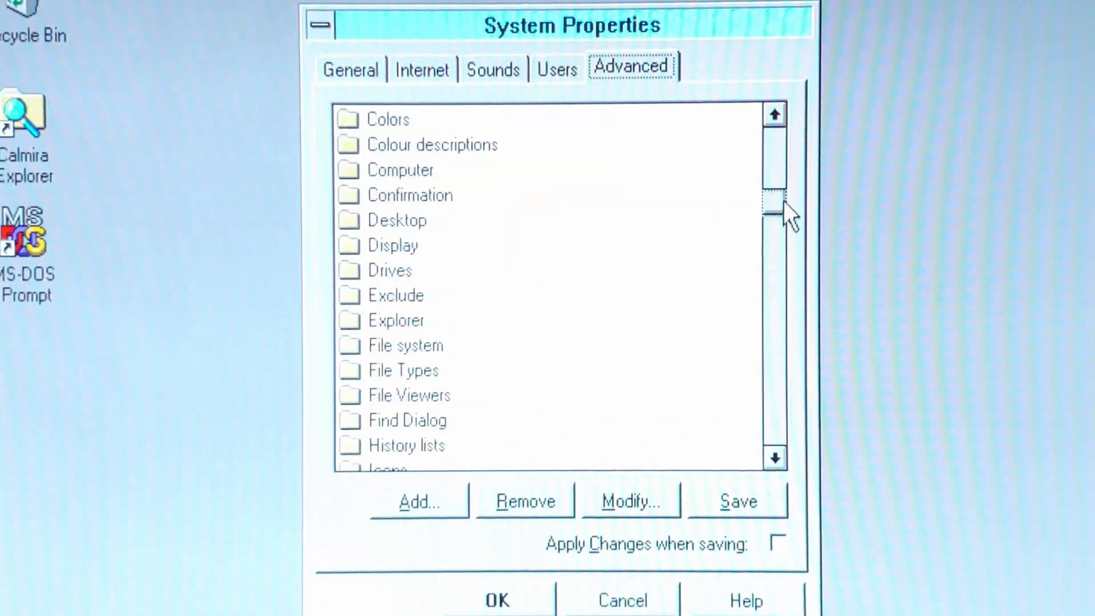
pyautogui.doubleClick(388, 119)
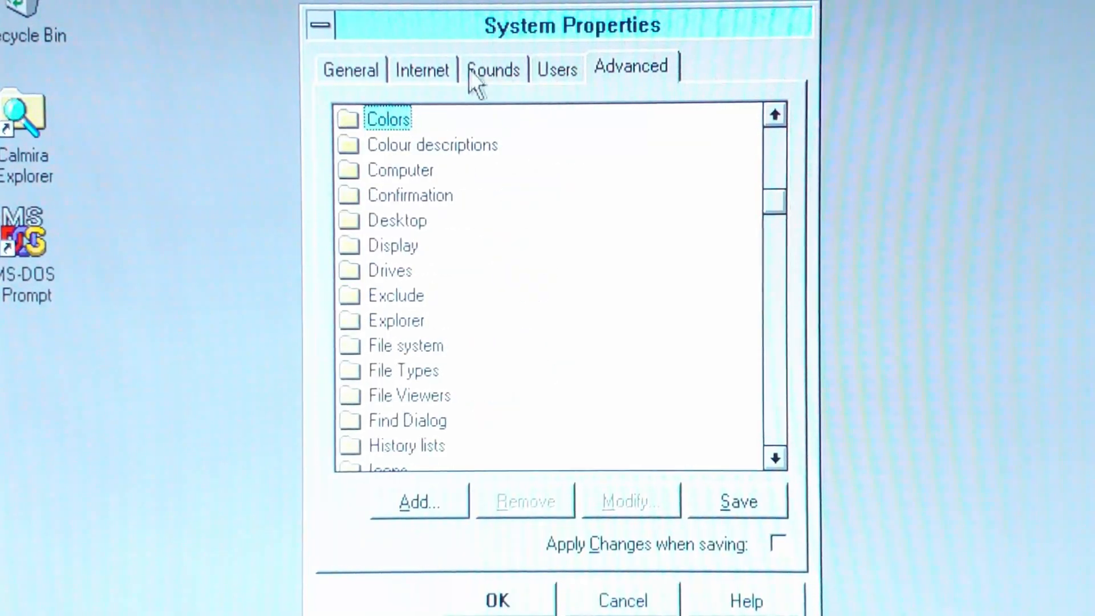
pyautogui.click(350, 68)
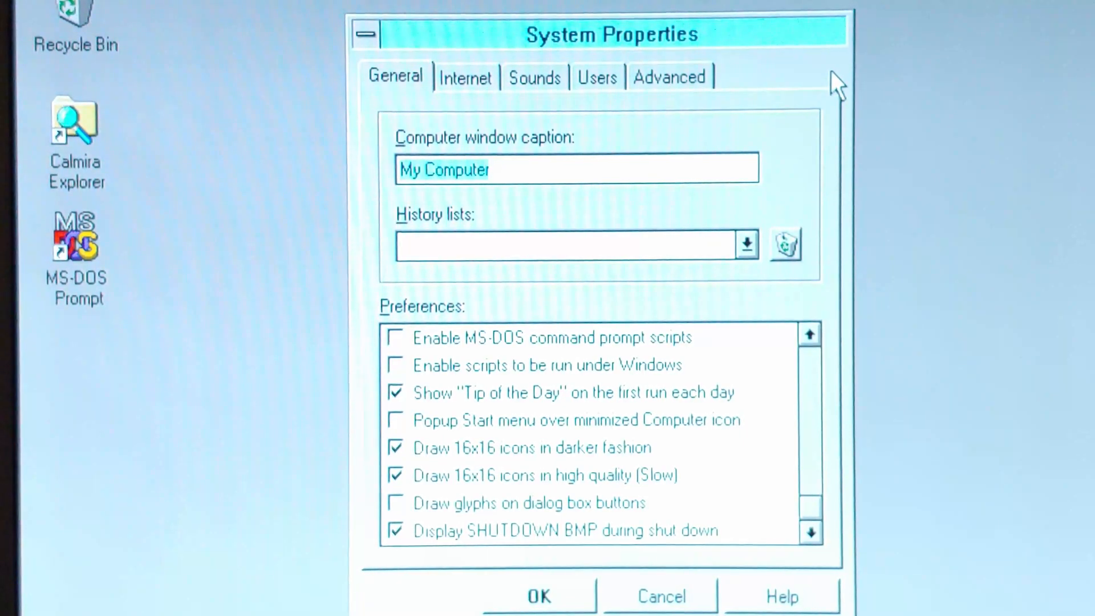
# Step: Enable MS-DOS command prompt and Windows scripts, and turn off Show Tip of the Day
pyautogui.click(485, 168)
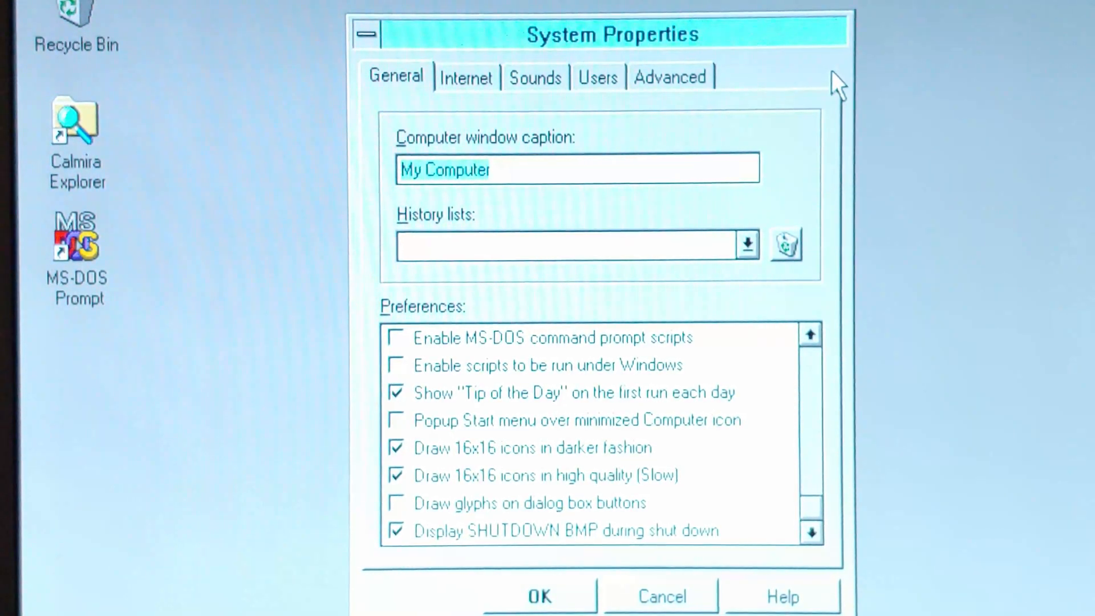
pyautogui.click(489, 168)
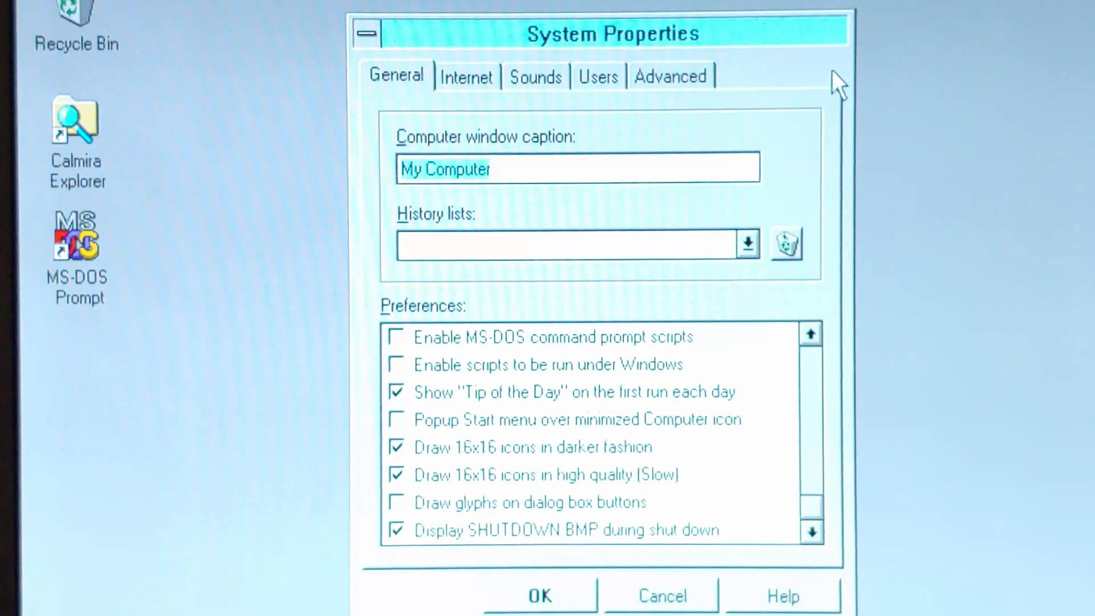
pyautogui.click(488, 169)
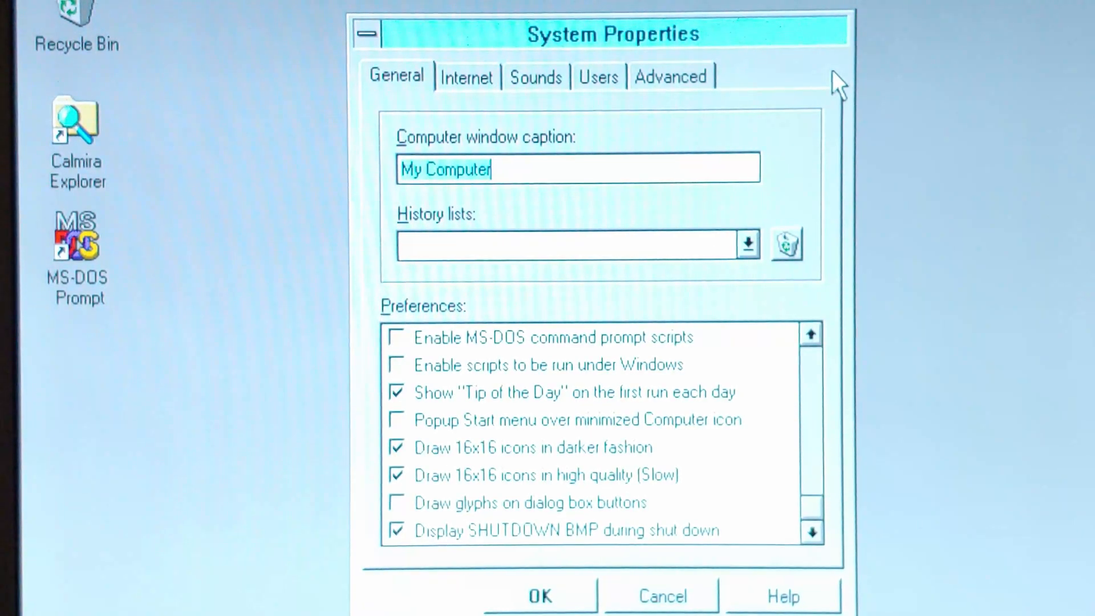
pyautogui.moveTo(809, 482)
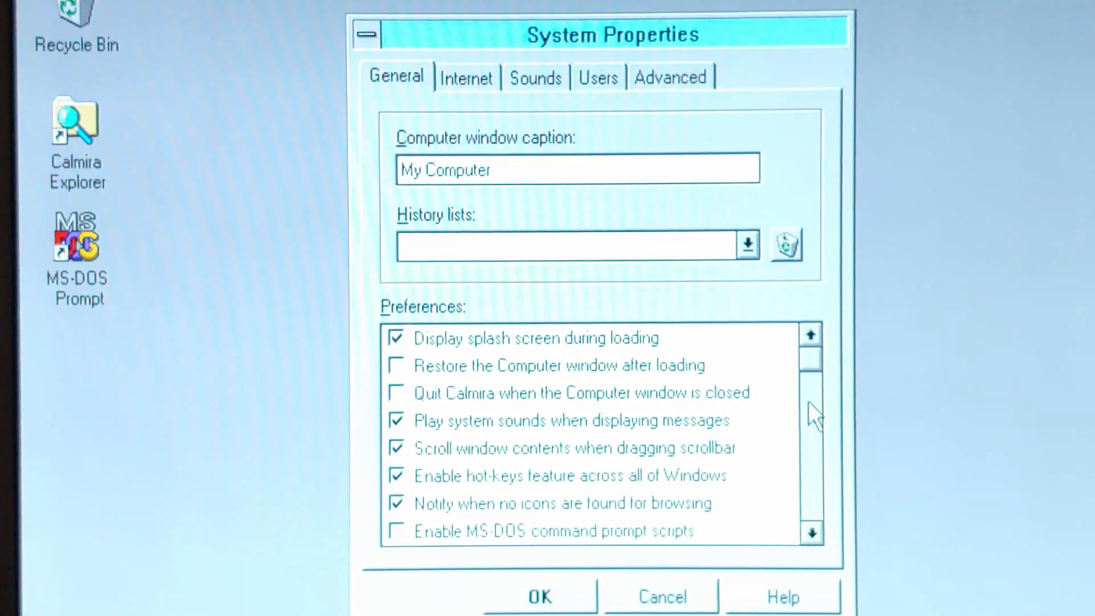
pyautogui.moveTo(764, 482)
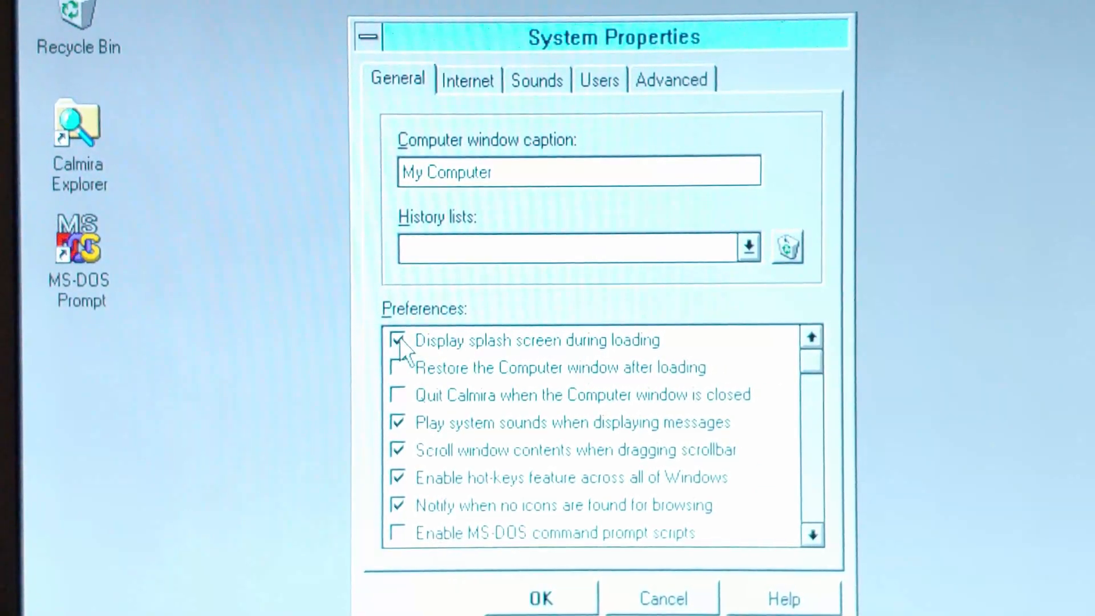
pyautogui.click(398, 341)
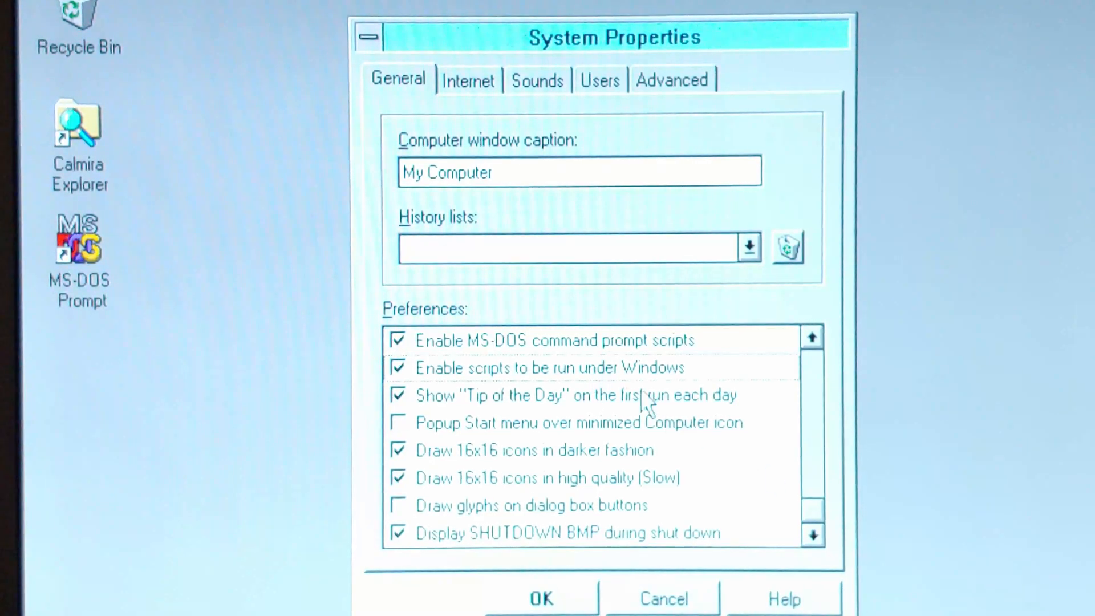
pyautogui.click(398, 395)
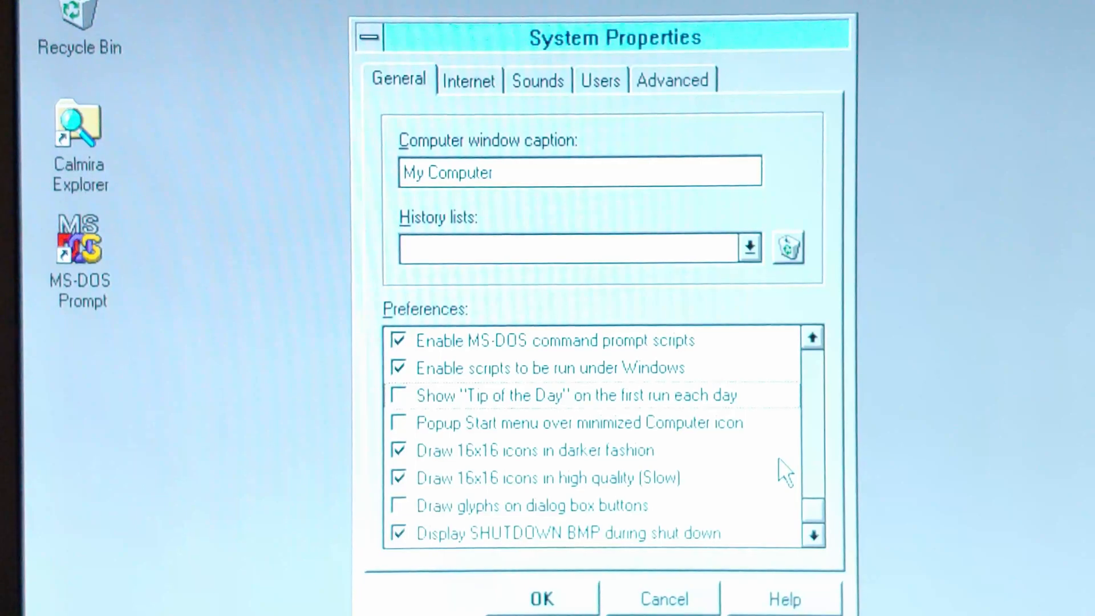
pyautogui.moveTo(660, 537)
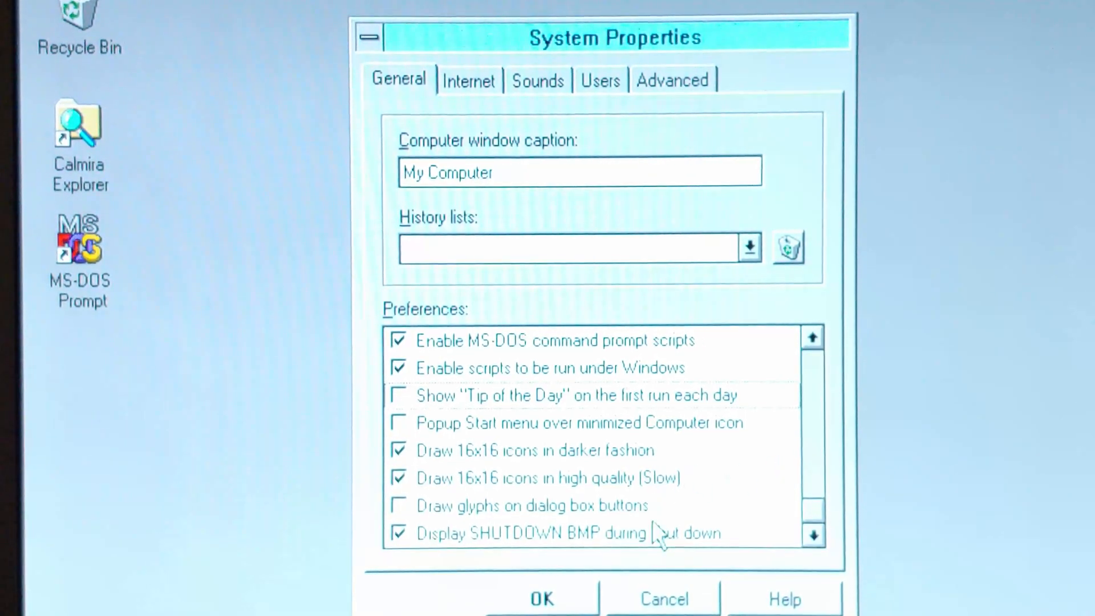
pyautogui.moveTo(466, 98)
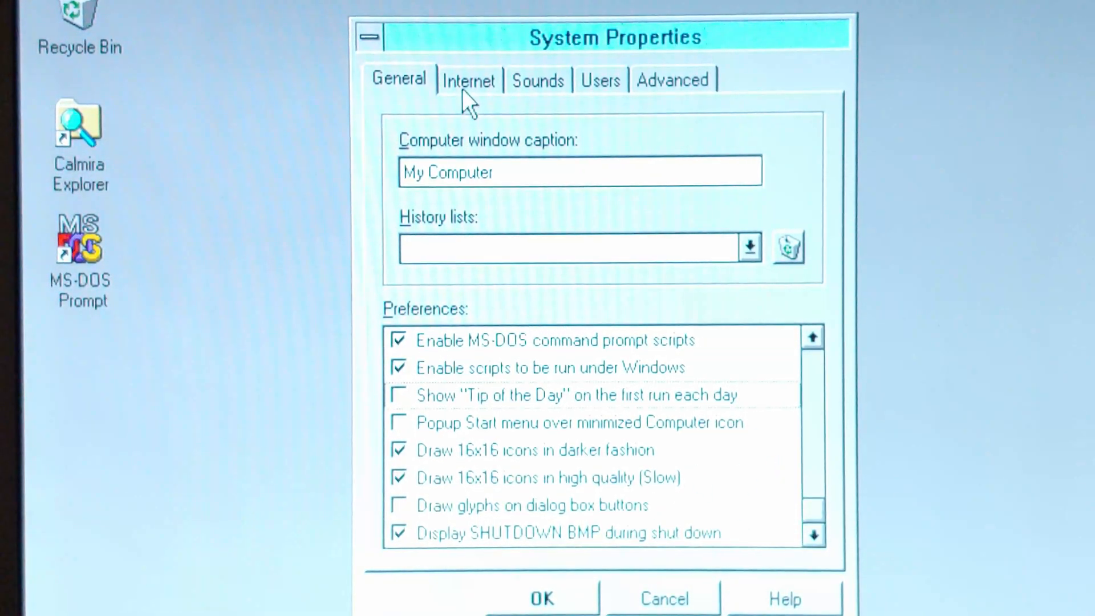
# Step: Review the Internet, Sounds, Users and Advanced settings, then accept System Properties
pyautogui.click(469, 80)
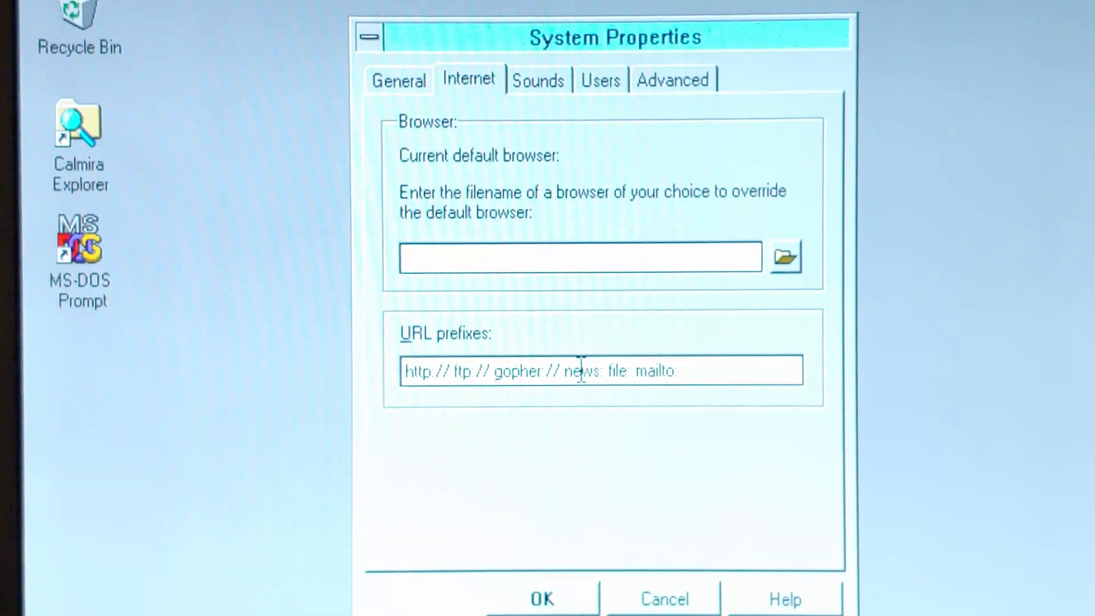
pyautogui.click(538, 80)
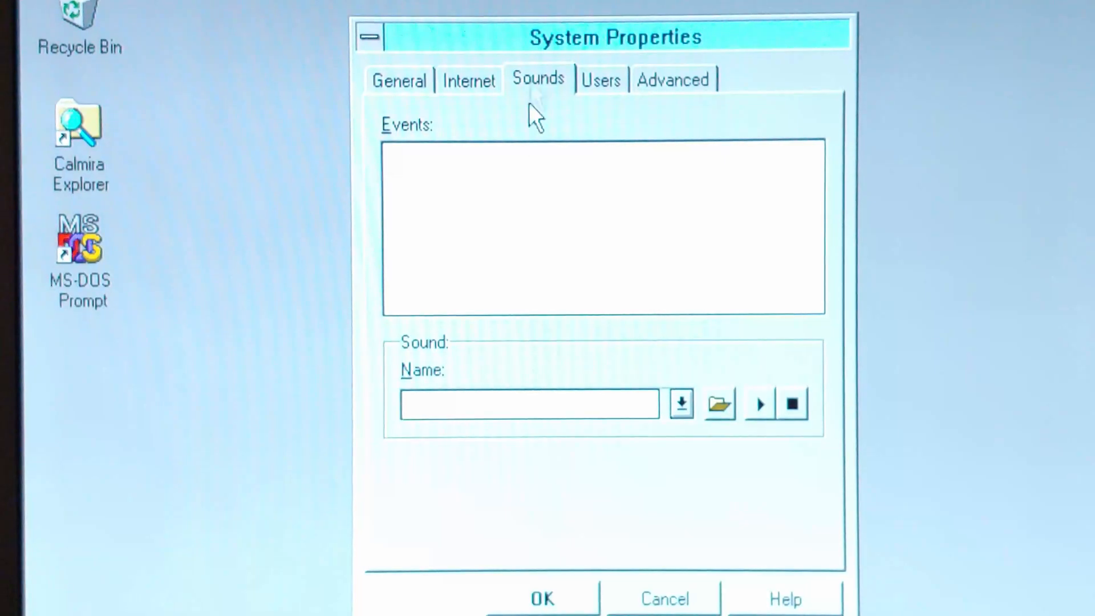
pyautogui.click(599, 80)
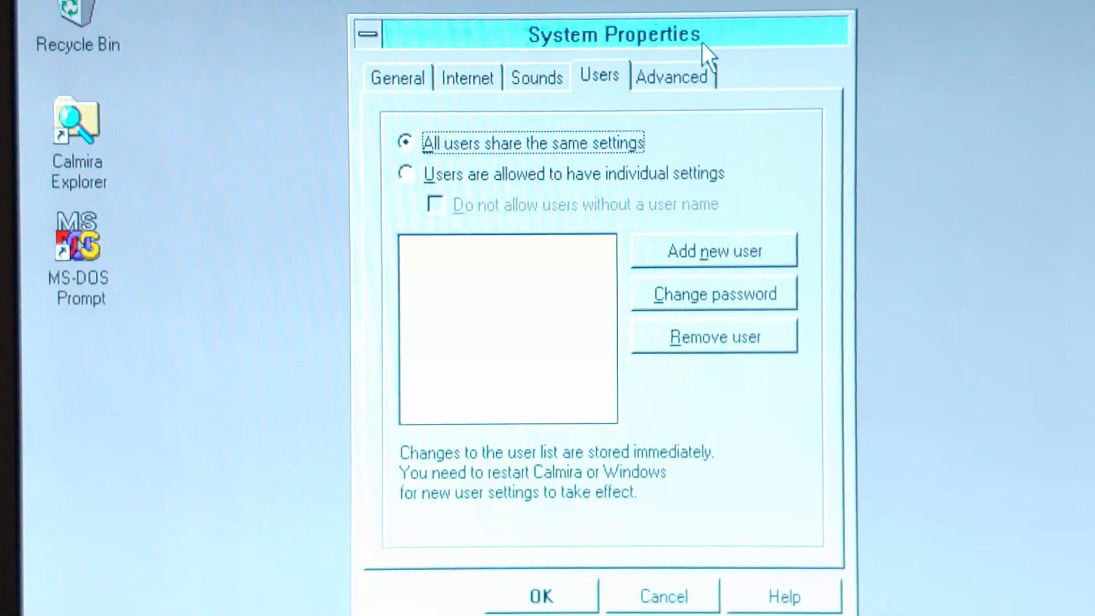
pyautogui.click(671, 77)
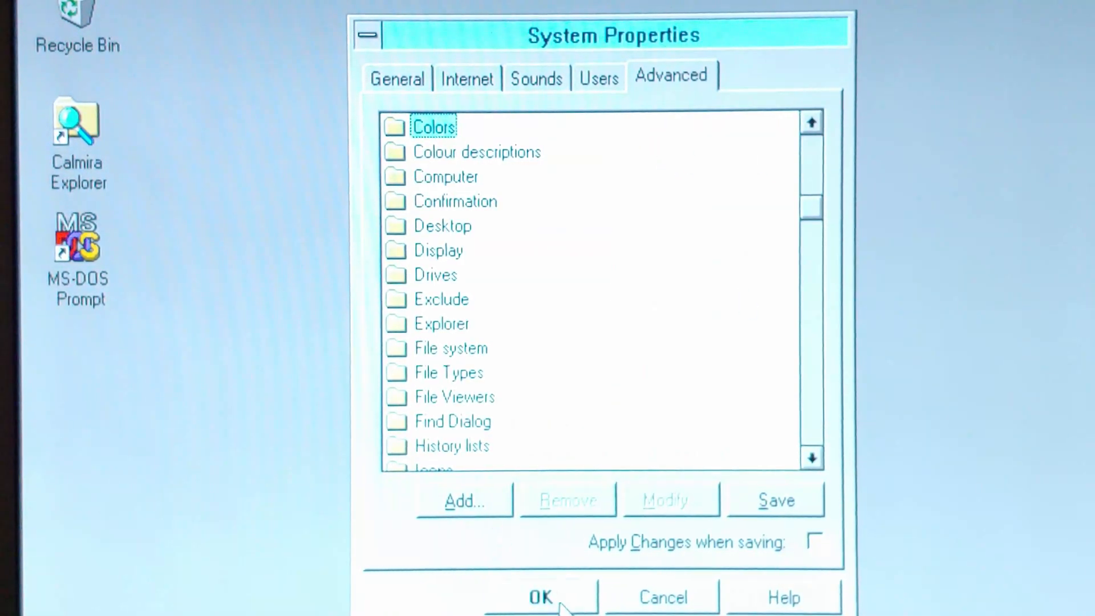
pyautogui.click(540, 596)
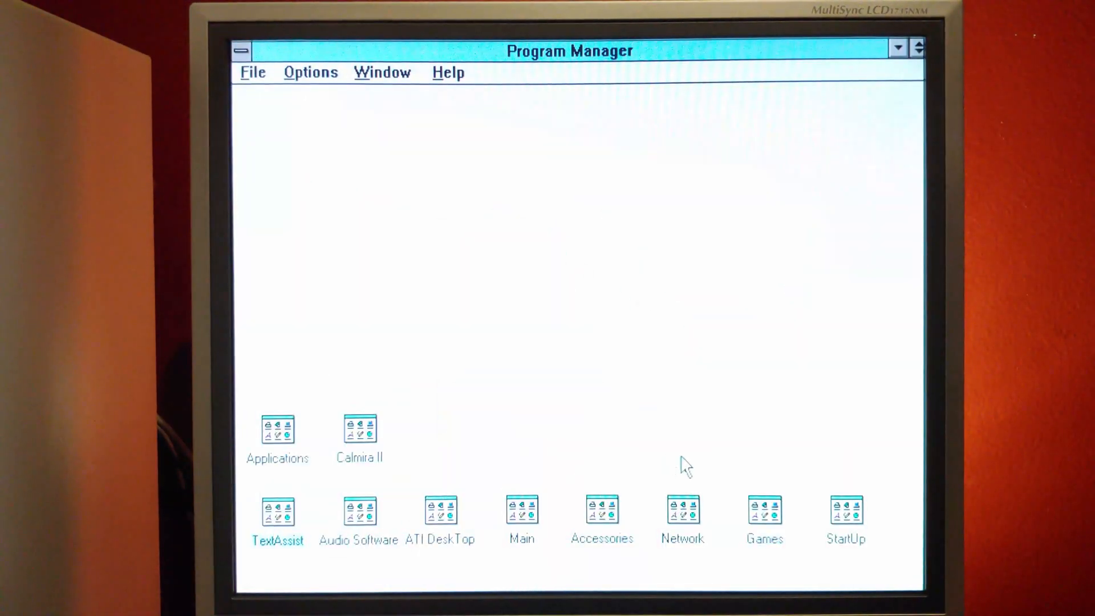
# Step: Open Control Panel's Sound settings from the Main group and check the Windows Start and Exit sounds
pyautogui.doubleClick(520, 509)
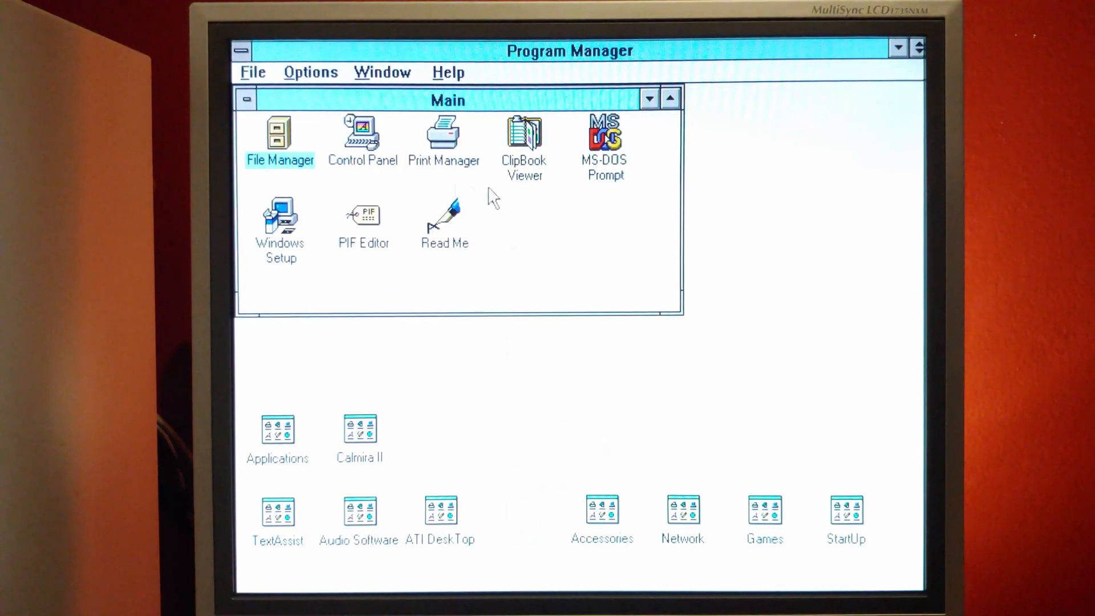
pyautogui.doubleClick(362, 133)
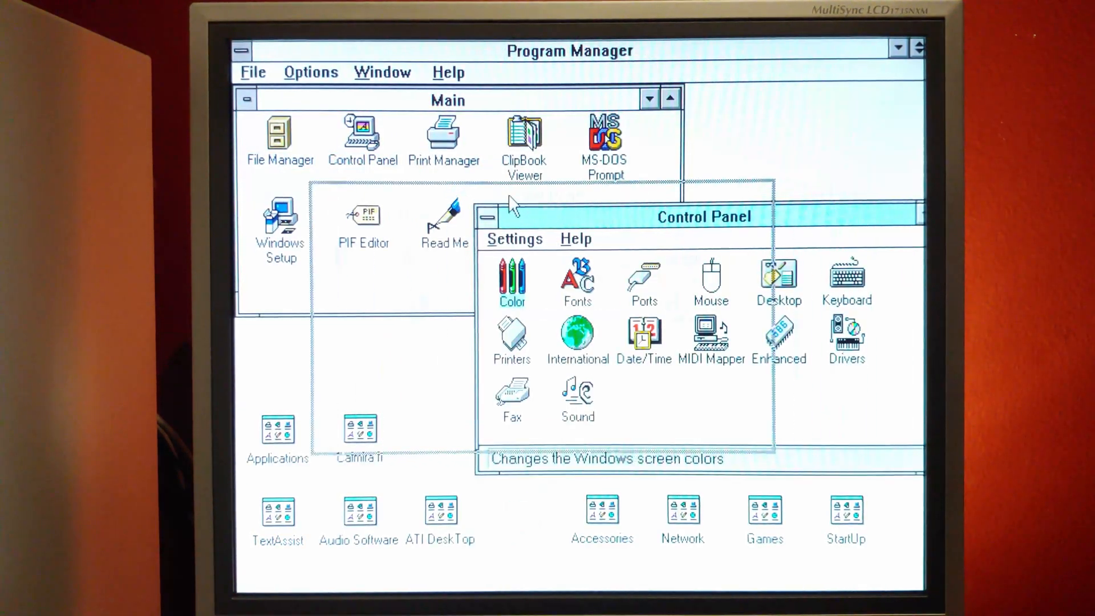
pyautogui.doubleClick(576, 391)
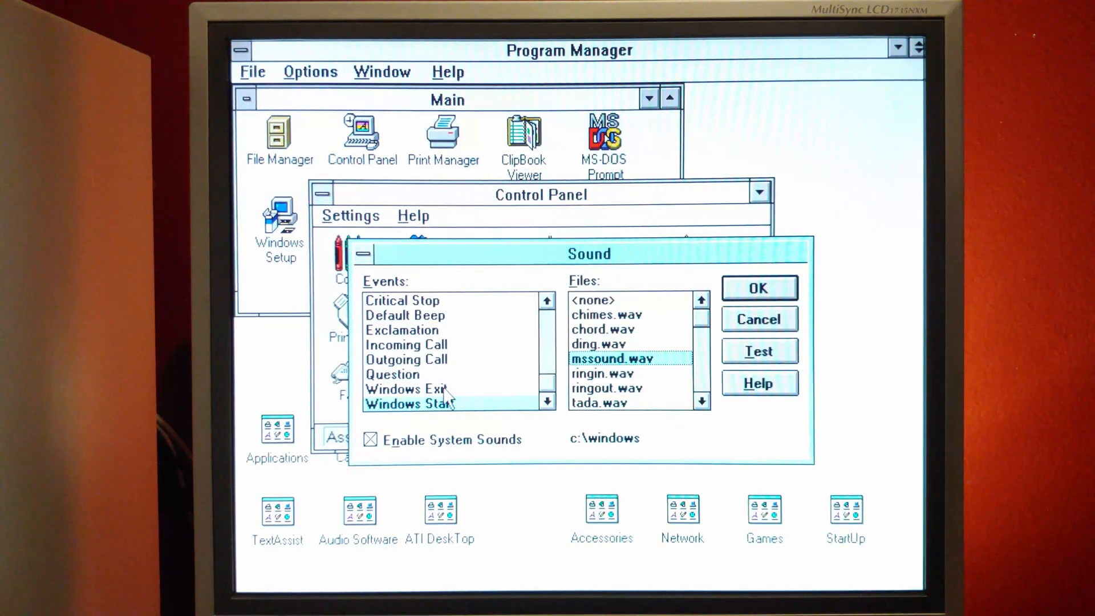
pyautogui.click(406, 388)
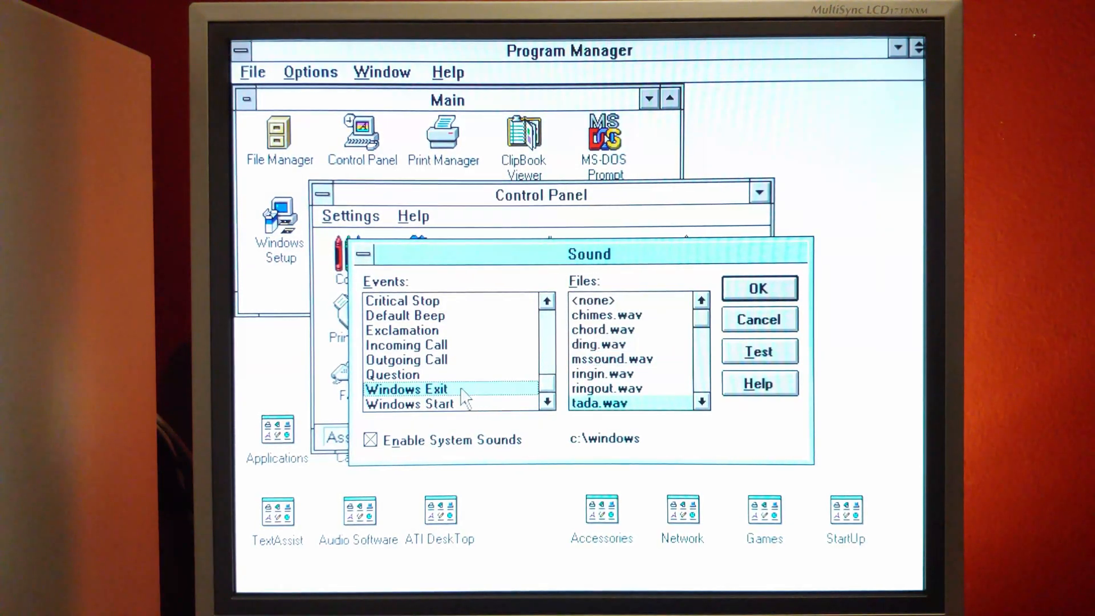
pyautogui.click(759, 319)
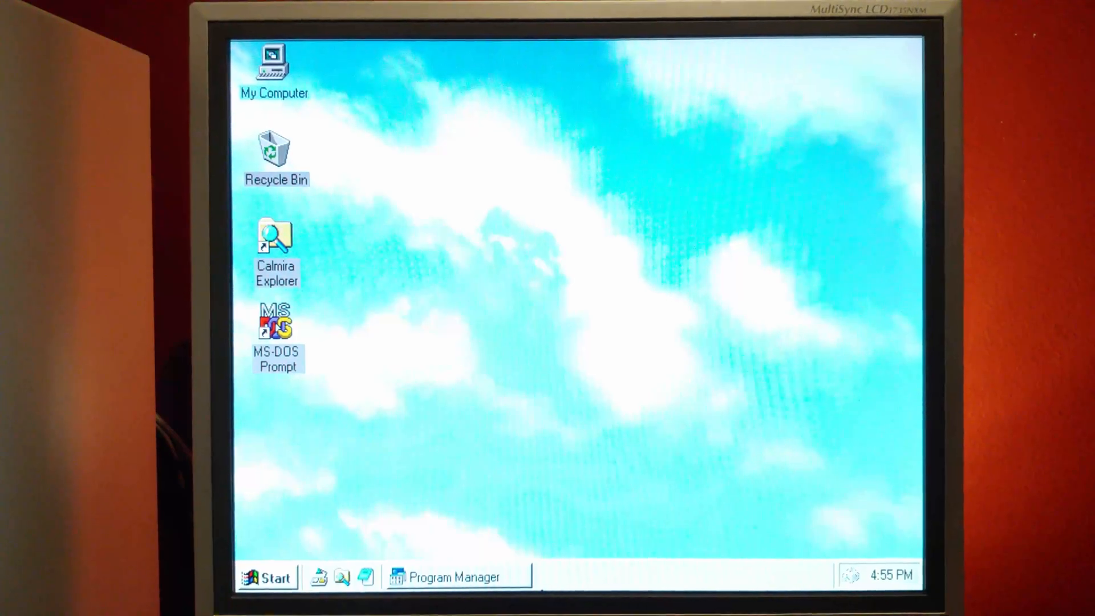
# Step: Restore Program Manager from the taskbar and pick a group window from its Window menu
pyautogui.click(452, 576)
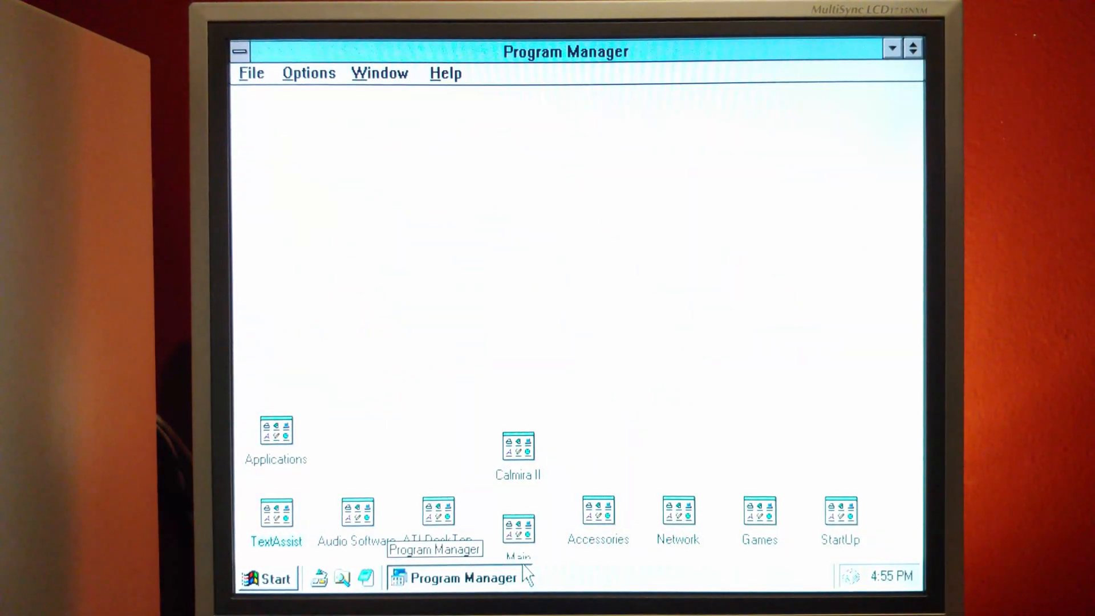
pyautogui.moveTo(759, 436)
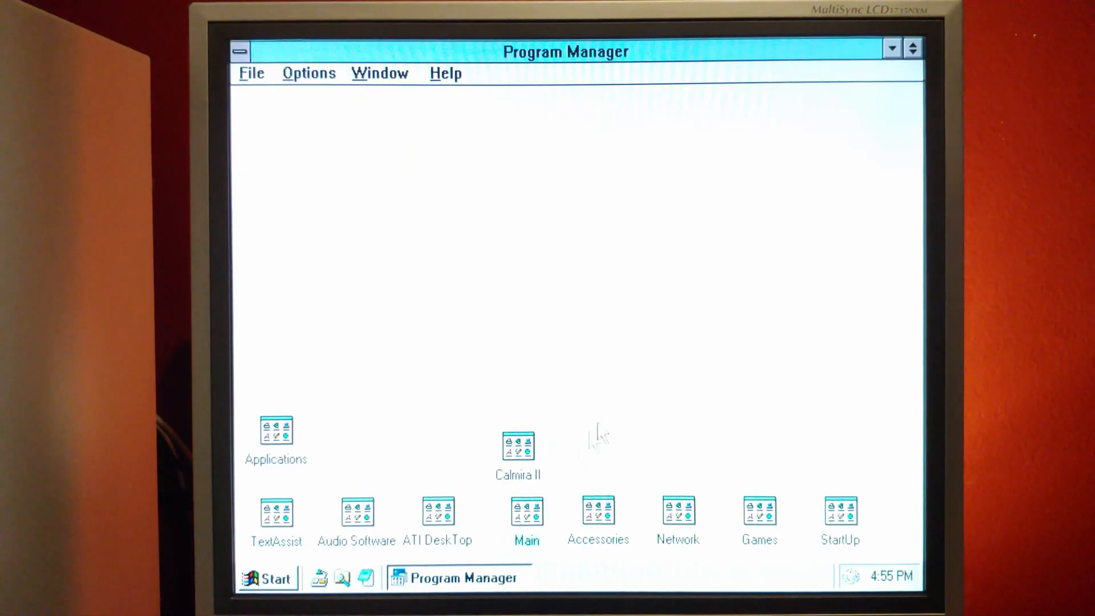
pyautogui.click(378, 72)
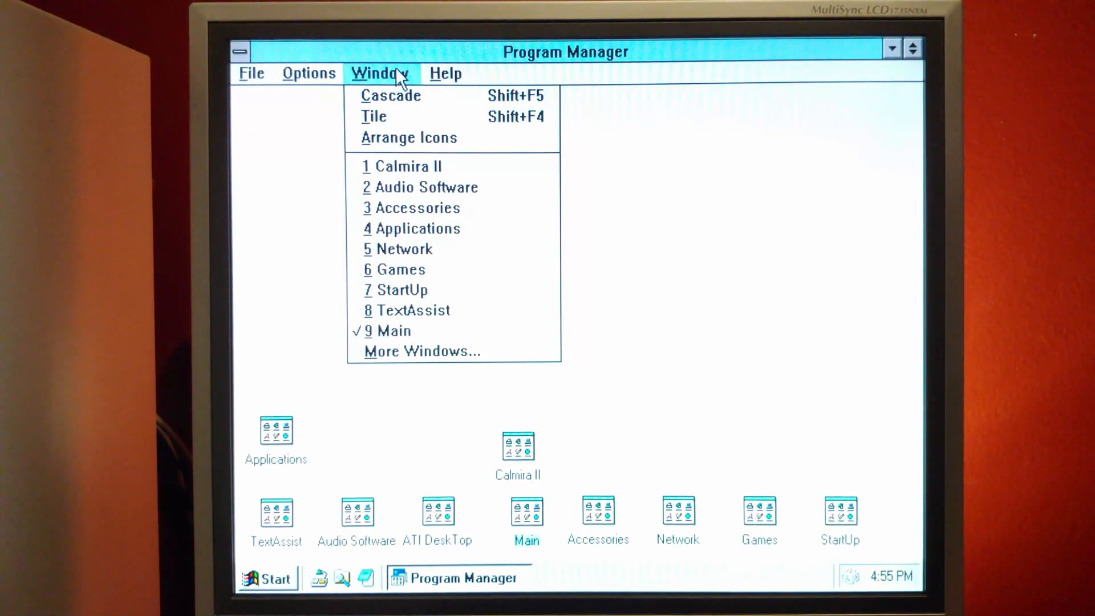
pyautogui.click(409, 138)
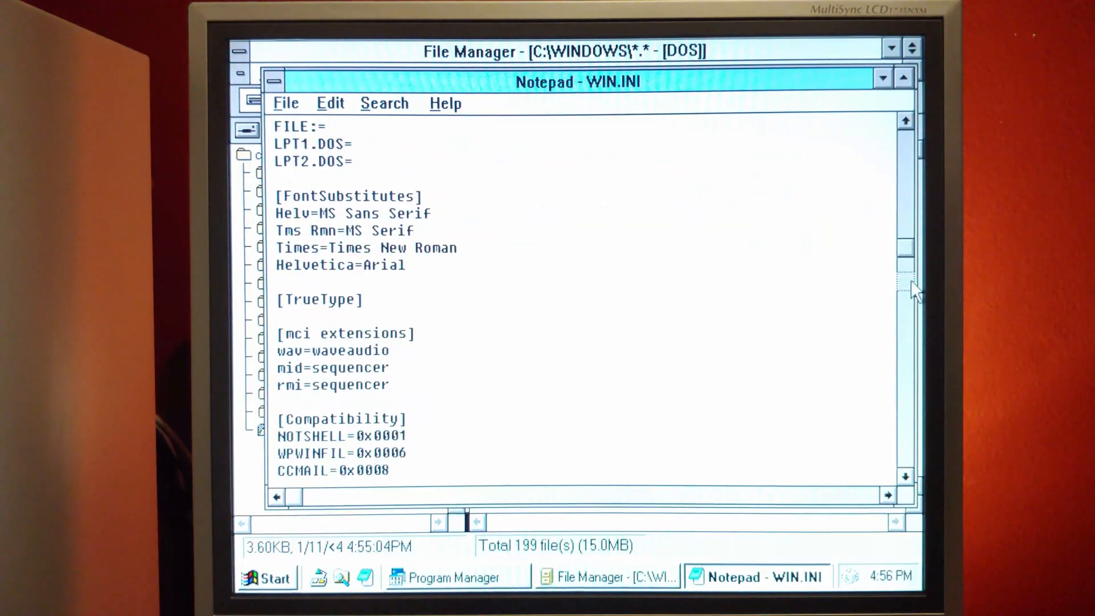
# Step: Open SYSTEM.INI from C:\WINDOWS in Notepad and search for 'progm'
pyautogui.click(597, 577)
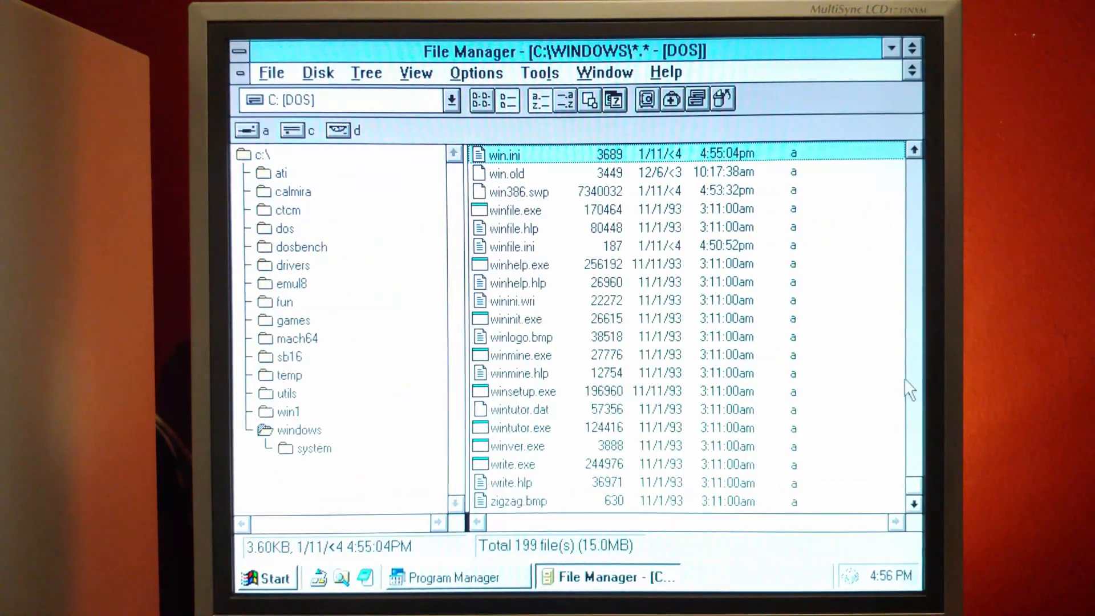
pyautogui.scroll(-3)
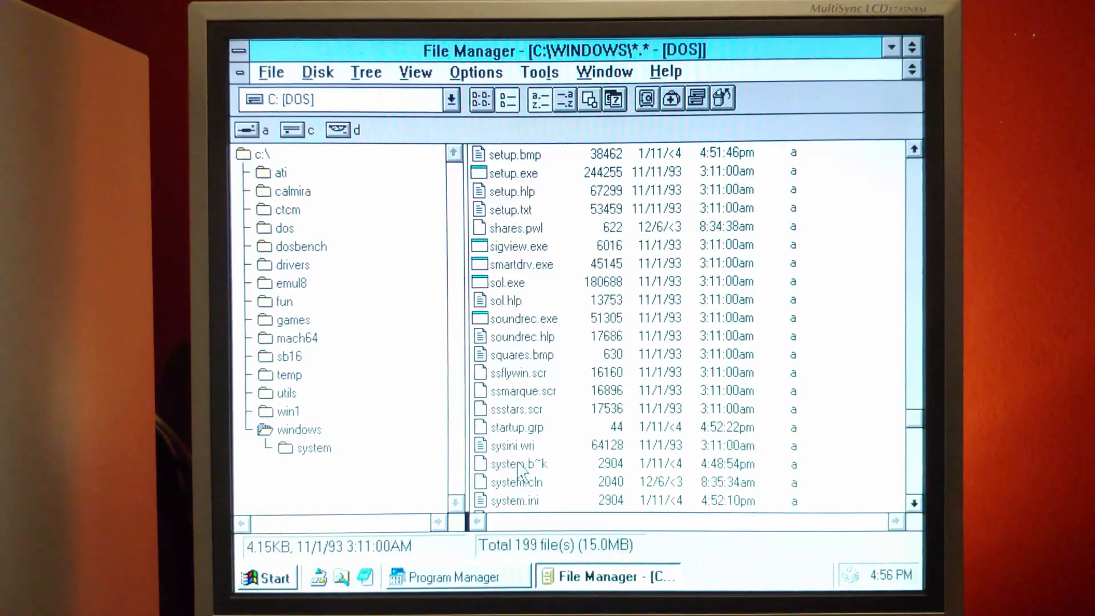
pyautogui.doubleClick(515, 500)
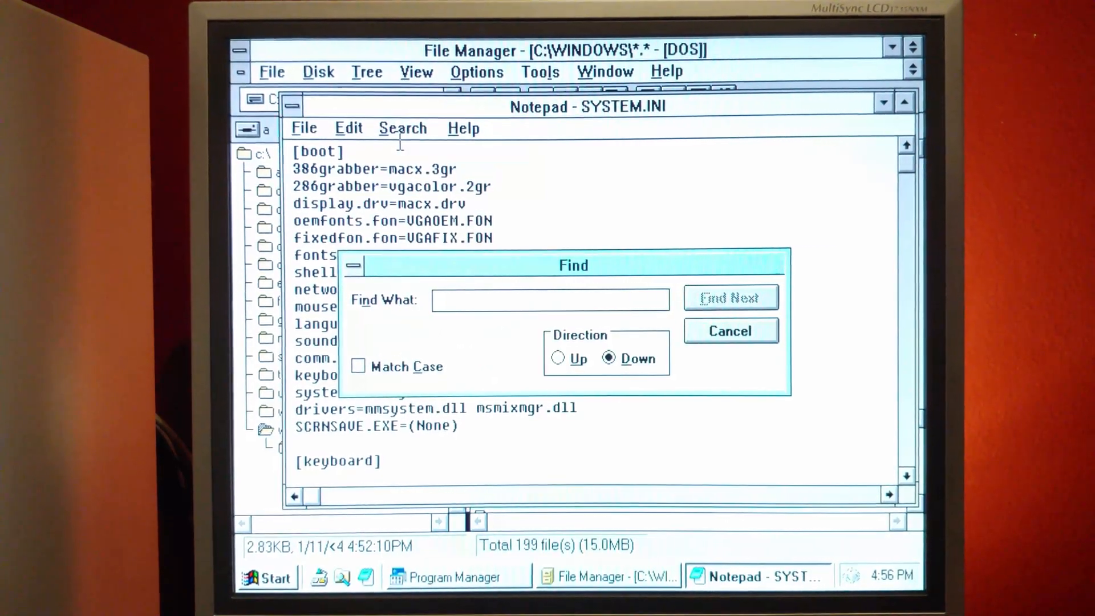
pyautogui.write('progm')
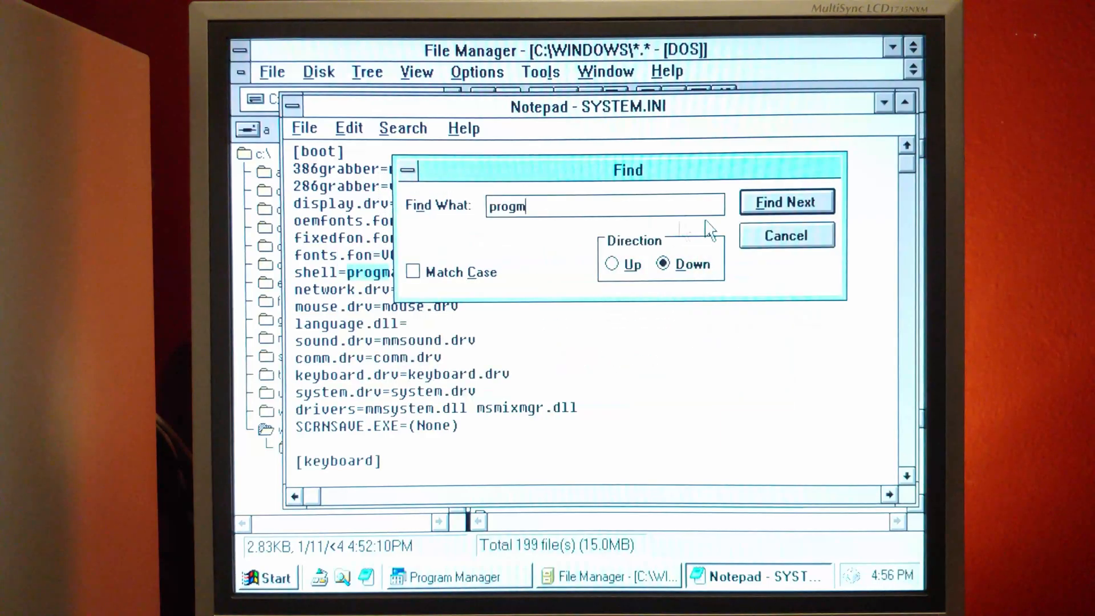
pyautogui.click(786, 235)
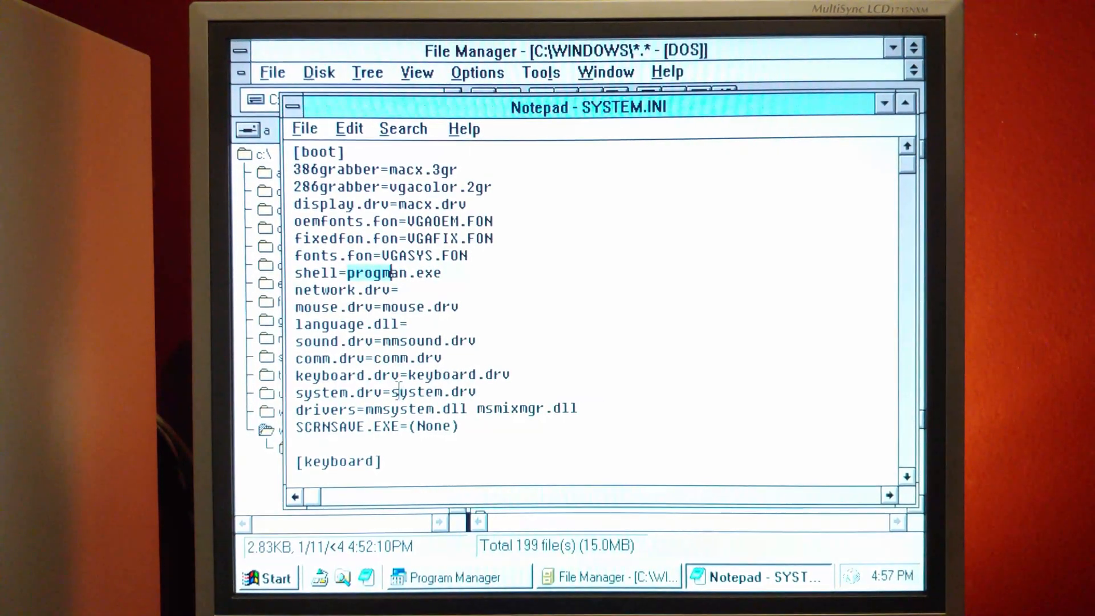
# Step: Glance at the C:\CALMIRA folder, then return to SYSTEM.INI's shell=progman.exe line
pyautogui.click(607, 576)
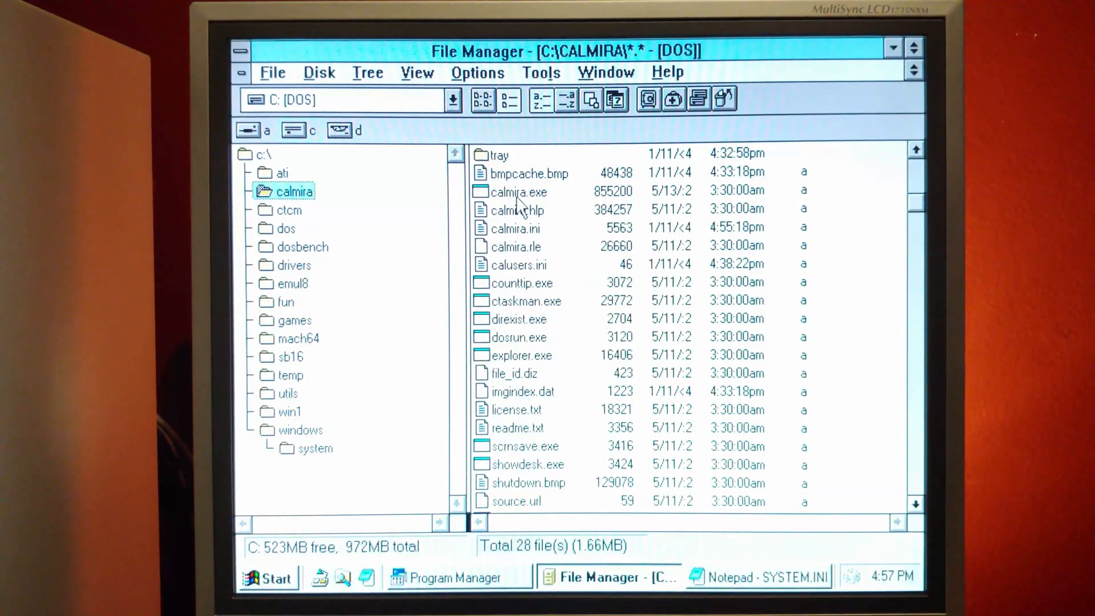
pyautogui.click(757, 576)
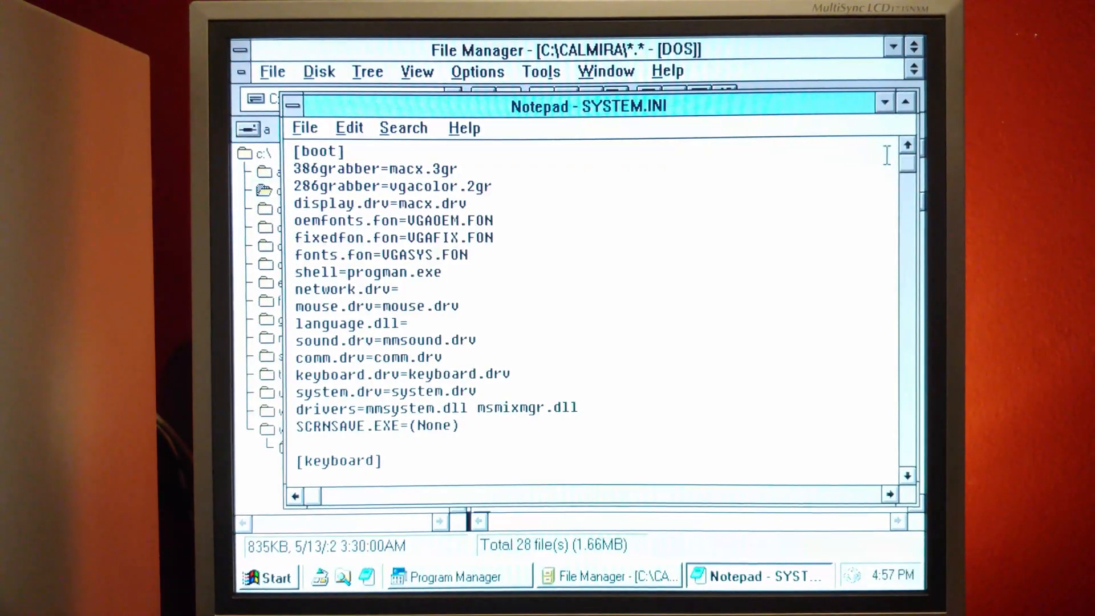
pyautogui.scroll(-3)
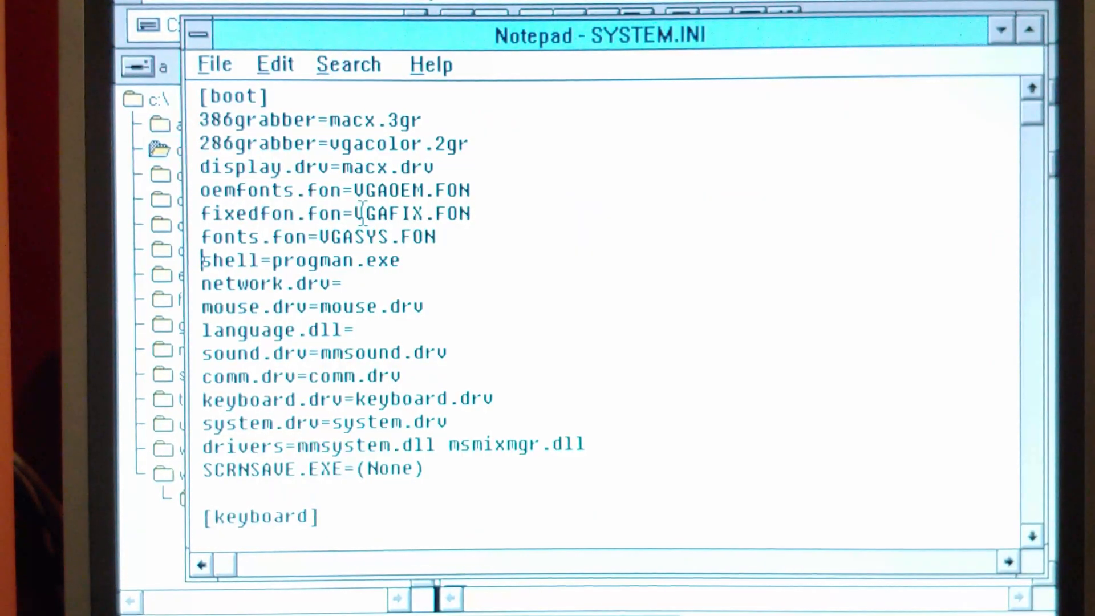
# Step: In SYSTEM.INI, comment out shell=progman.exe, add shell=C:\Calmira\calmira.exe, and save
pyautogui.write(';')
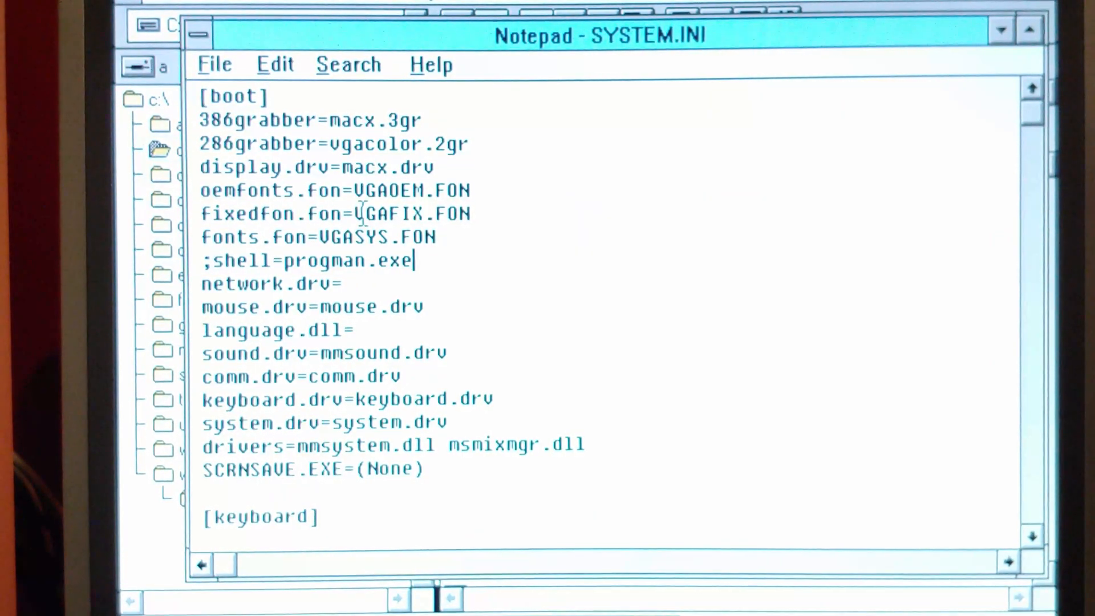
pyautogui.write('shell')
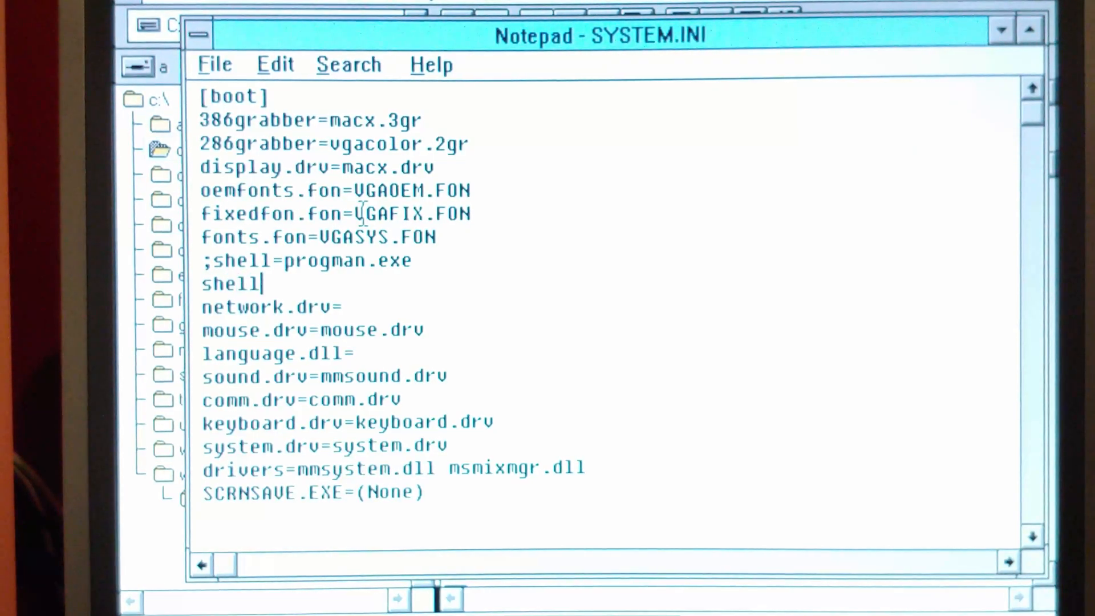
pyautogui.write('=C:\\')
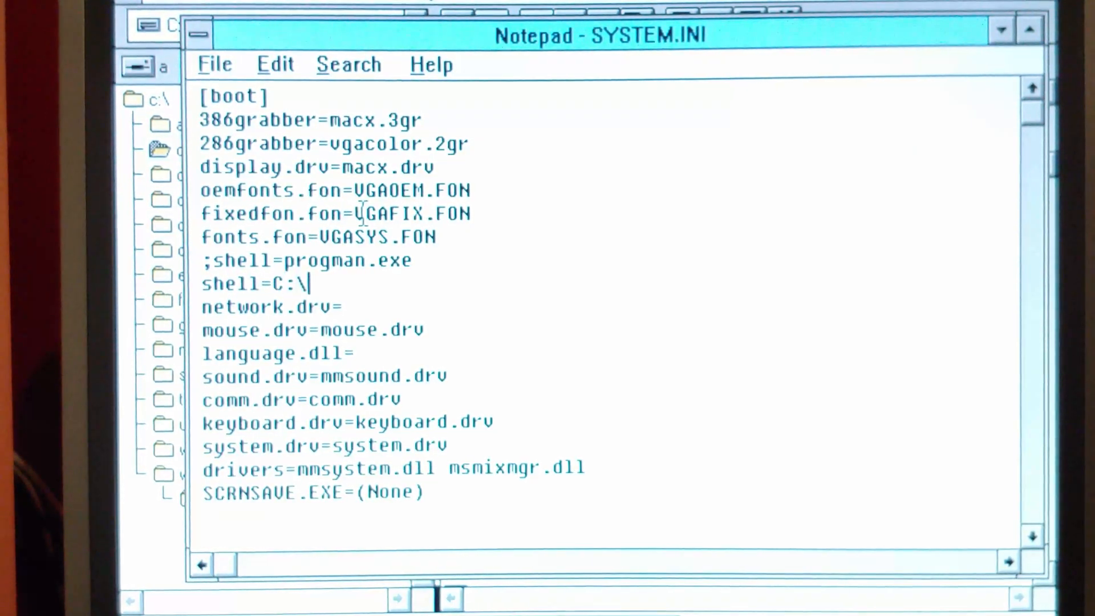
pyautogui.write('Calmira\\')
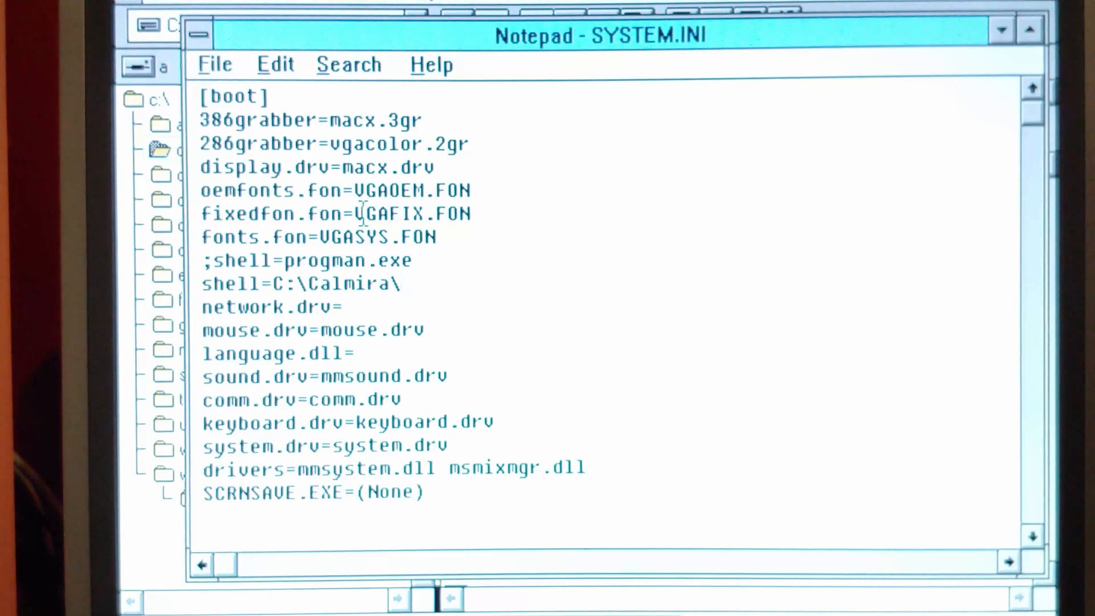
pyautogui.write('calmira.exe')
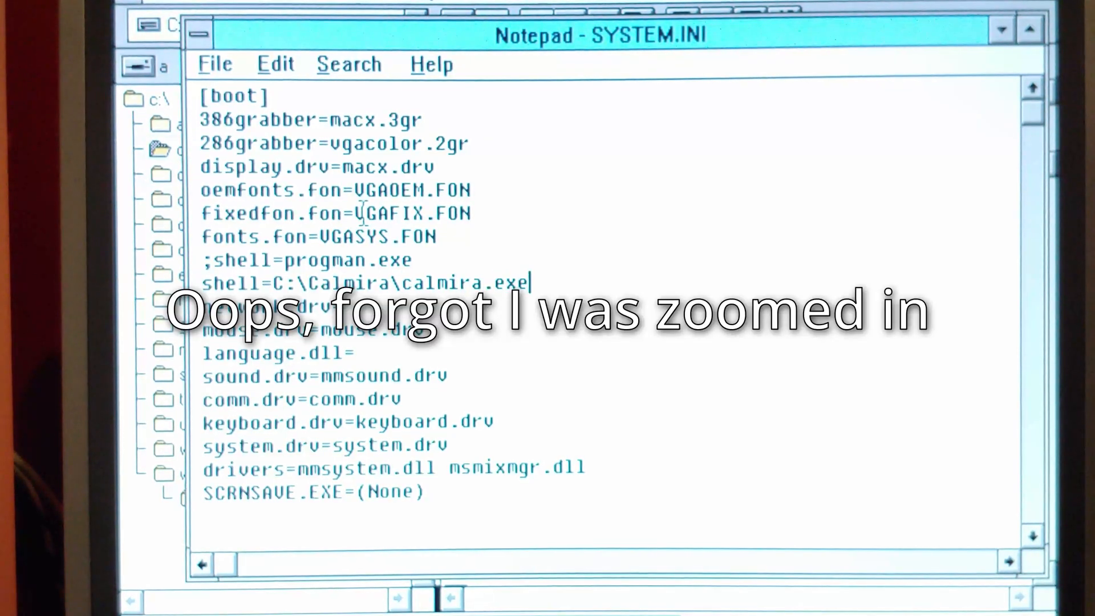
pyautogui.click(215, 65)
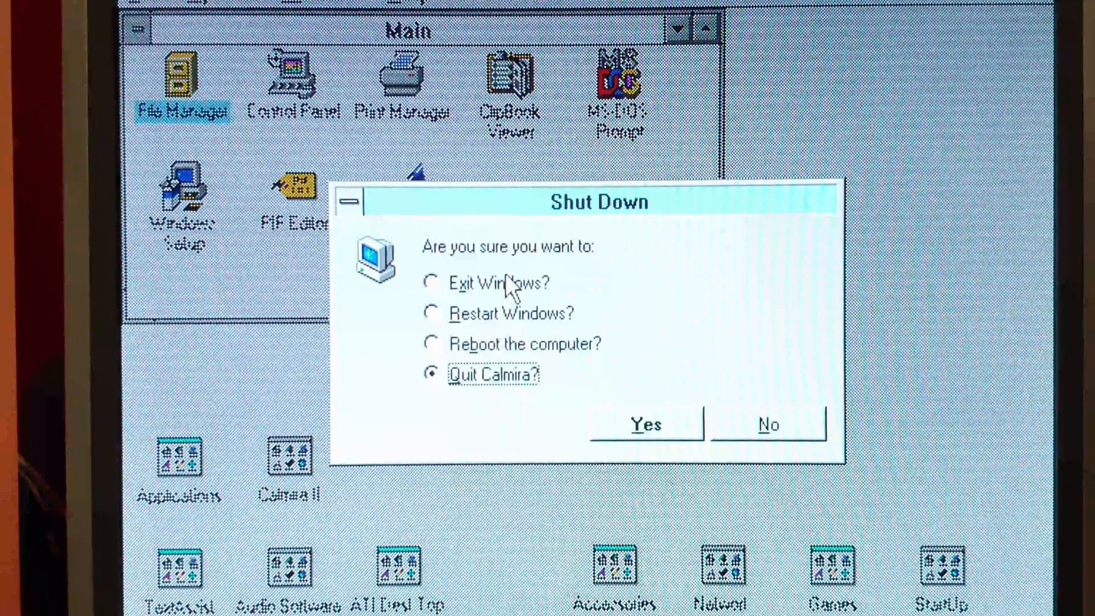
# Step: Choose the exit Windows option in Calmira's Shut Down dialog to restart the session
pyautogui.click(644, 424)
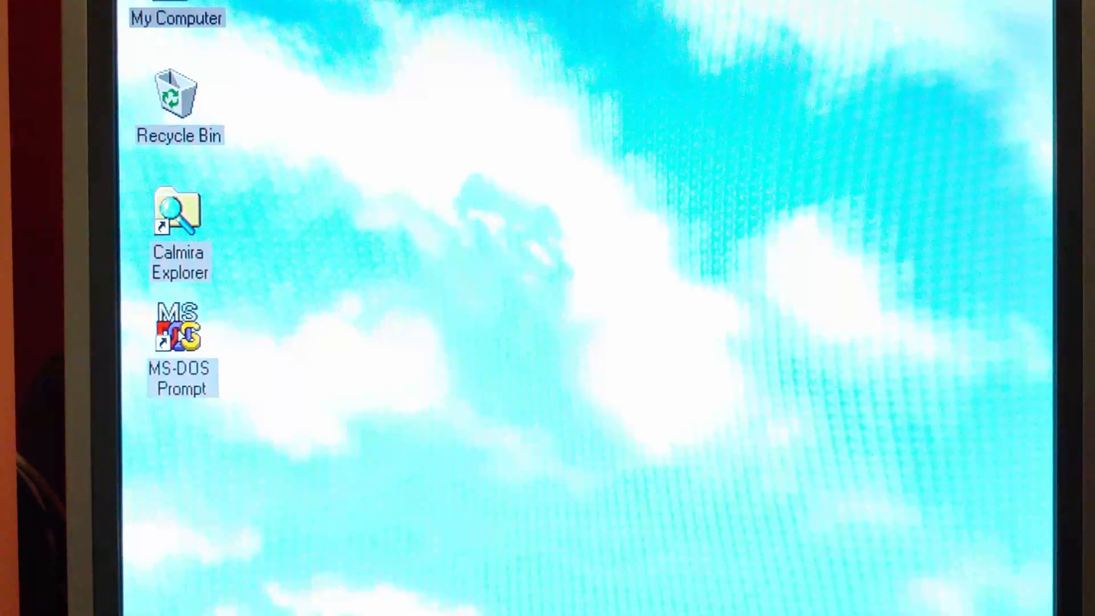
# Step: From the taskbar menu, open and close Task Manager, then cancel Taskbar Properties
pyautogui.rightClick(429, 576)
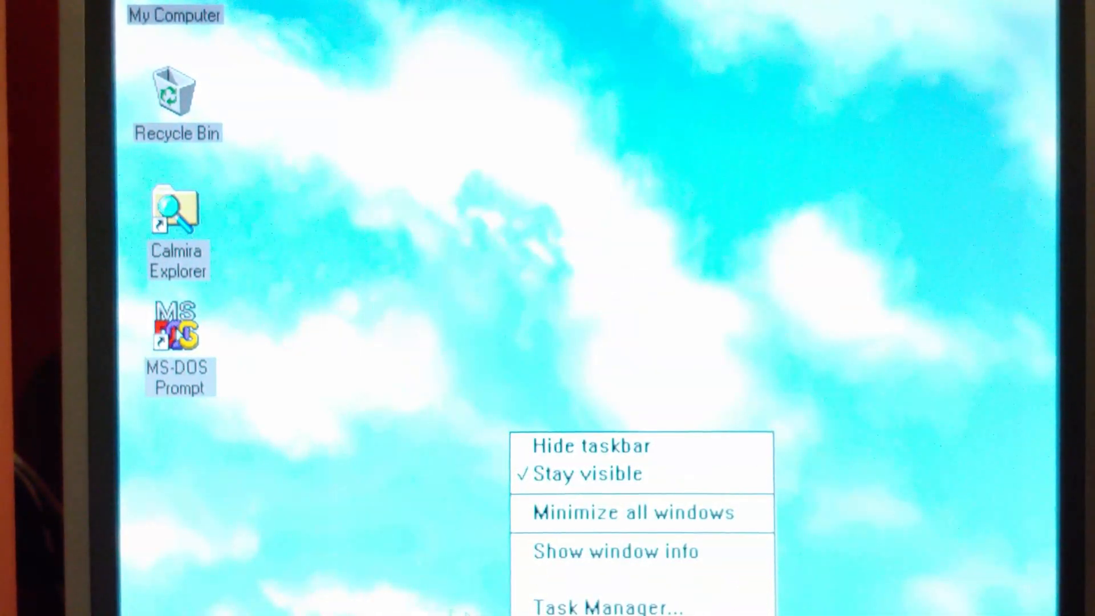
pyautogui.click(608, 606)
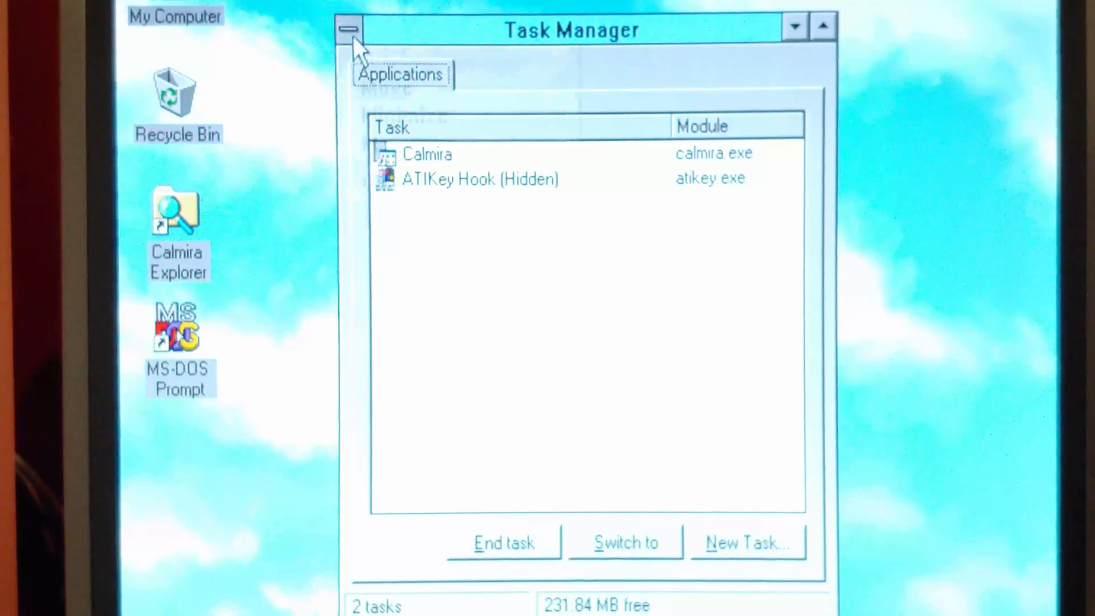
pyautogui.click(348, 28)
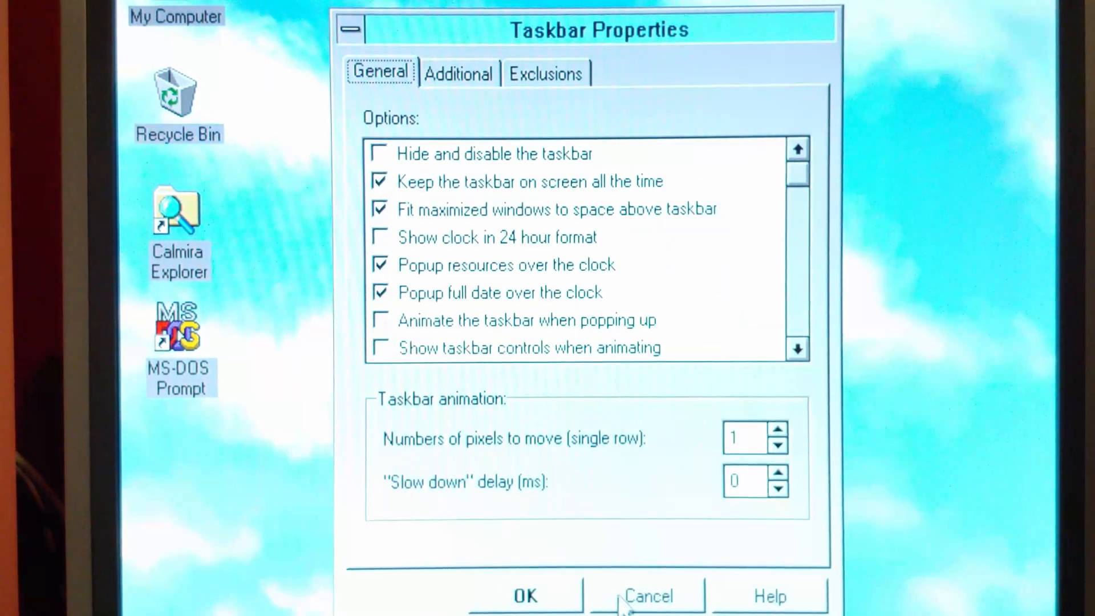
pyautogui.click(649, 595)
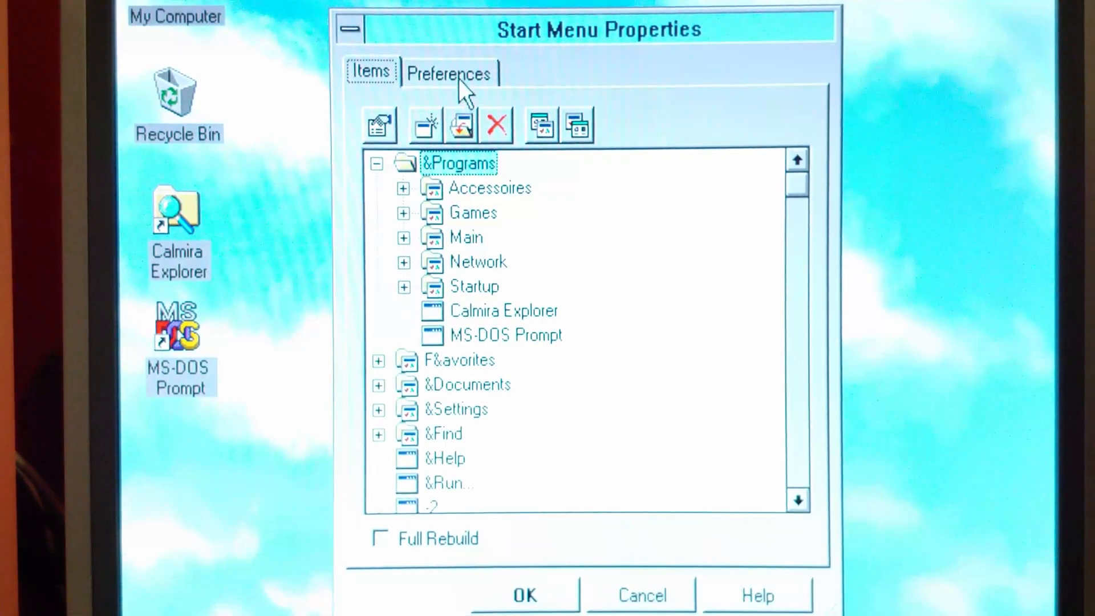
# Step: In Start Menu Preferences, enable Full Rebuild and Allow installation programs, then confirm
pyautogui.click(448, 73)
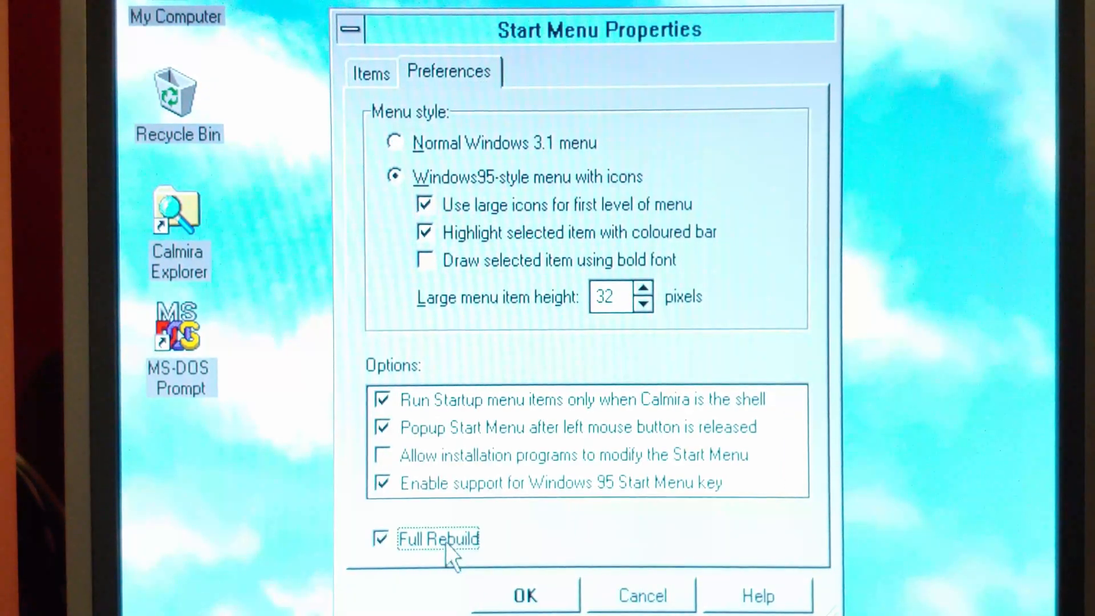
pyautogui.click(525, 594)
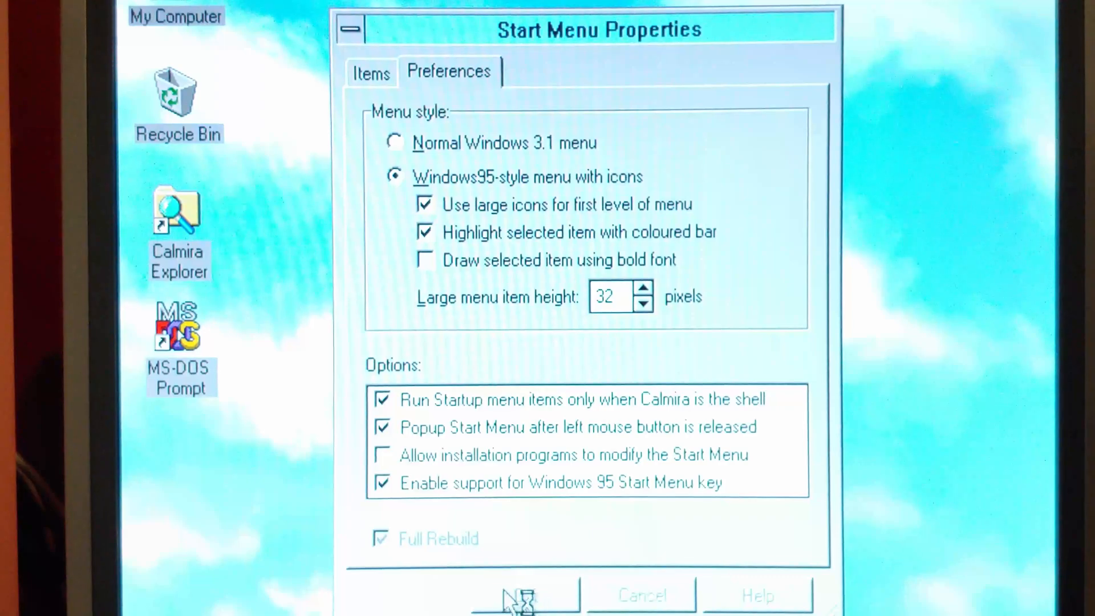
pyautogui.click(524, 594)
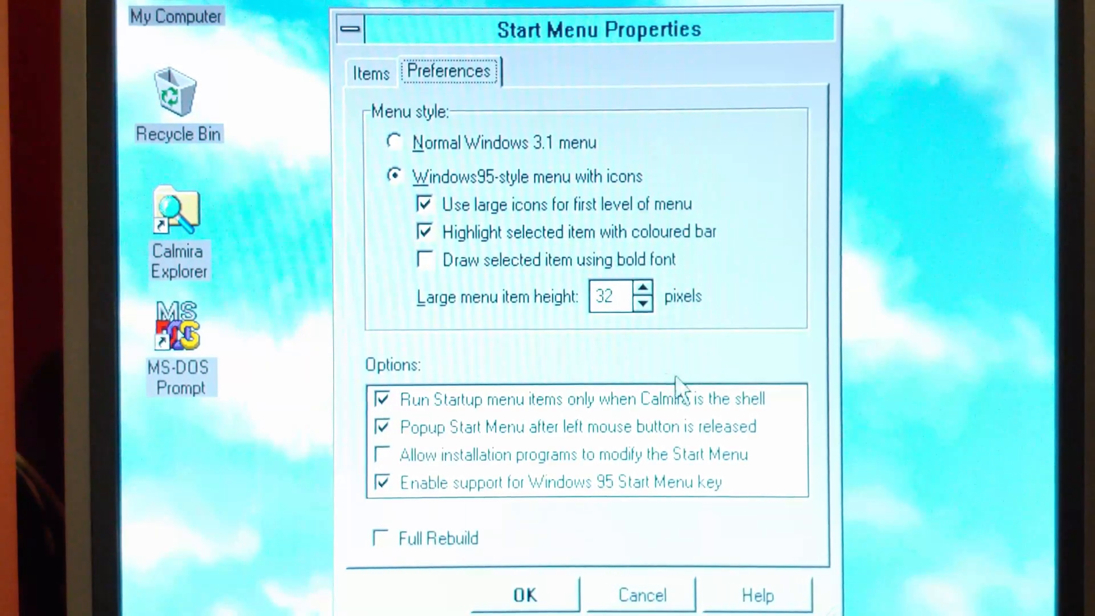
pyautogui.moveTo(433, 419)
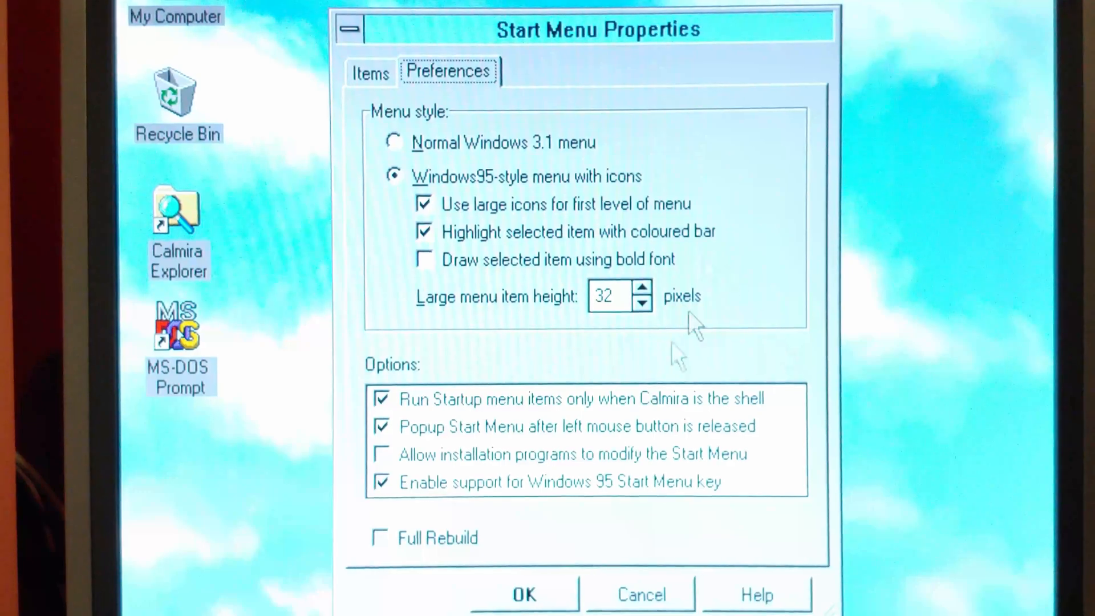
pyautogui.moveTo(262, 544)
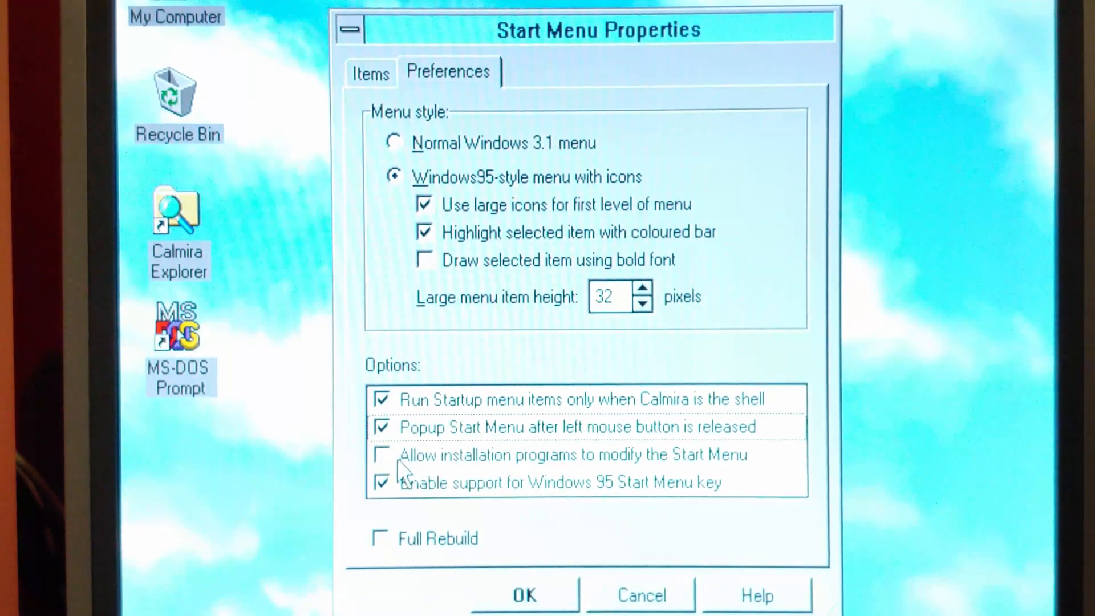
pyautogui.click(383, 454)
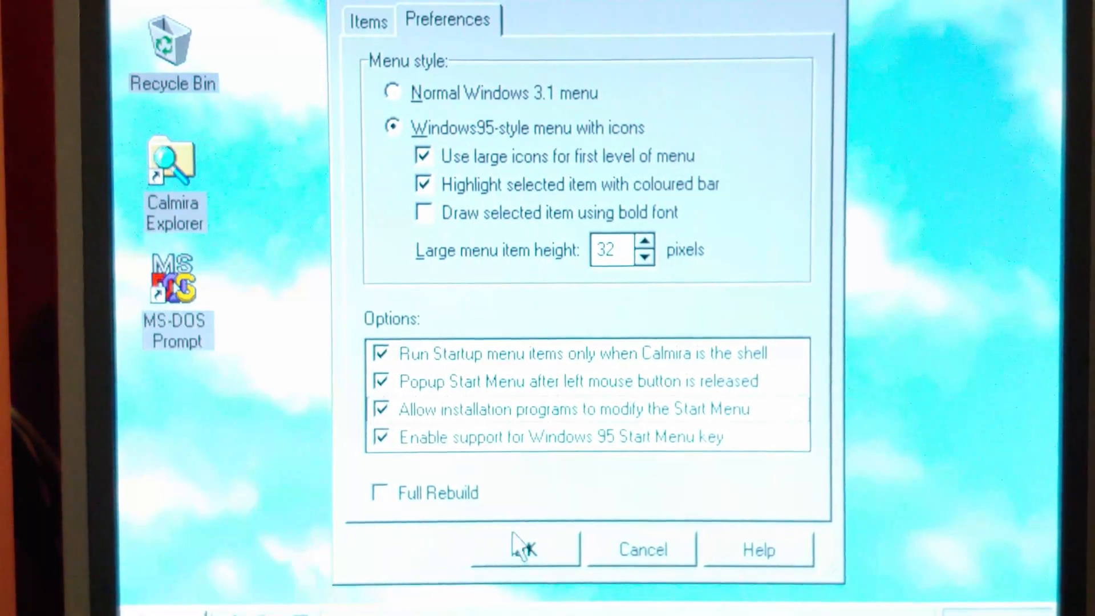
pyautogui.click(525, 550)
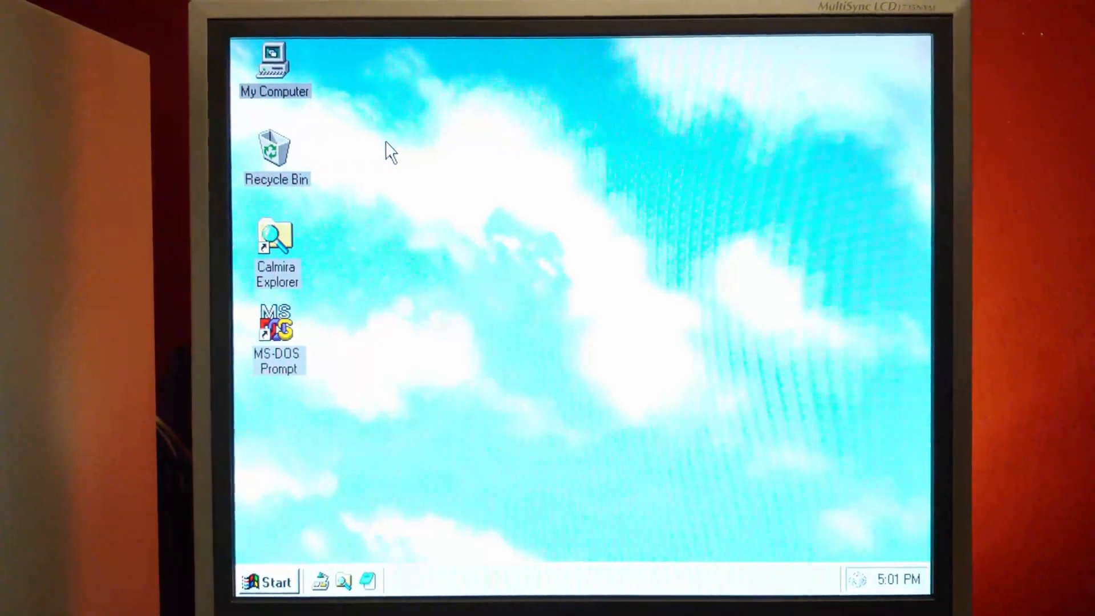
# Step: Open My Computer and explore Fixed (C:) in Calmira Explorer
pyautogui.doubleClick(274, 66)
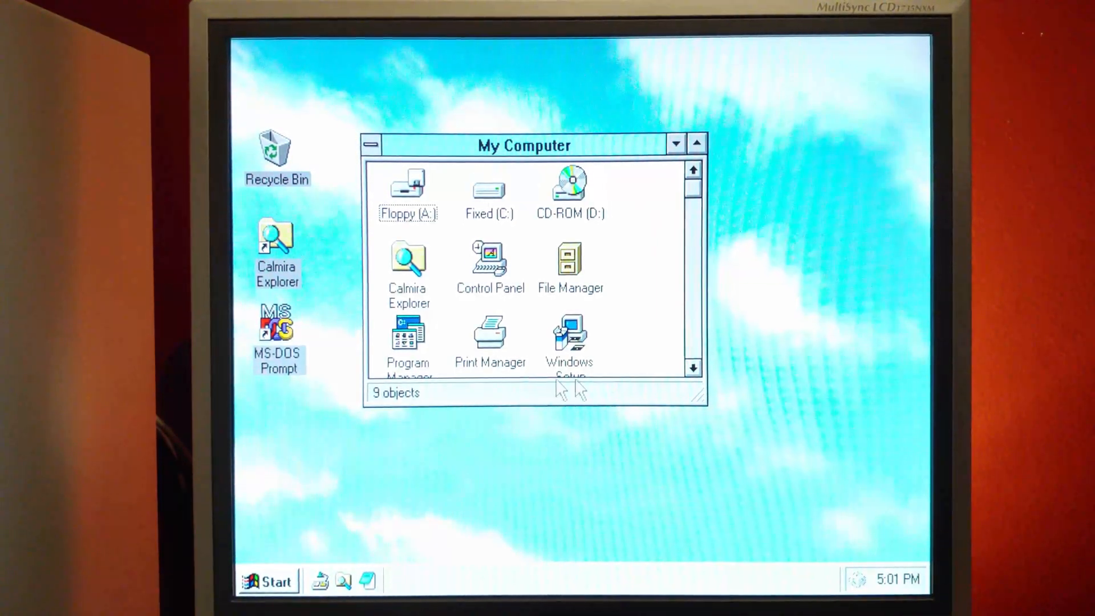
pyautogui.doubleClick(489, 192)
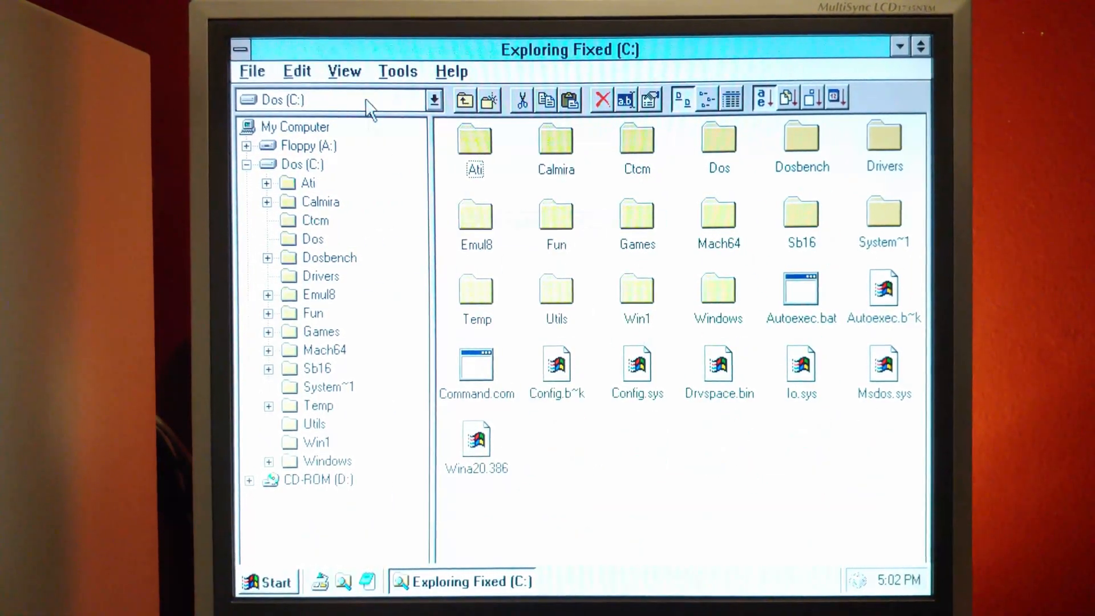
# Step: Switch the C: listing to Small Icons, then to Details view
pyautogui.click(343, 71)
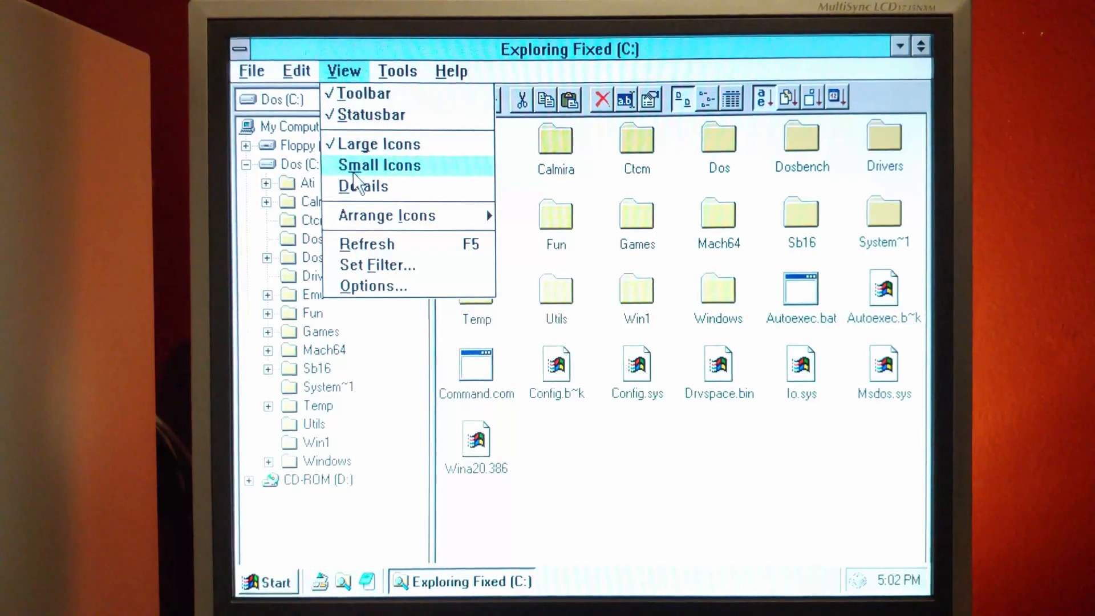
pyautogui.click(379, 165)
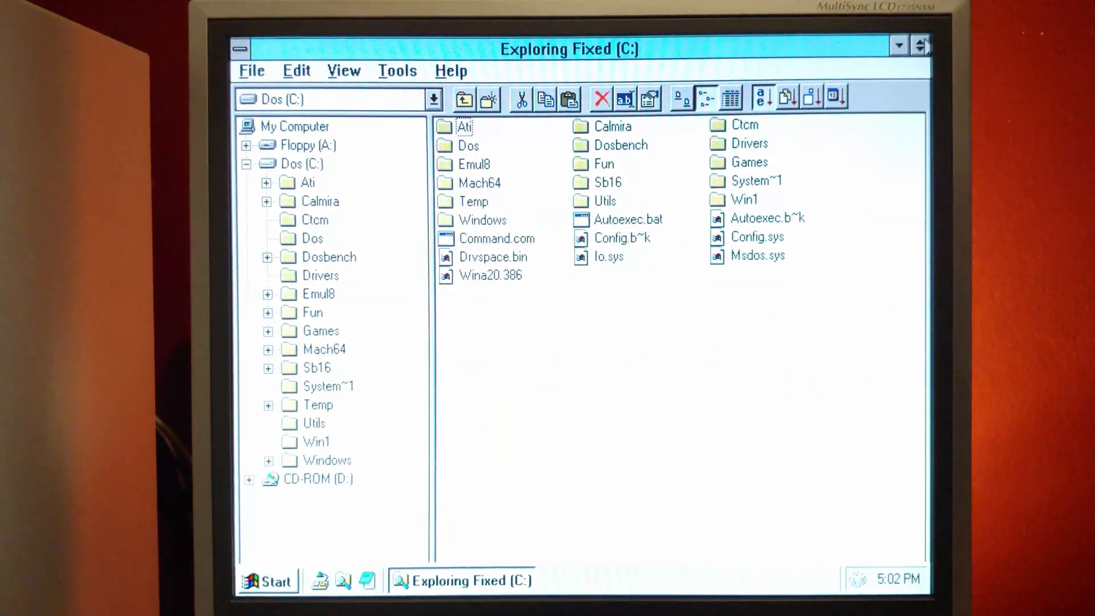
pyautogui.click(730, 98)
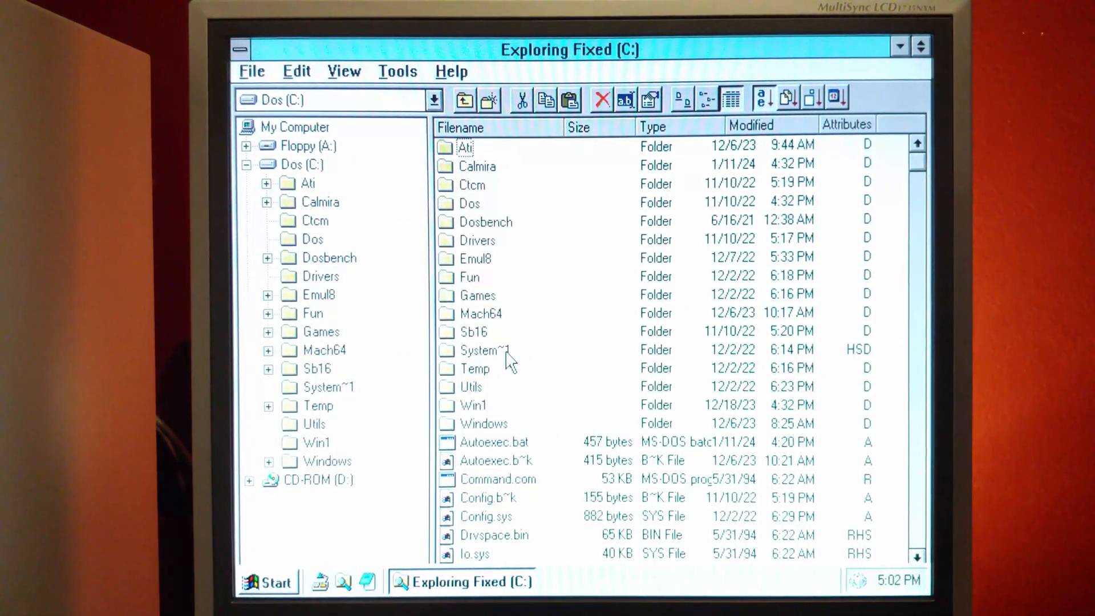
pyautogui.moveTo(733, 405)
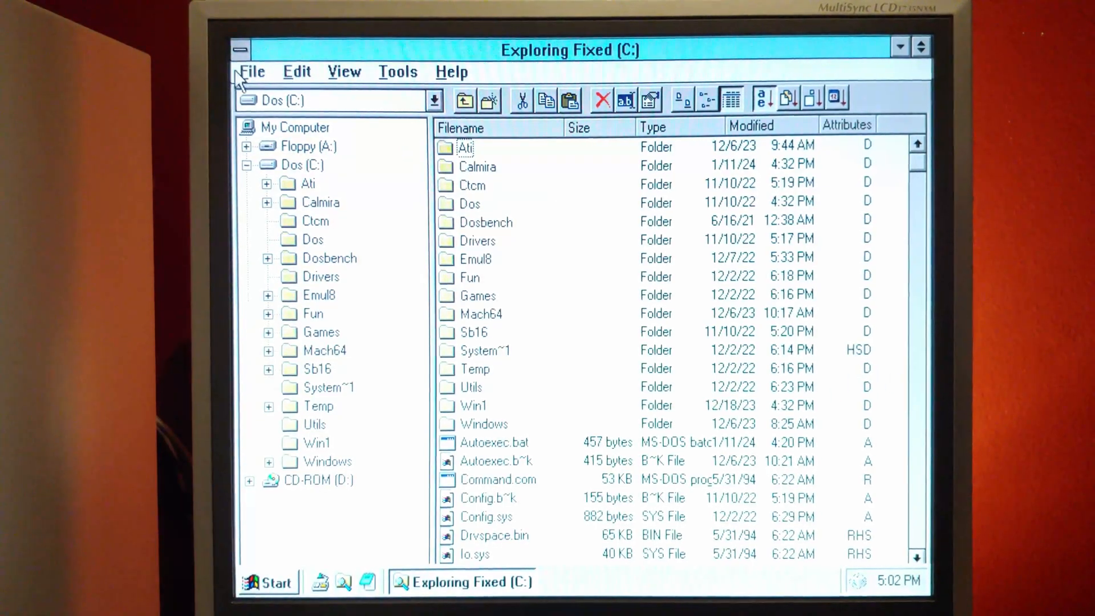
# Step: Look at the File menu, then open File System Properties via View > Options
pyautogui.click(253, 71)
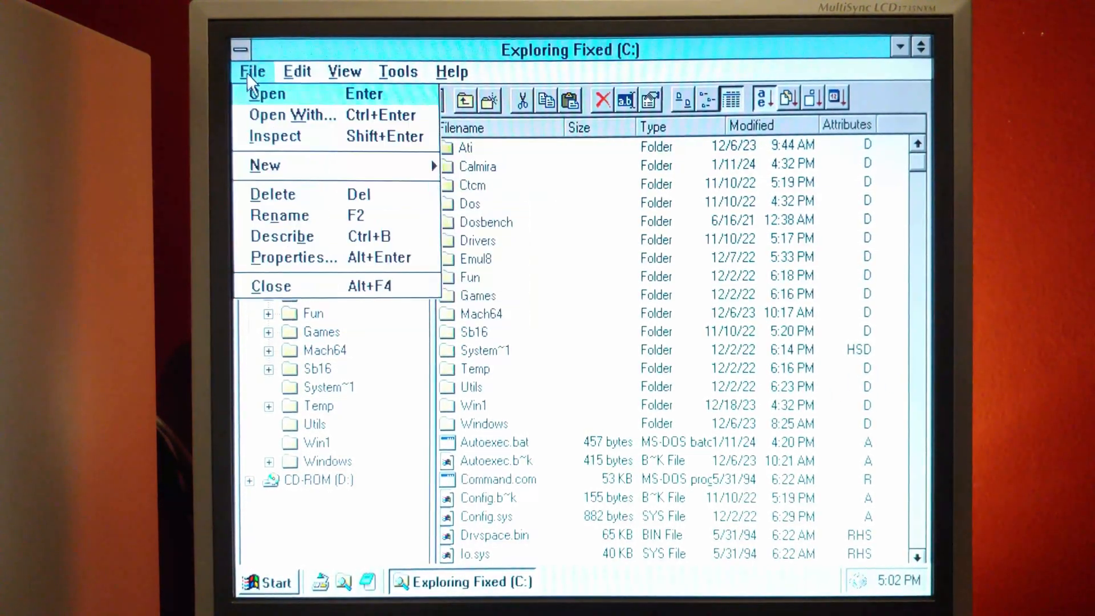
pyautogui.click(344, 70)
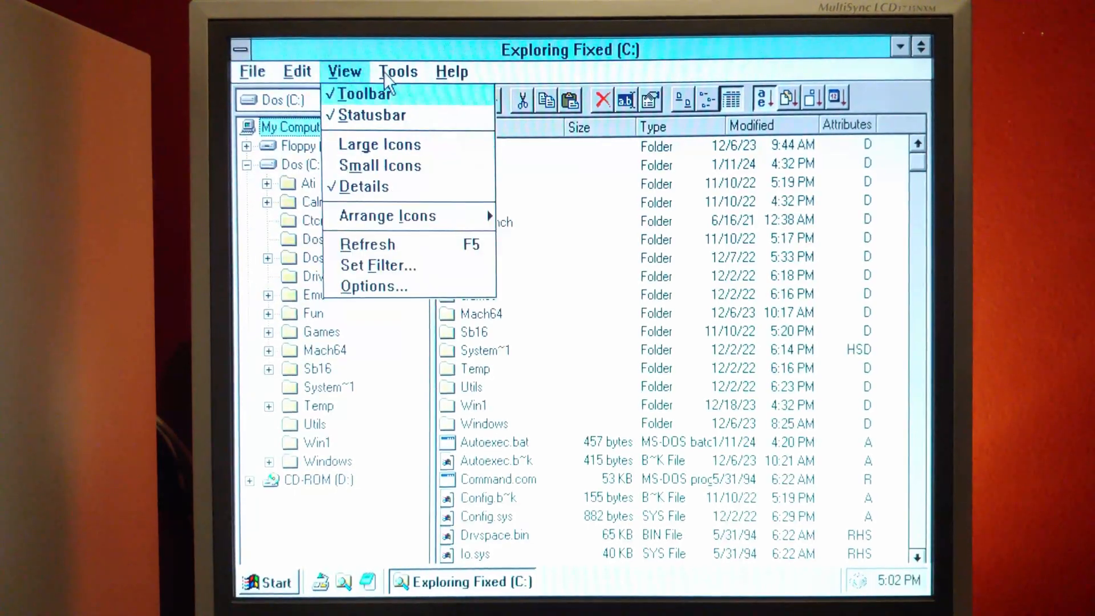
pyautogui.click(373, 286)
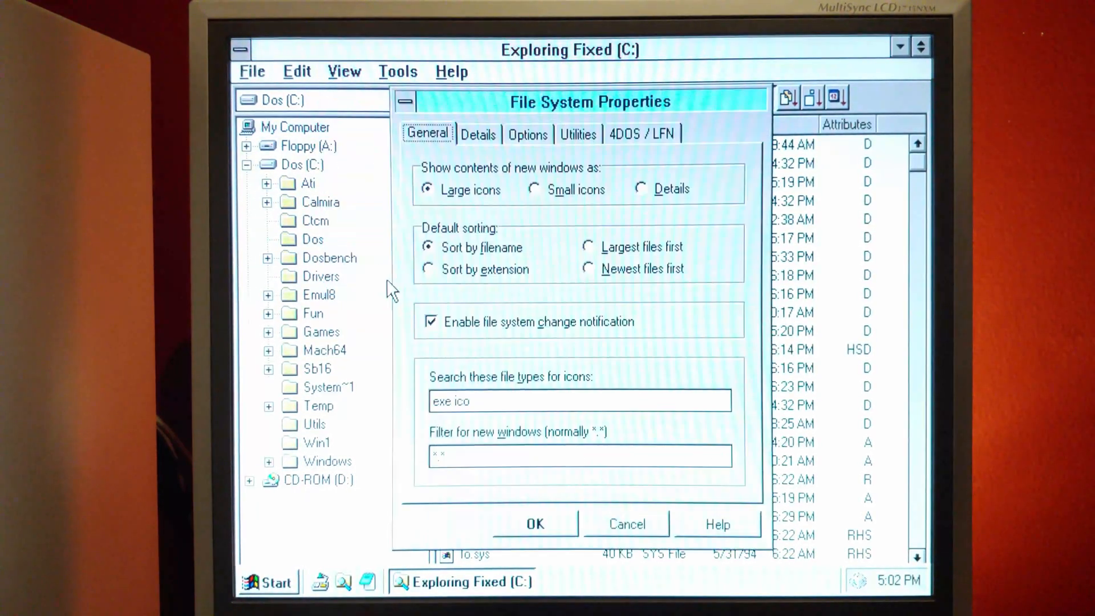
pyautogui.moveTo(367, 273)
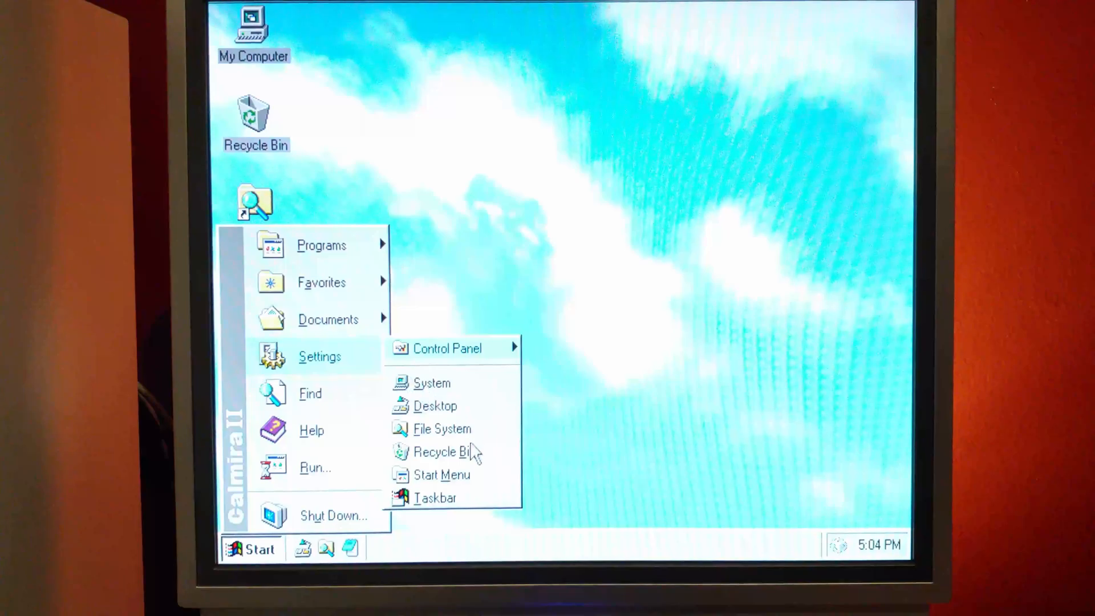
pyautogui.click(435, 406)
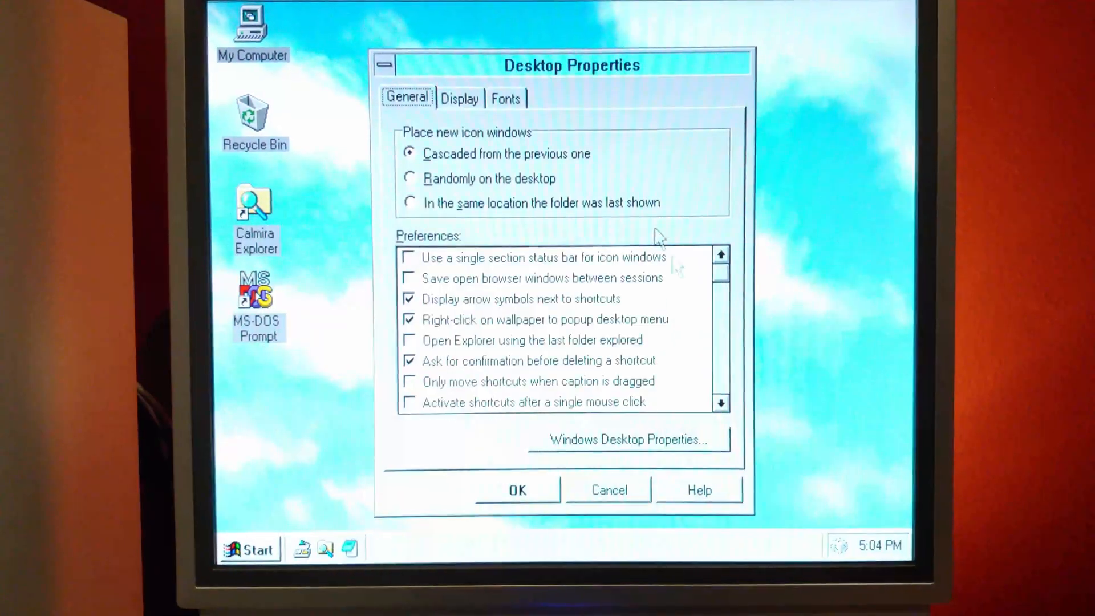
pyautogui.click(459, 98)
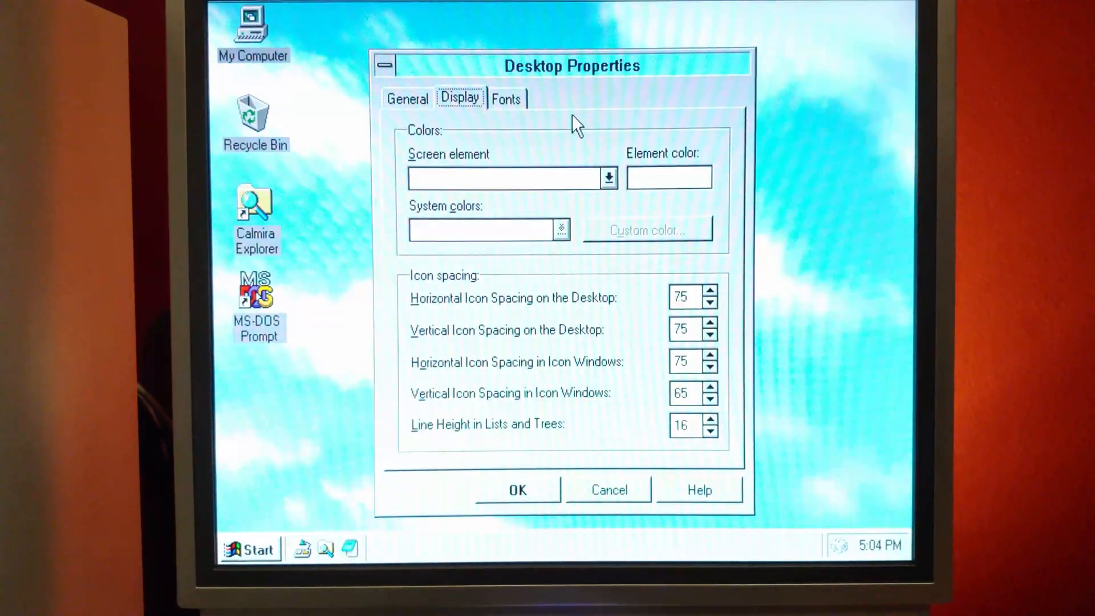
pyautogui.click(407, 98)
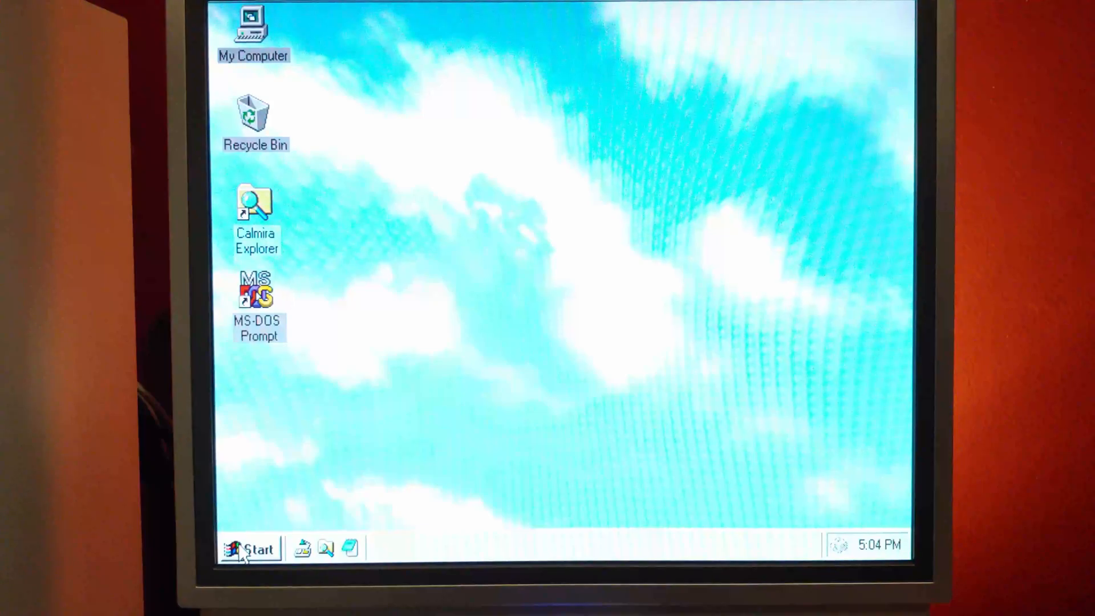
pyautogui.click(252, 549)
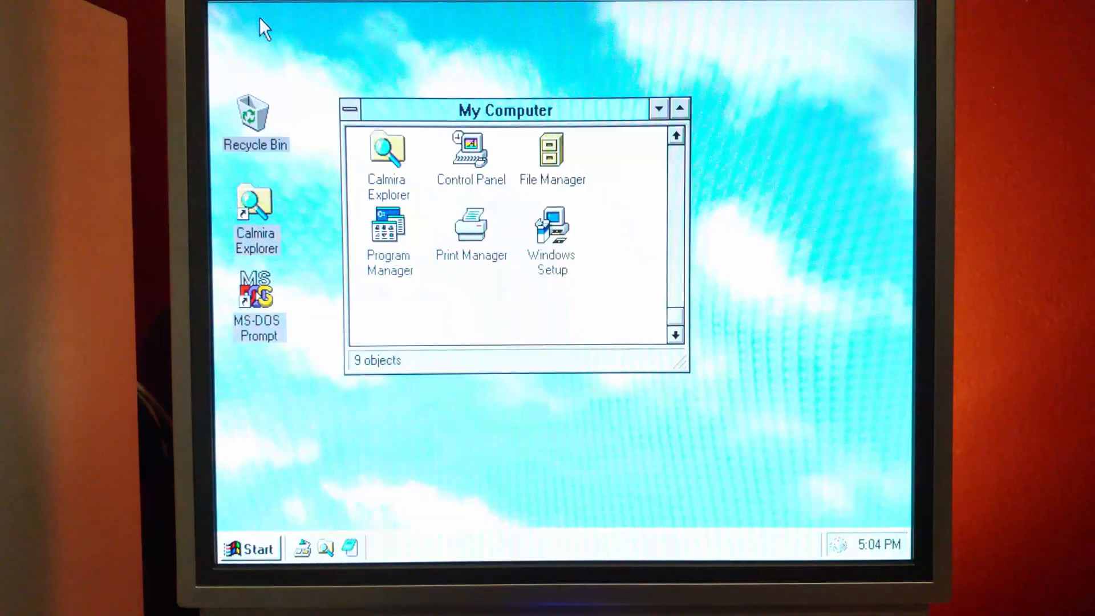
pyautogui.doubleClick(470, 150)
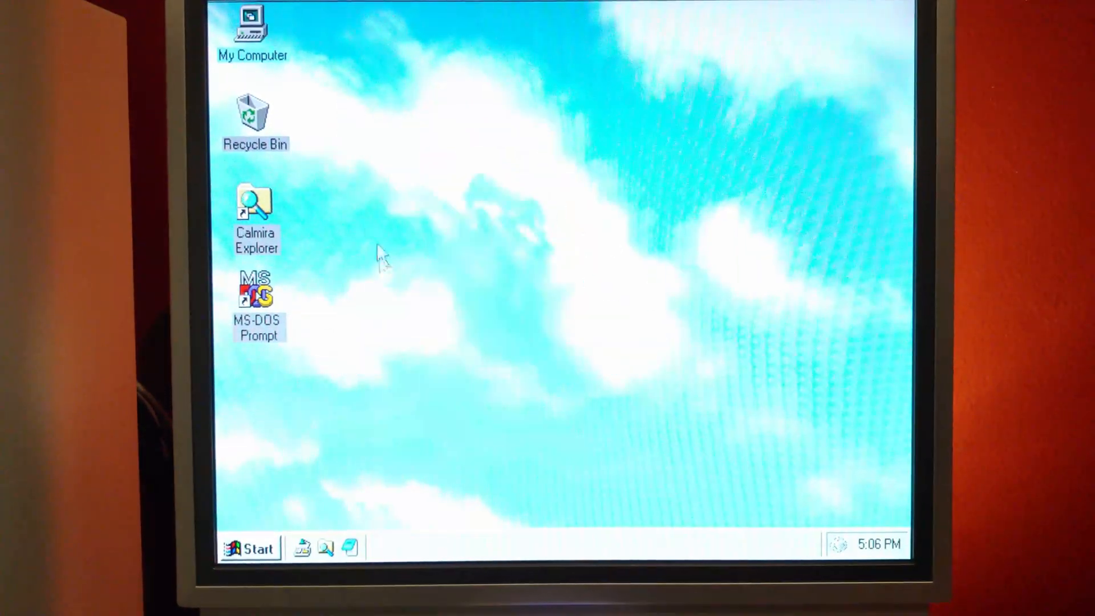
pyautogui.rightClick(380, 258)
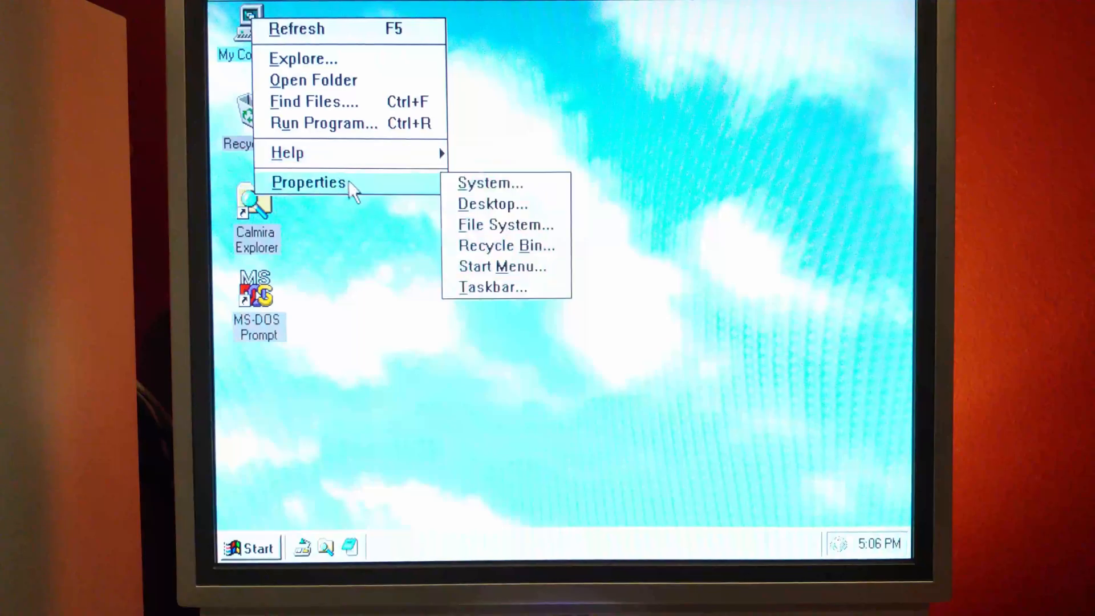
pyautogui.moveTo(323, 123)
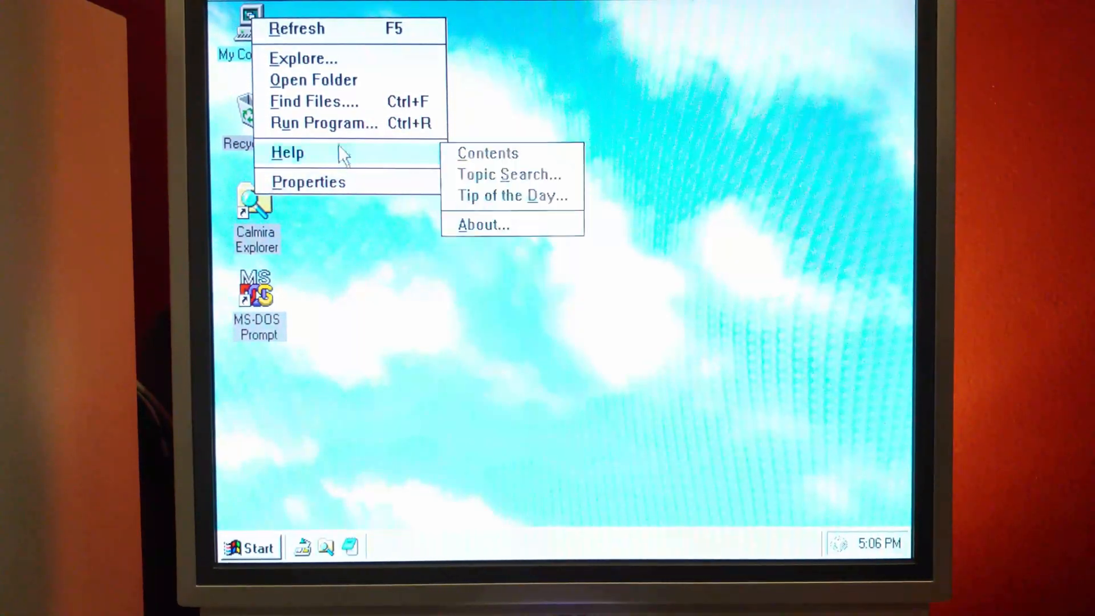
pyautogui.moveTo(342, 108)
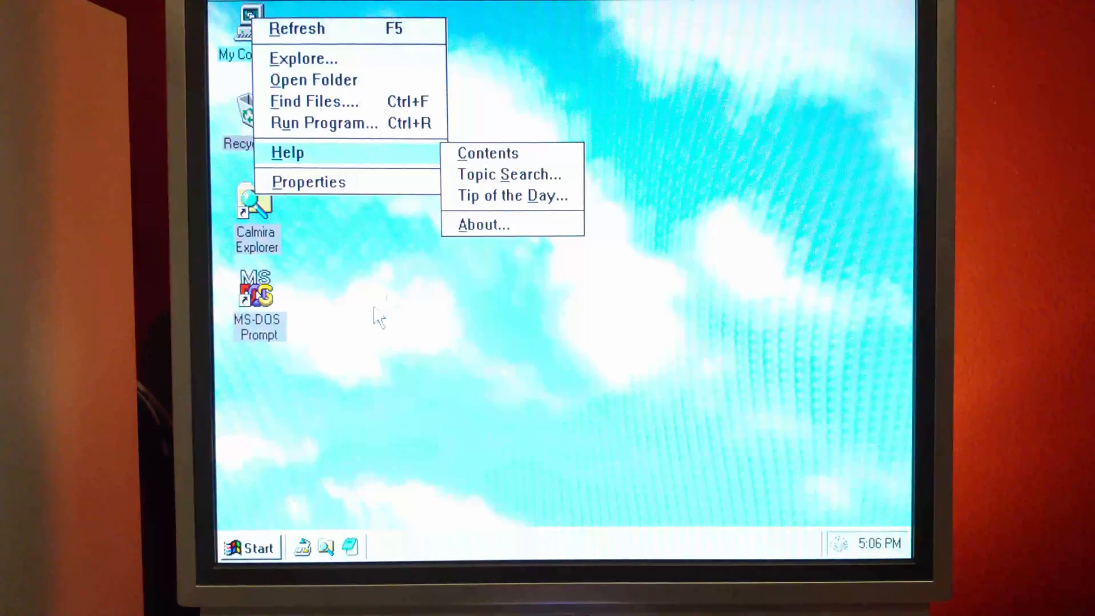
pyautogui.click(280, 450)
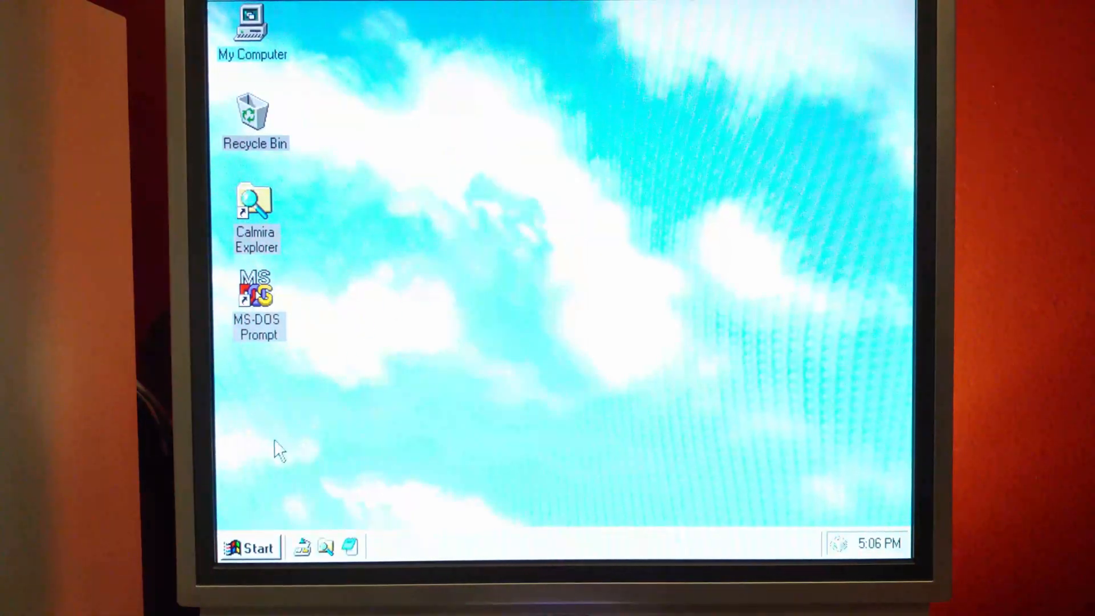
pyautogui.click(249, 546)
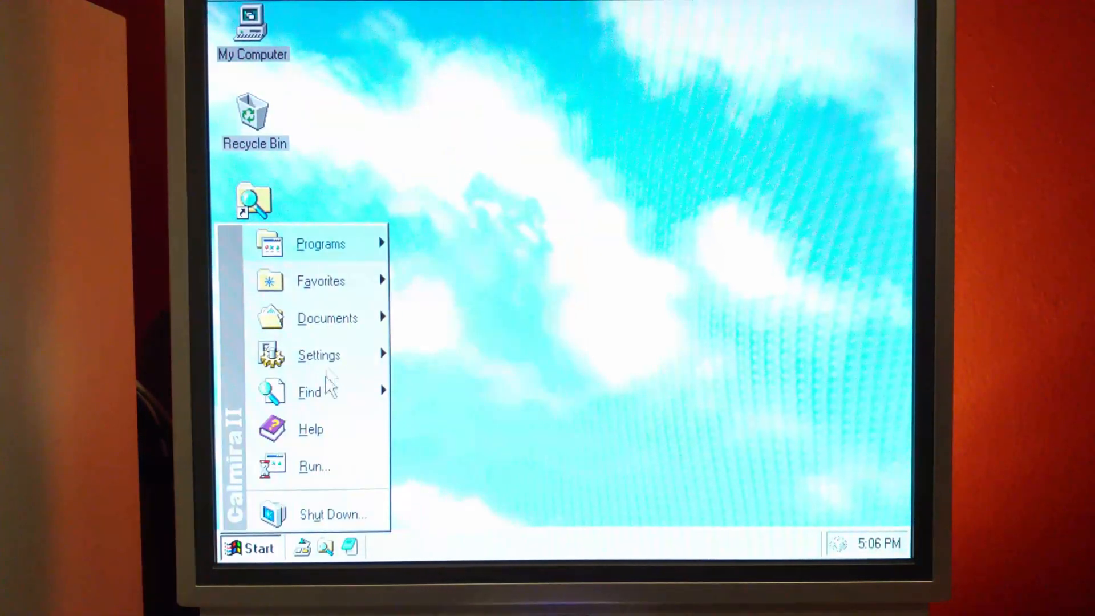
pyautogui.click(309, 392)
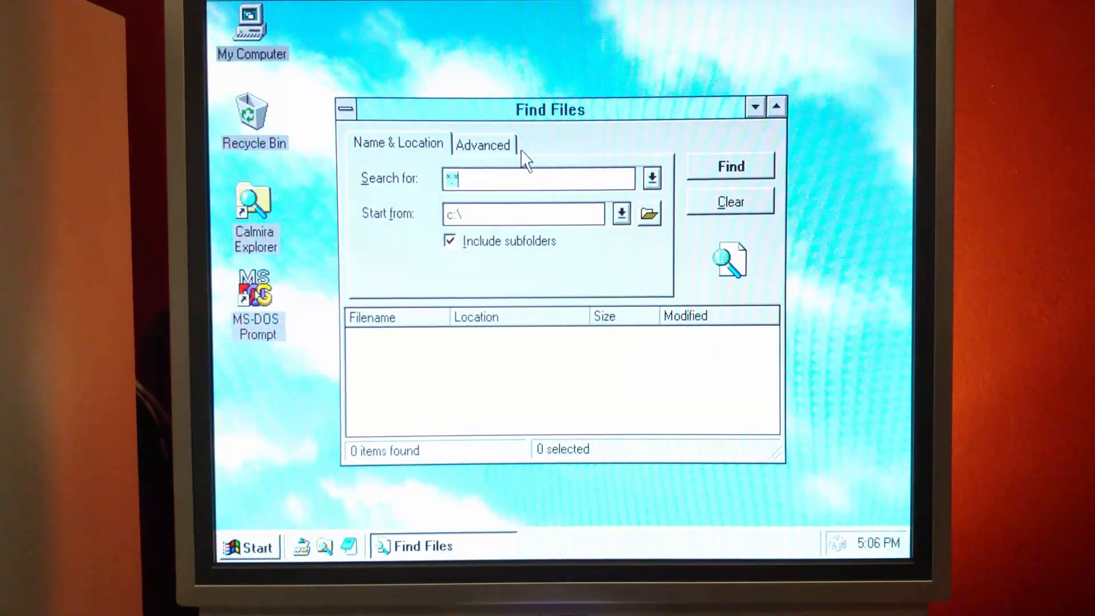
pyautogui.click(482, 143)
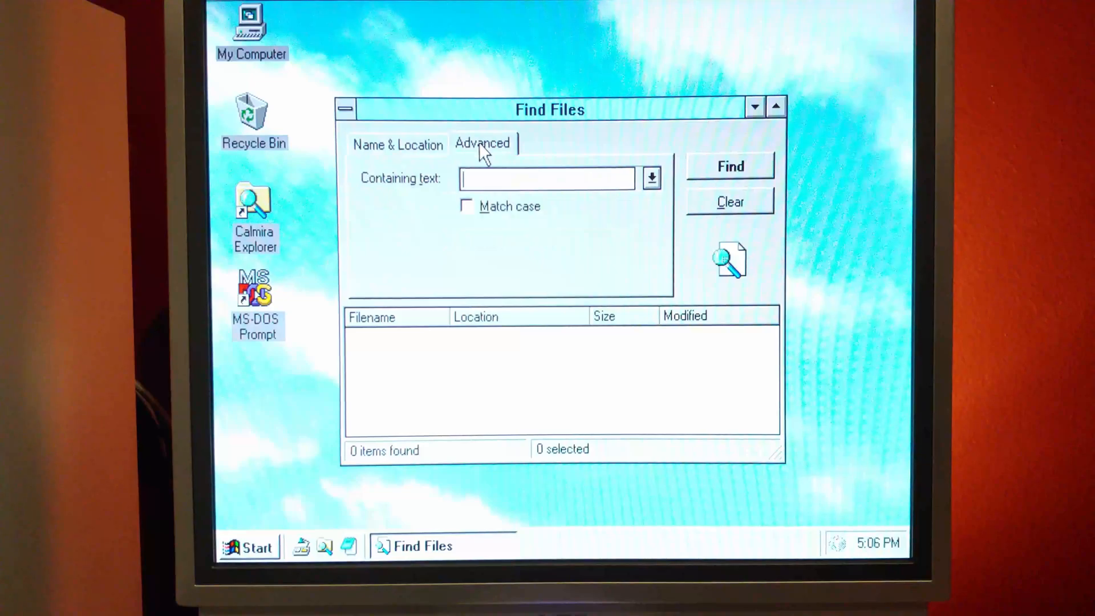
pyautogui.click(397, 144)
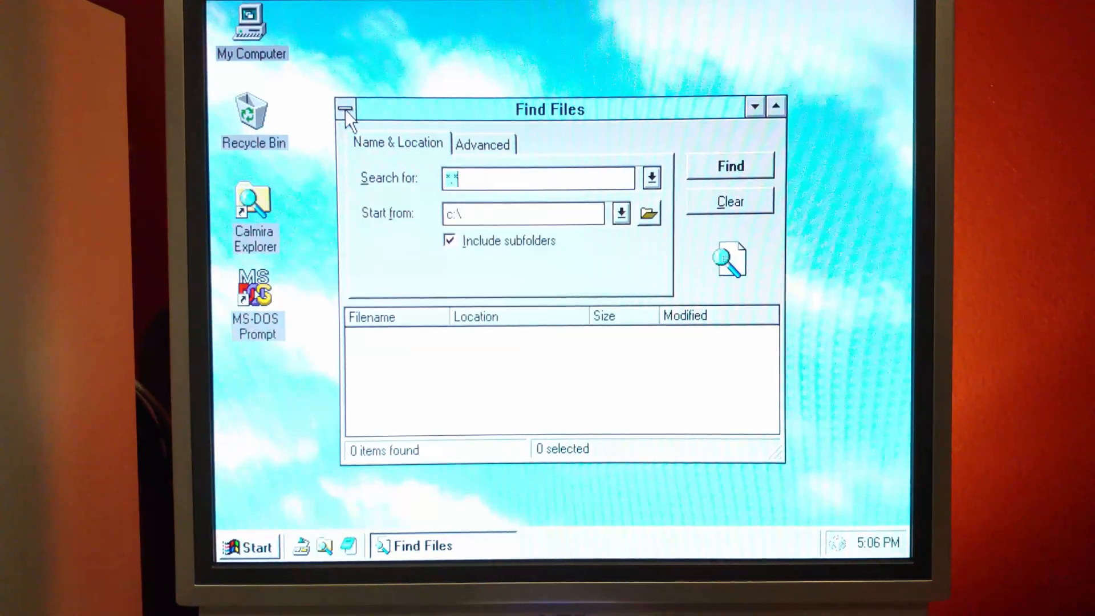
pyautogui.click(346, 110)
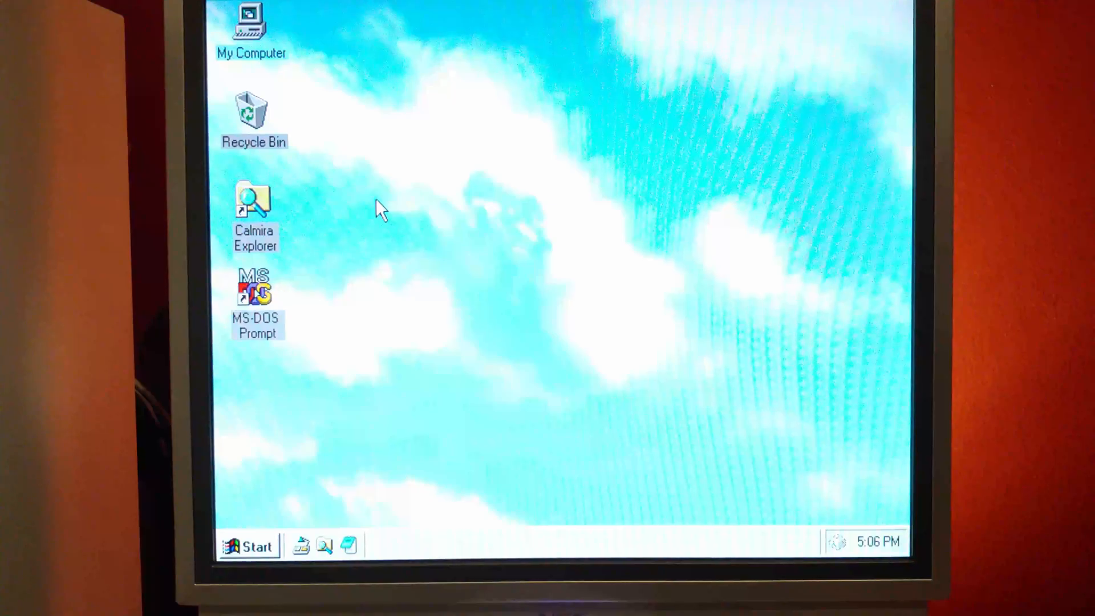
# Step: Browse the Start menu, launch Calmira Explorer, open C:\Temp and select Calxp331.exe
pyautogui.click(249, 546)
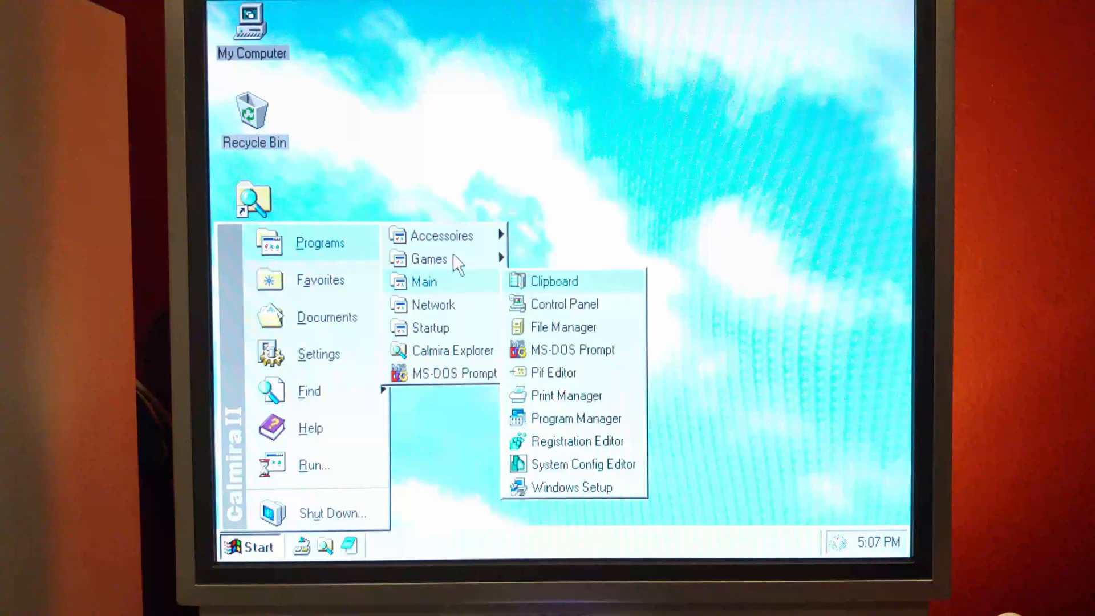
pyautogui.click(457, 147)
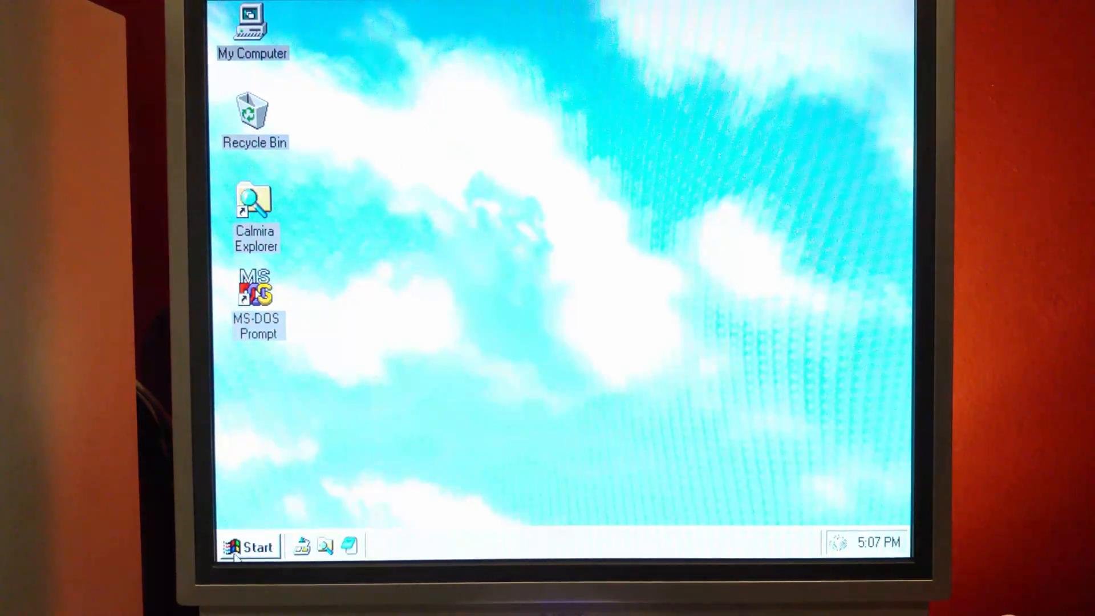
pyautogui.click(249, 545)
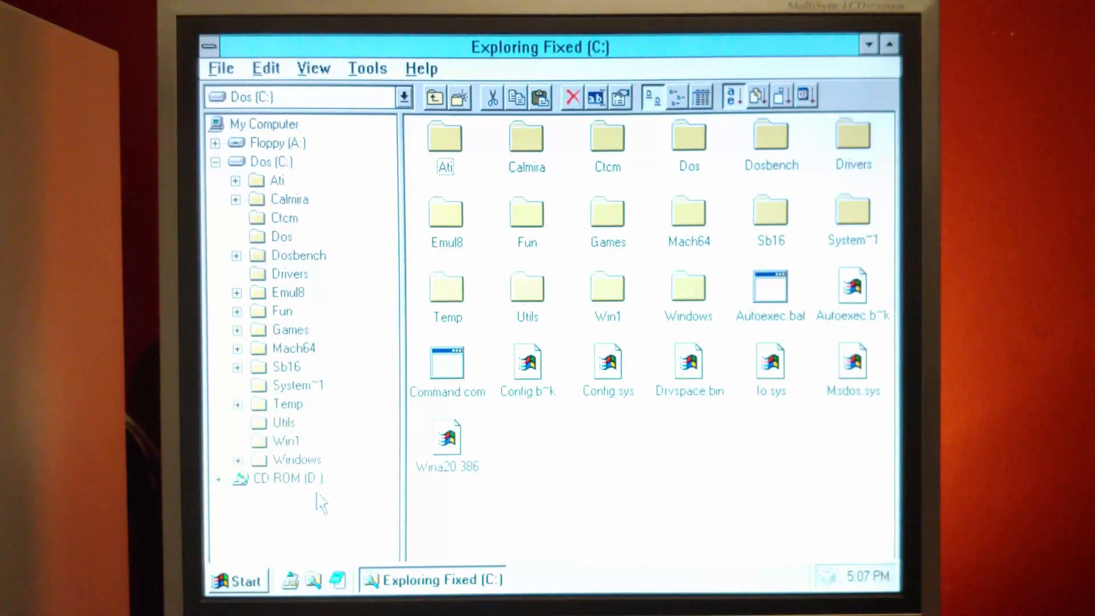
pyautogui.doubleClick(287, 403)
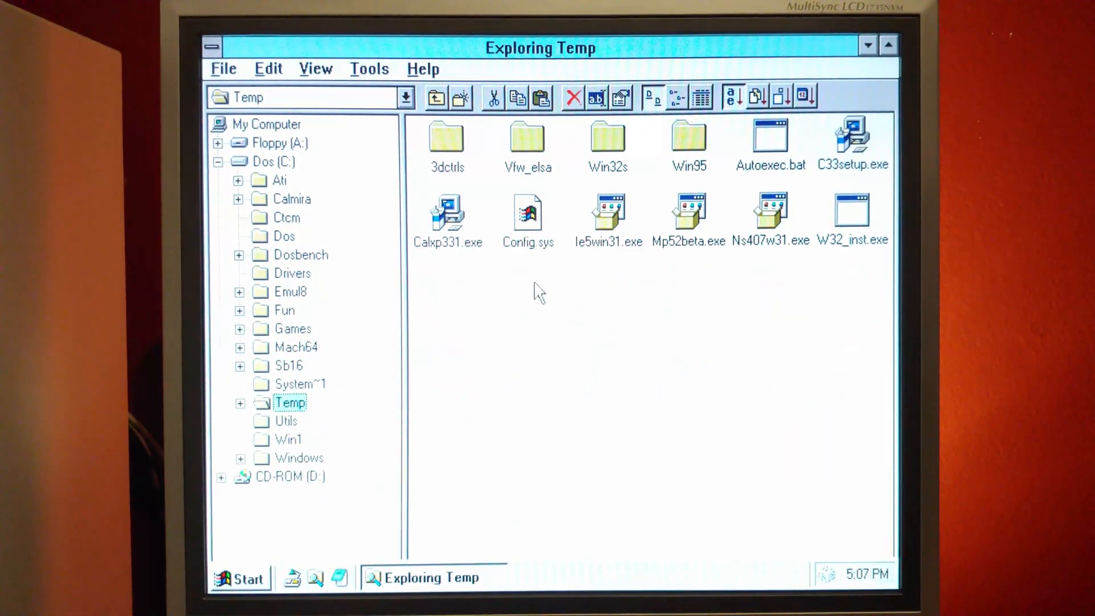
pyautogui.click(448, 213)
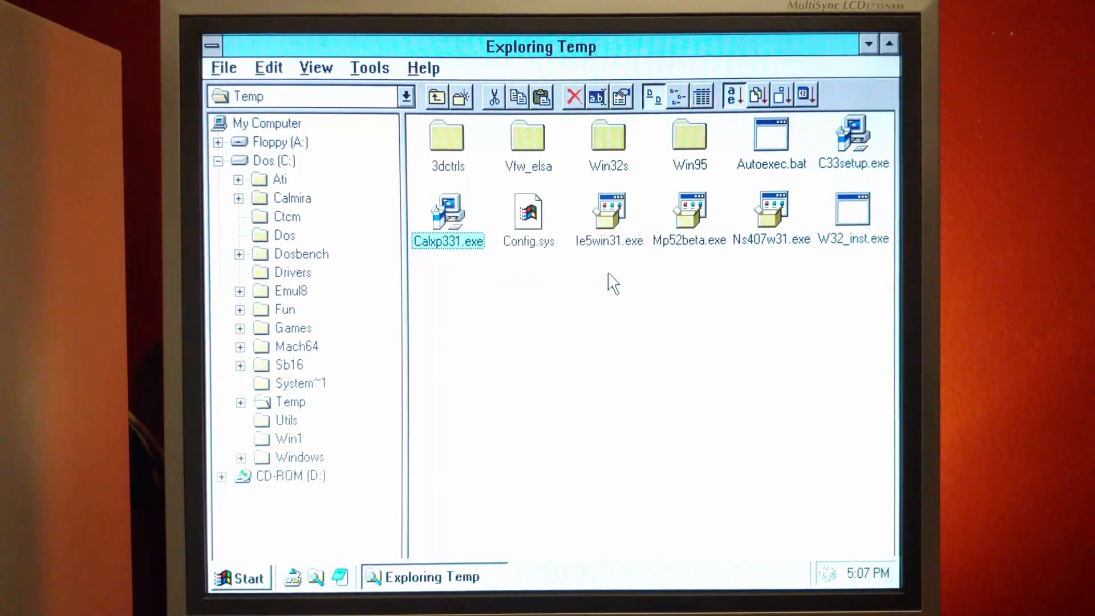